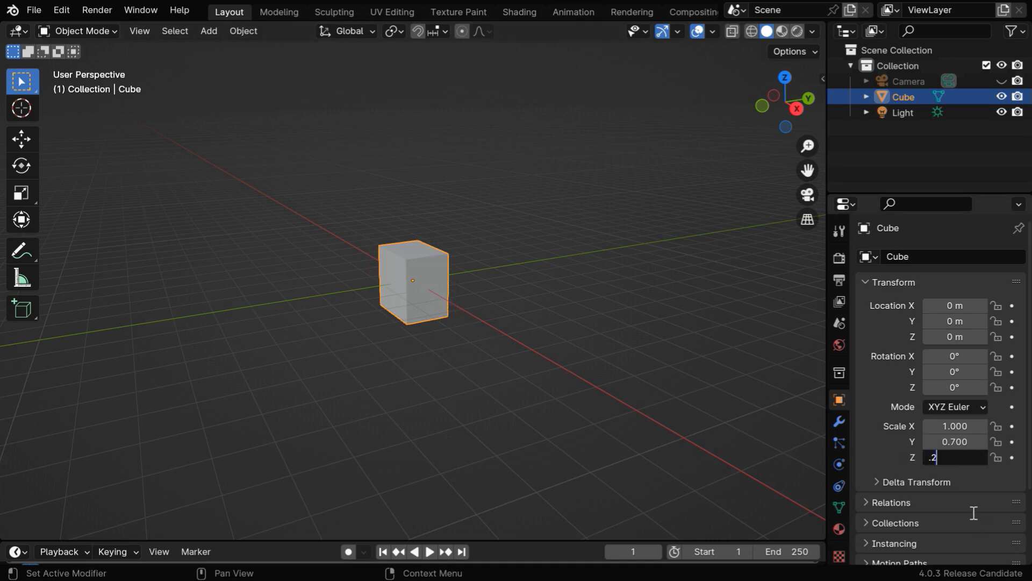
Flatten the cube to scale Y 0.7, Z 0.2 and apply the scale, discarding a stray Simple Deform modifier
{"action": "key", "text": "Return"}
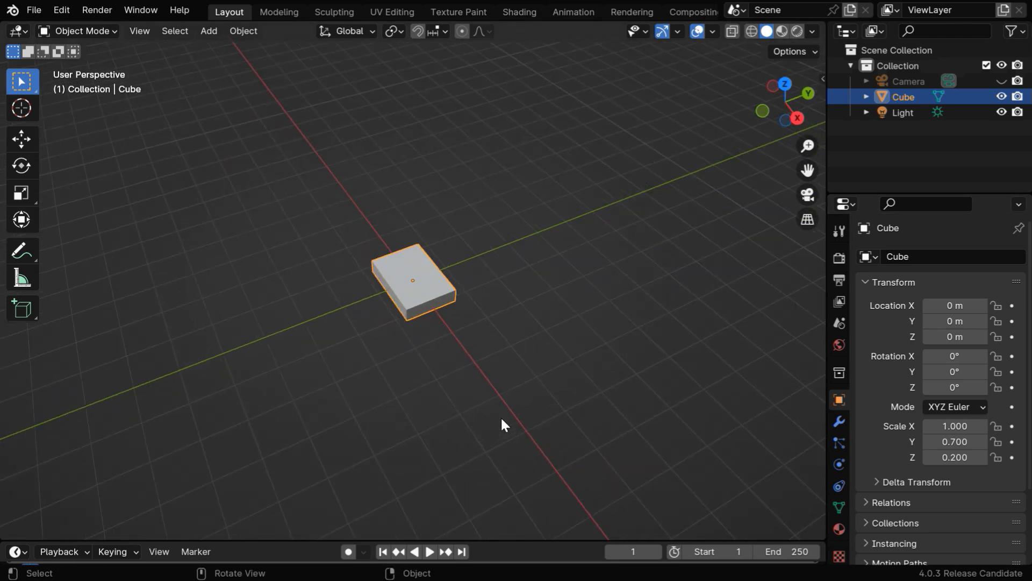
{"action": "left_click", "coordinate": [839, 421]}
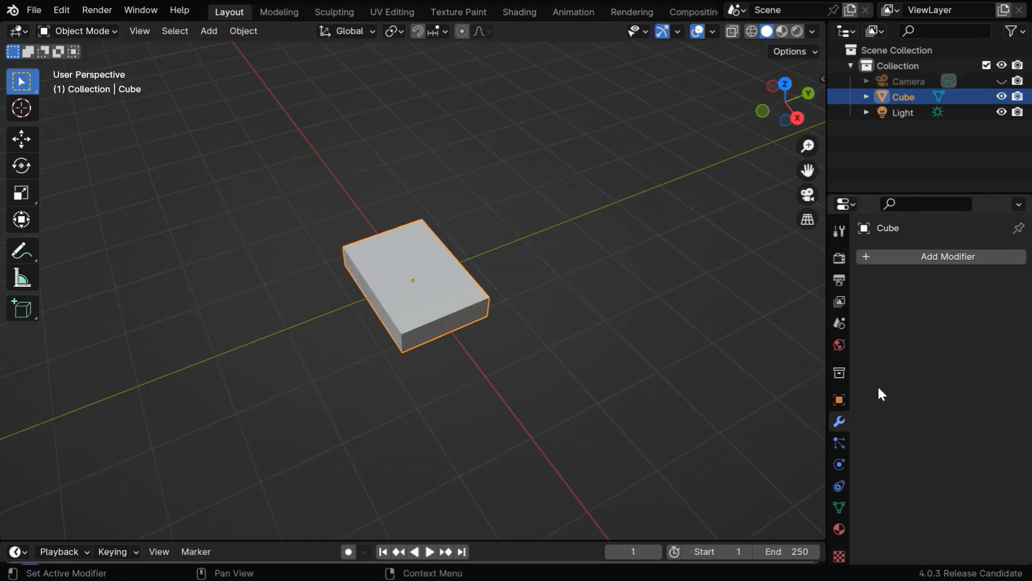
{"action": "left_click", "coordinate": [948, 256]}
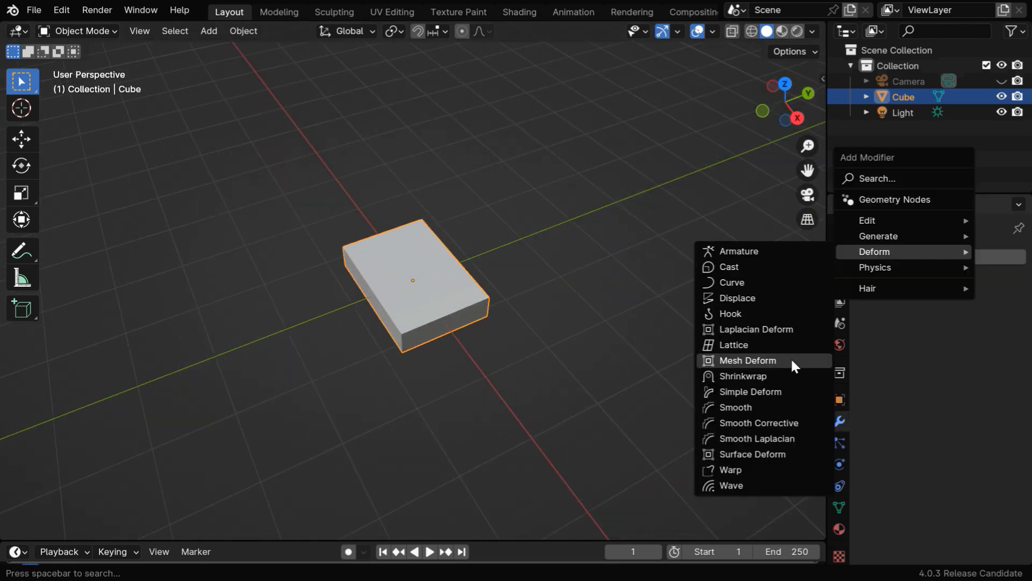
{"action": "left_click", "coordinate": [749, 391]}
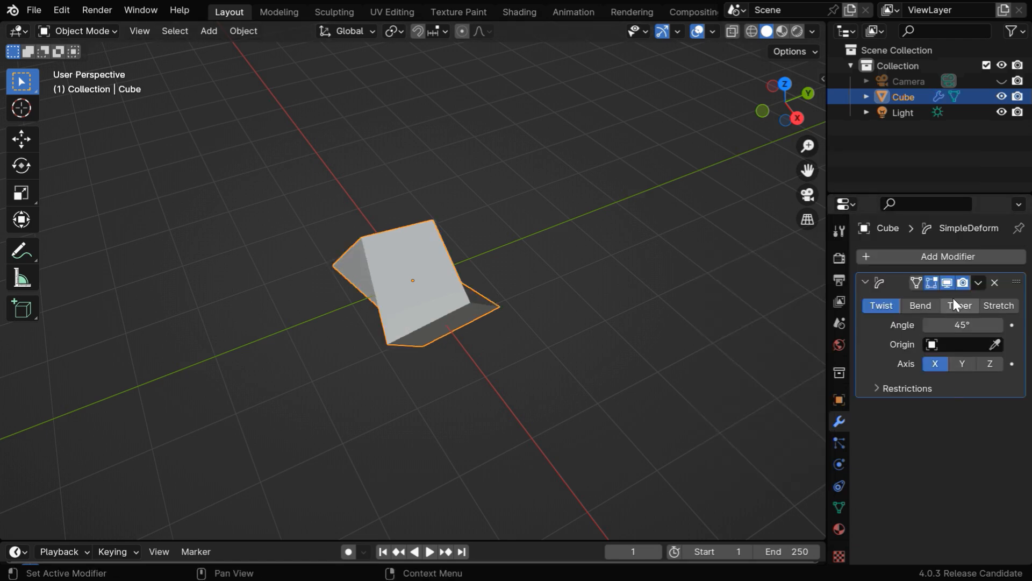
{"action": "left_click", "coordinate": [960, 305]}
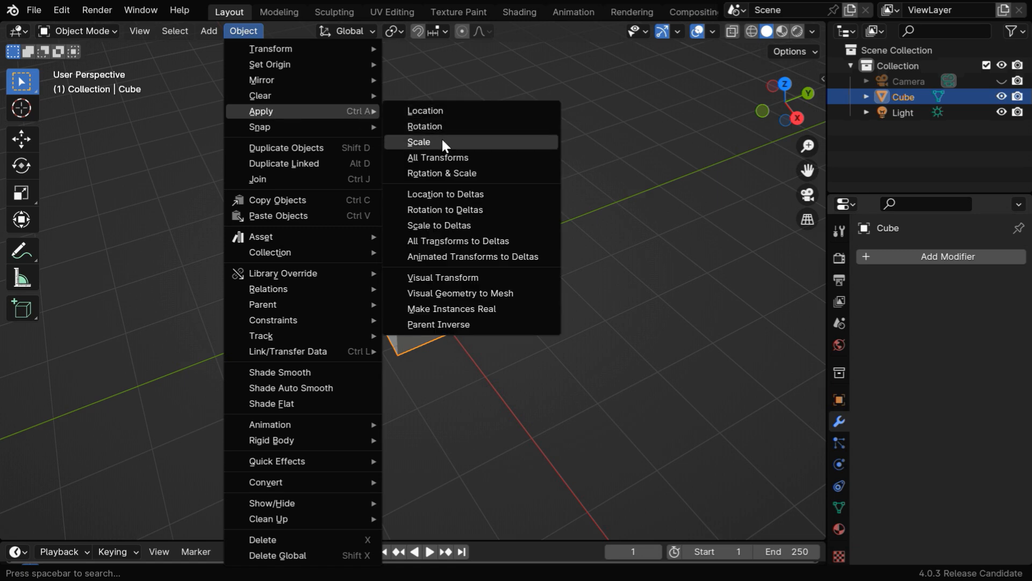
{"action": "left_click", "coordinate": [419, 141]}
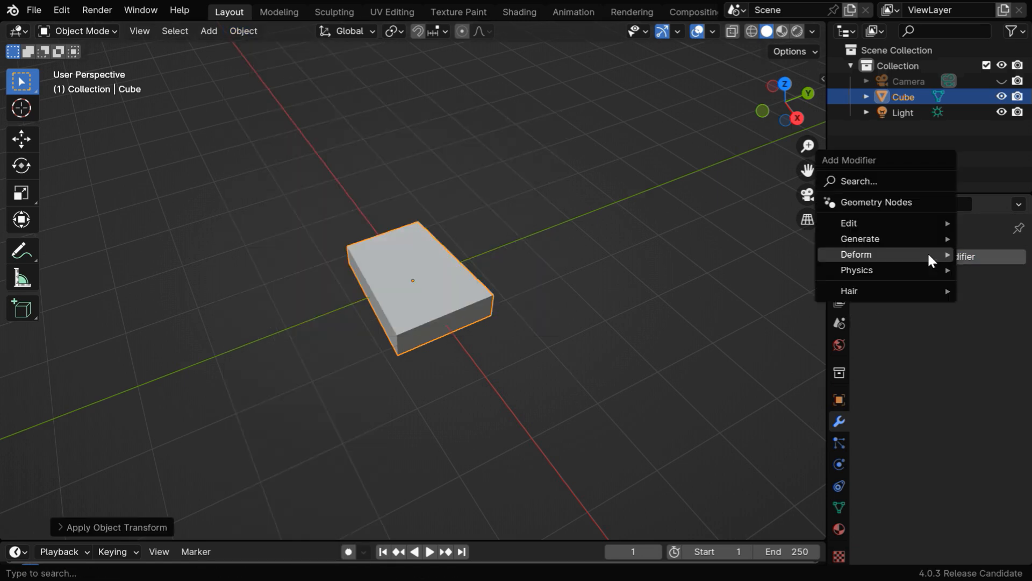
Add a Bevel modifier with 0.05 m width and 5 segments, then set Location X to 1.4 m
{"action": "left_click", "coordinate": [860, 239]}
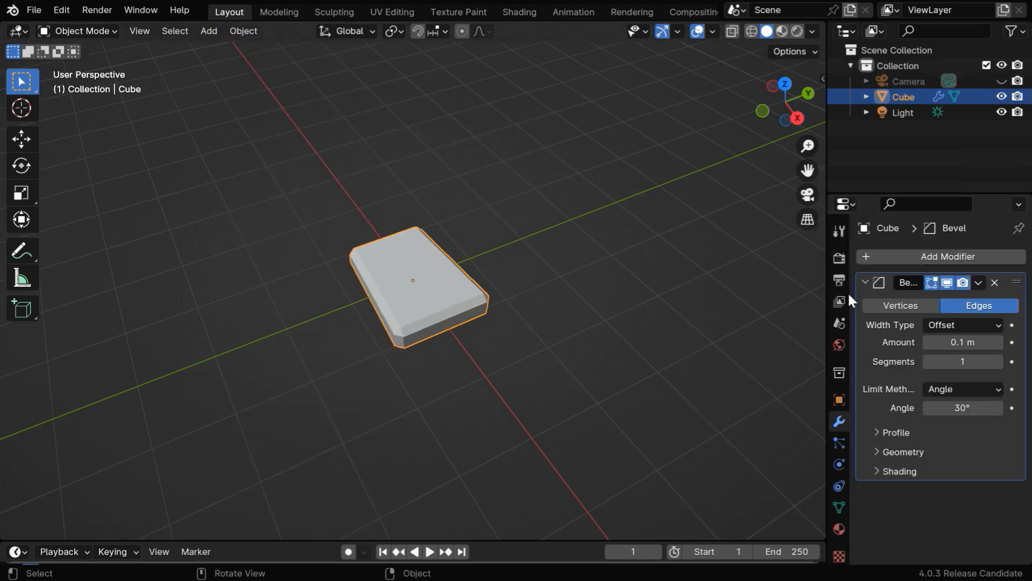
{"action": "double_click", "coordinate": [961, 342]}
{"action": "type", "text": "05"}
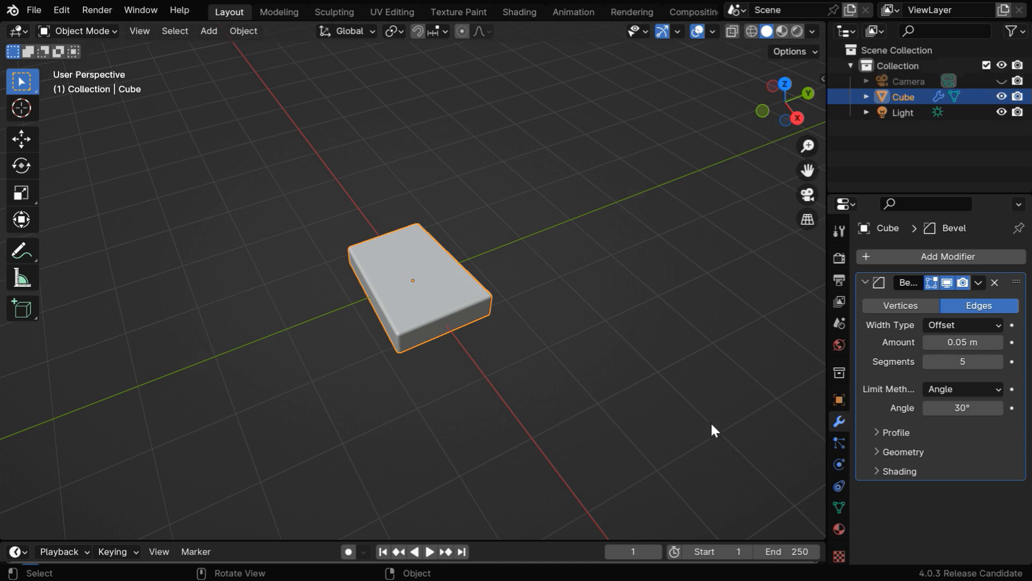
{"action": "left_click", "coordinate": [838, 399]}
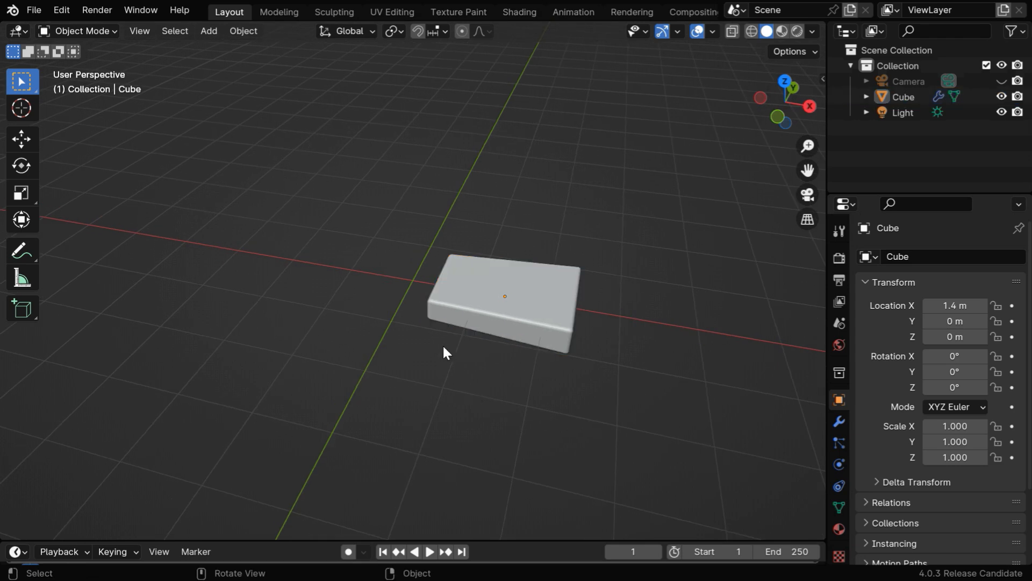
{"action": "mouse_move", "coordinate": [217, 43]}
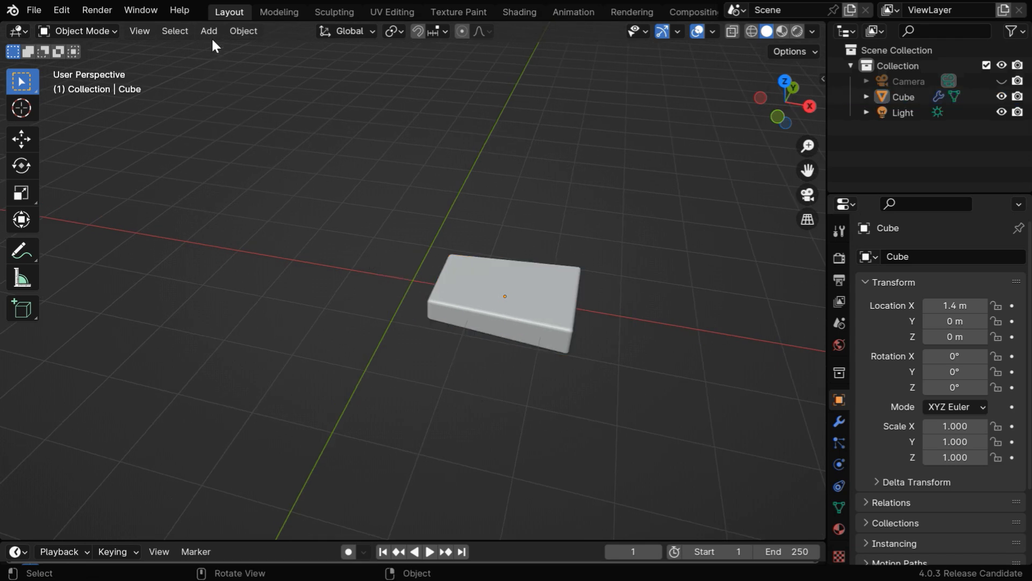
Add a cube scaled 0.4/0.2/0.25 at X 0.5 and apply a Boolean Difference against the slab
{"action": "left_click", "coordinate": [208, 30]}
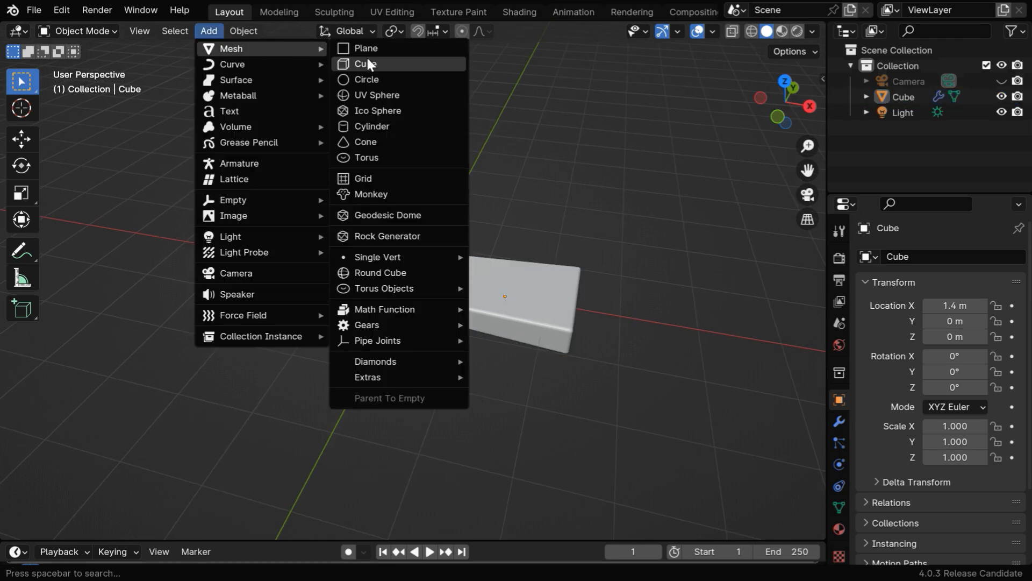
{"action": "left_click", "coordinate": [365, 63]}
{"action": "type", "text": ".5"}
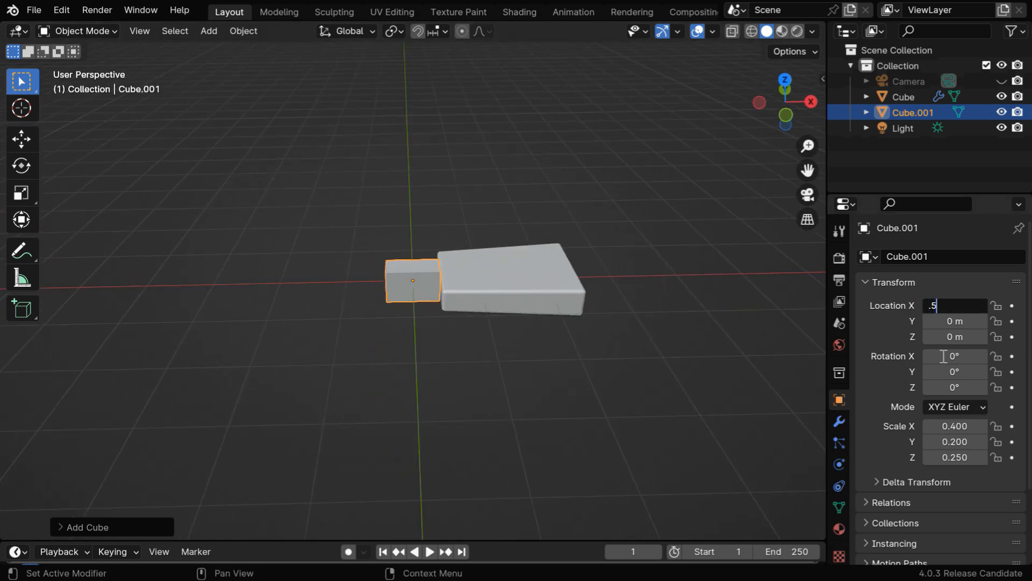
{"action": "key", "text": "Return"}
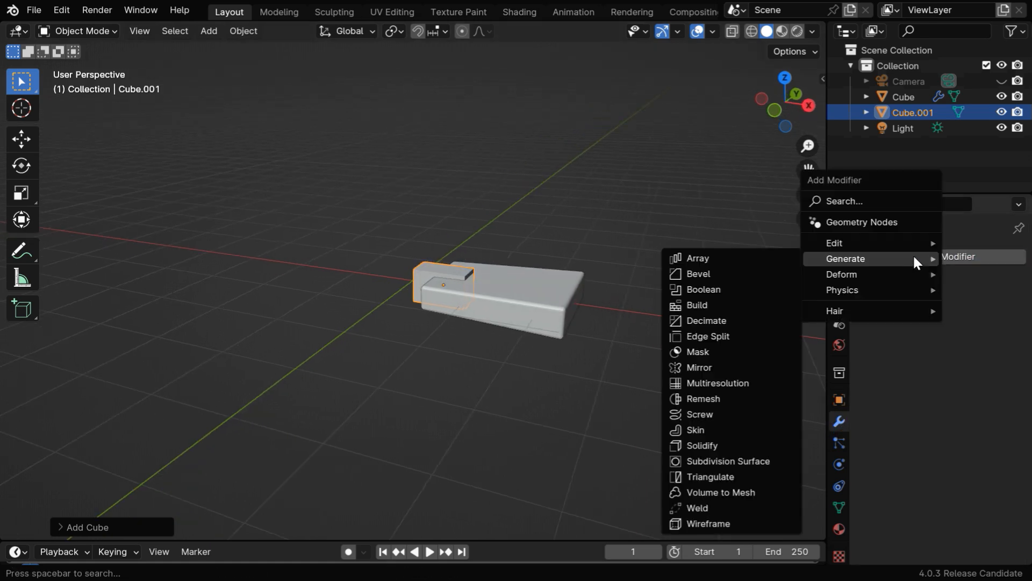
{"action": "left_click", "coordinate": [702, 289]}
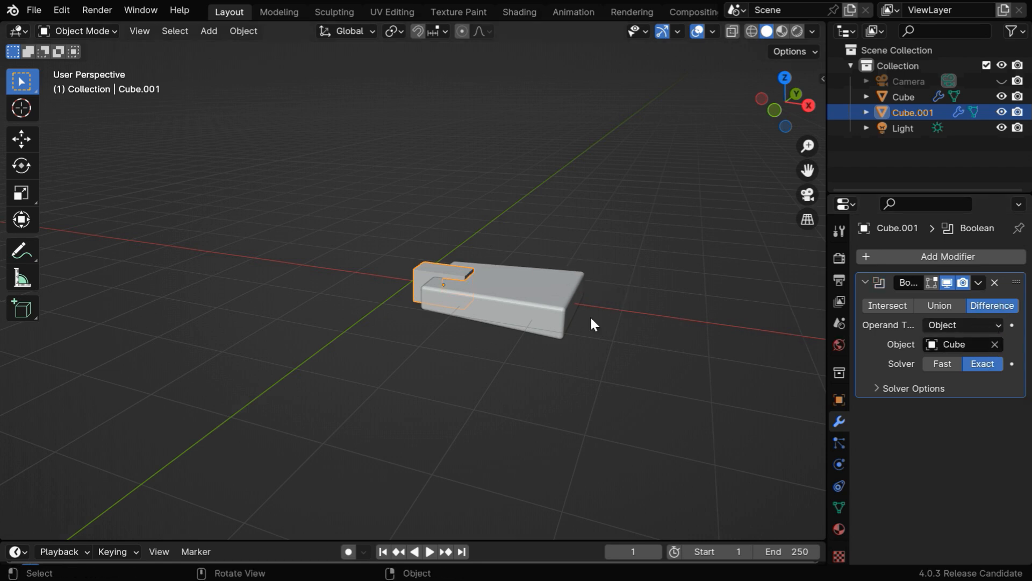
{"action": "left_click", "coordinate": [994, 282]}
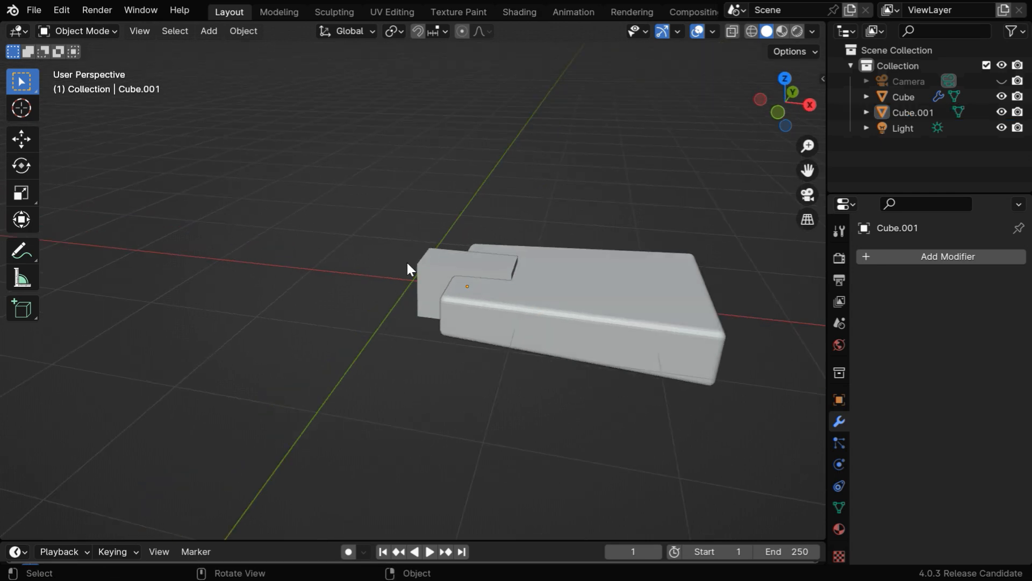
Add a cylinder scaled 0.4/0.4/0.05, rotated 90° on Y, at Location X 0.05 m
{"action": "left_click", "coordinate": [208, 31]}
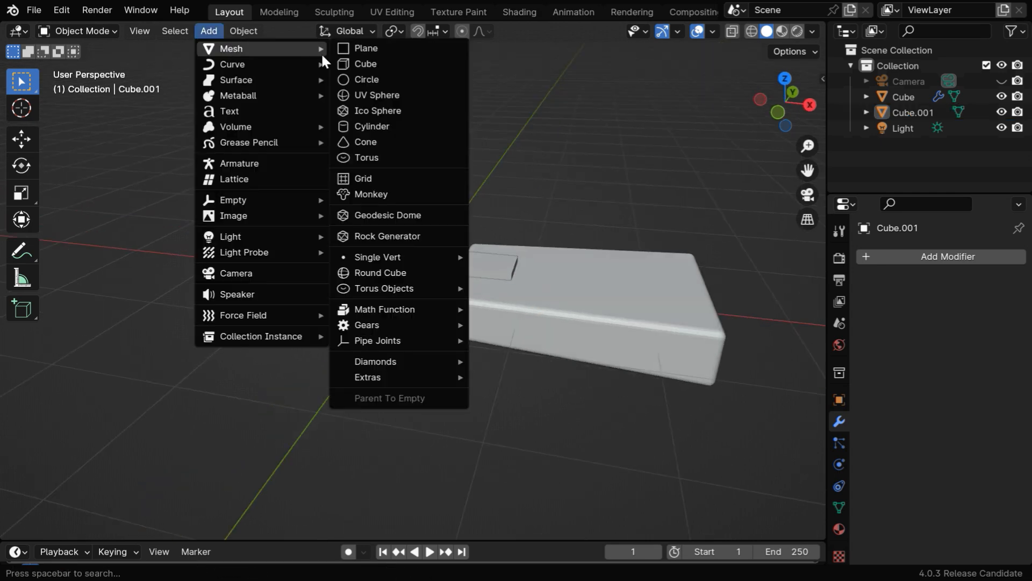
{"action": "left_click", "coordinate": [372, 126]}
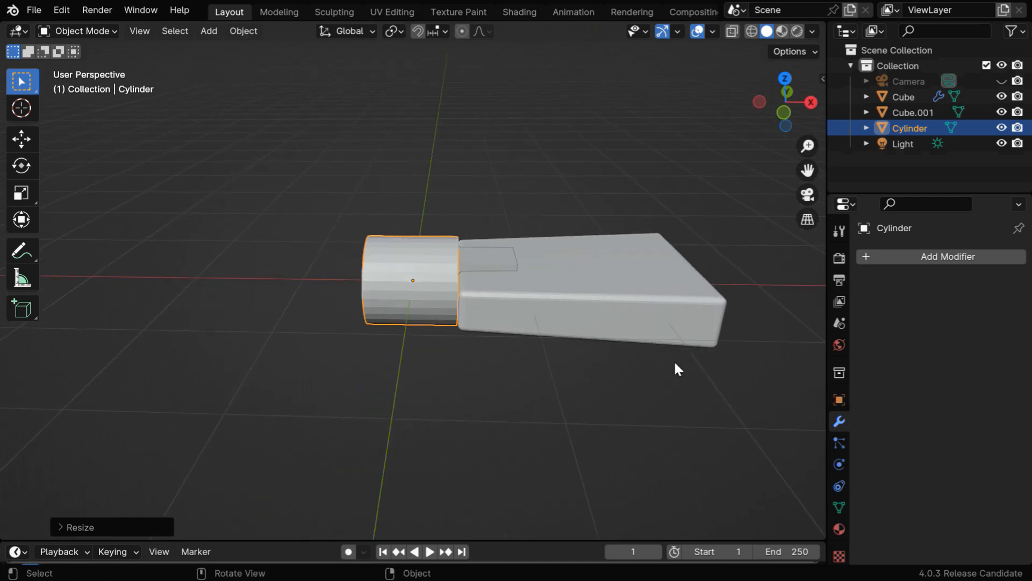
{"action": "left_click", "coordinate": [839, 399]}
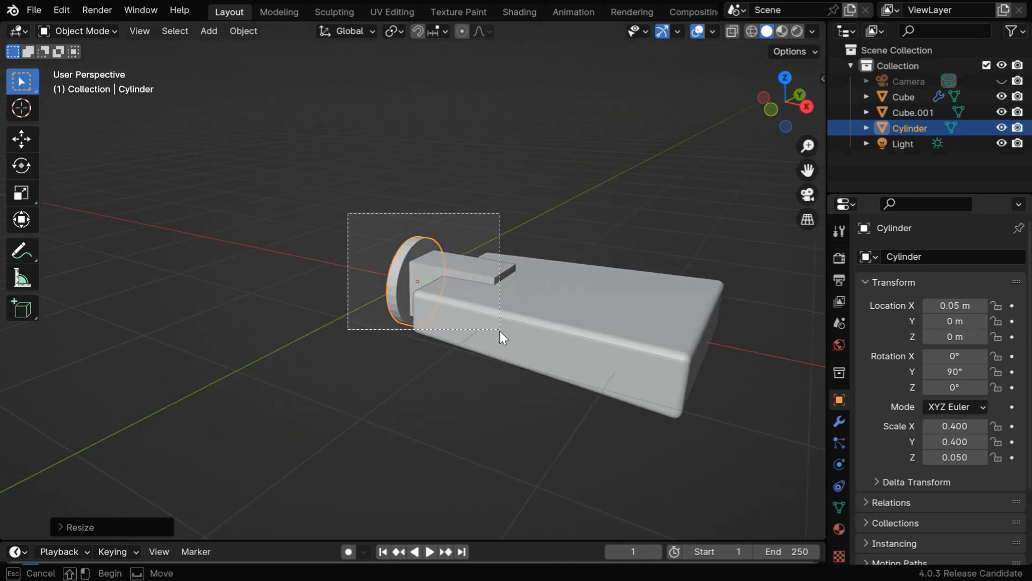
{"action": "left_click", "coordinate": [242, 31]}
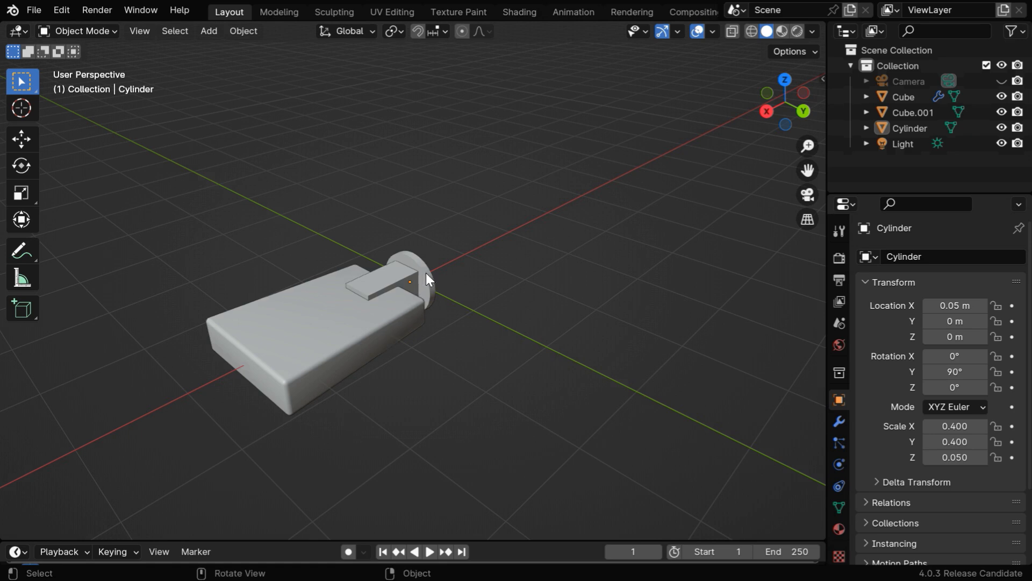
Parent the block and disc to the slab with Ctrl+P Object (Keep Transform), then reselect the slab
{"action": "left_click", "coordinate": [310, 353]}
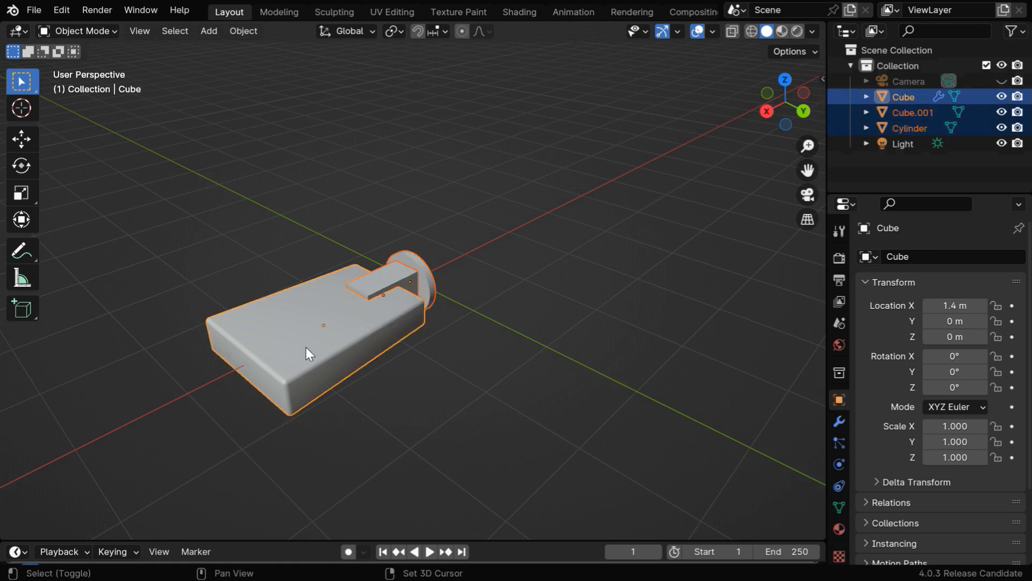
{"action": "mouse_move", "coordinate": [451, 392]}
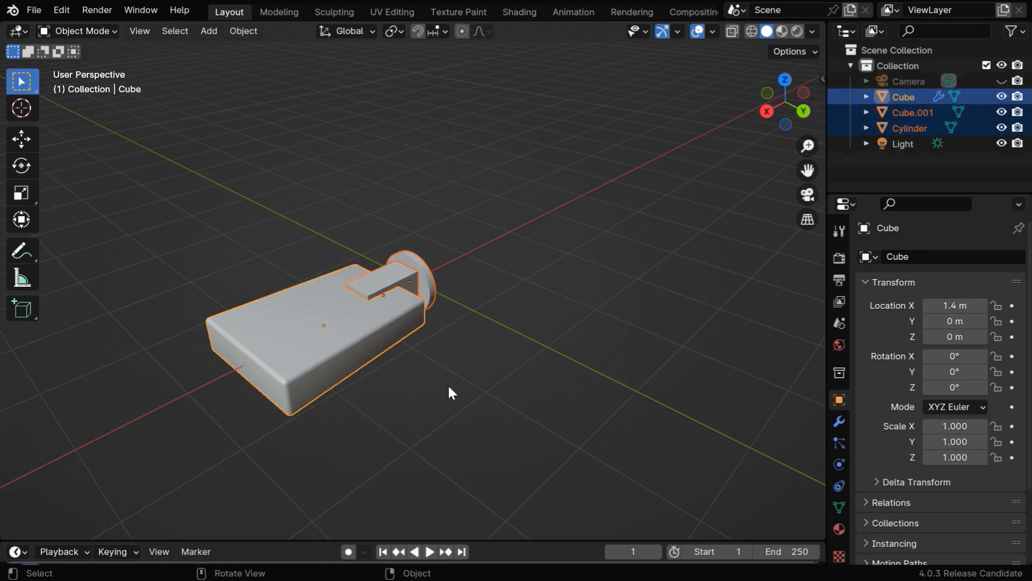
{"action": "key", "text": "ctrl+p"}
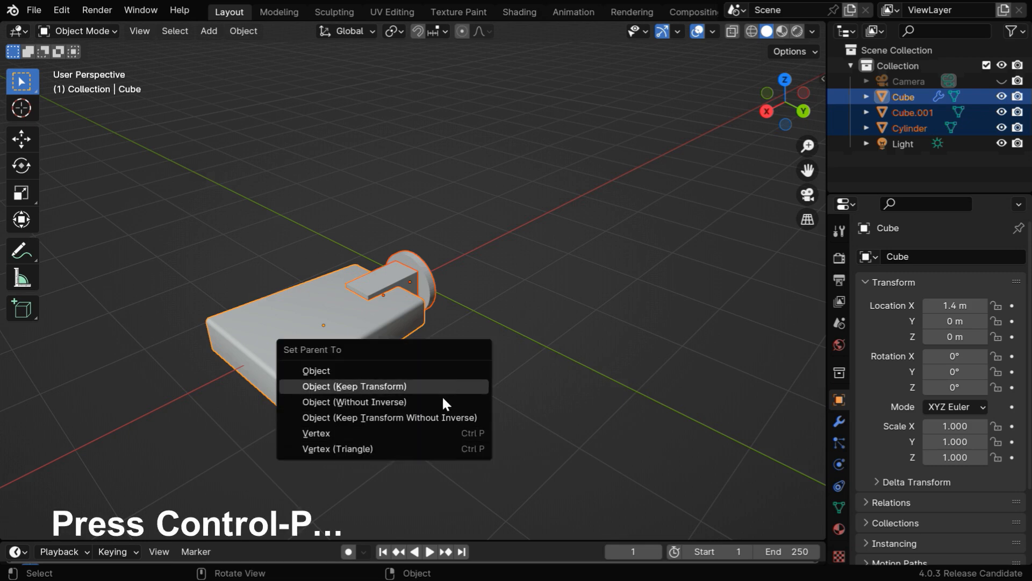
{"action": "left_click", "coordinate": [352, 386]}
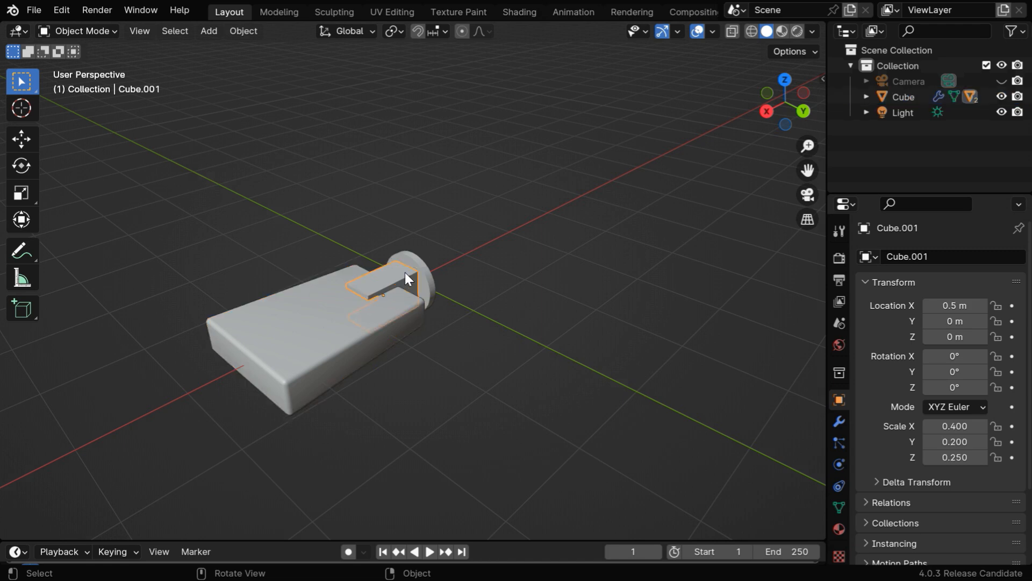
{"action": "left_click", "coordinate": [323, 336]}
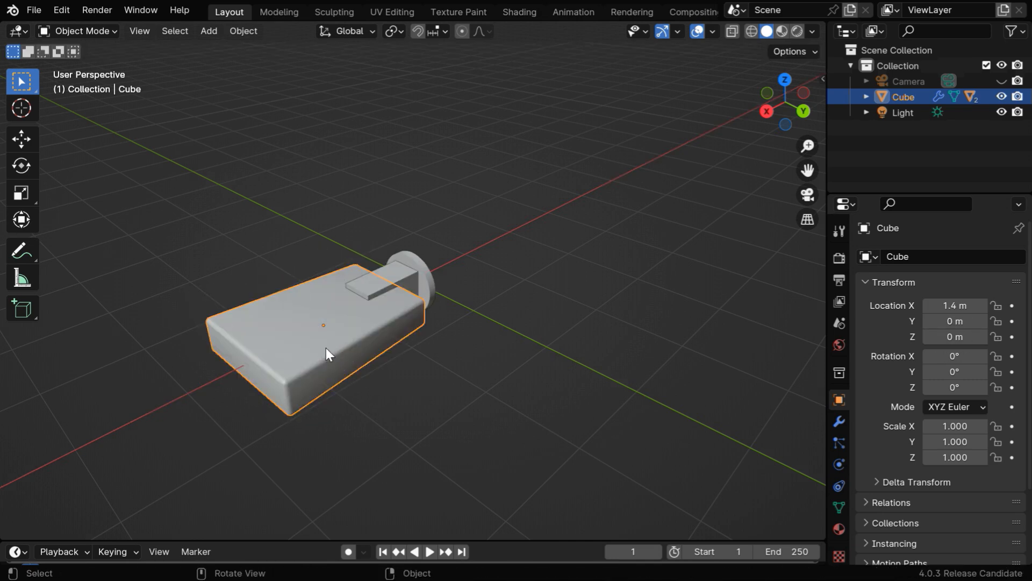
Switch the viewport to a right-side orthographic view of the note block
{"action": "key", "text": "shift+d"}
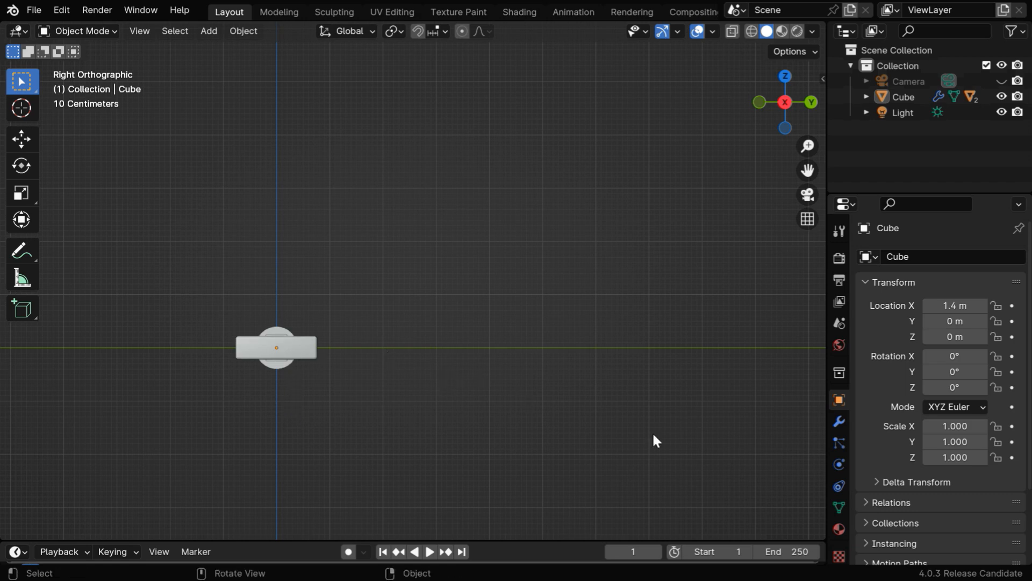
{"action": "mouse_move", "coordinate": [275, 147]}
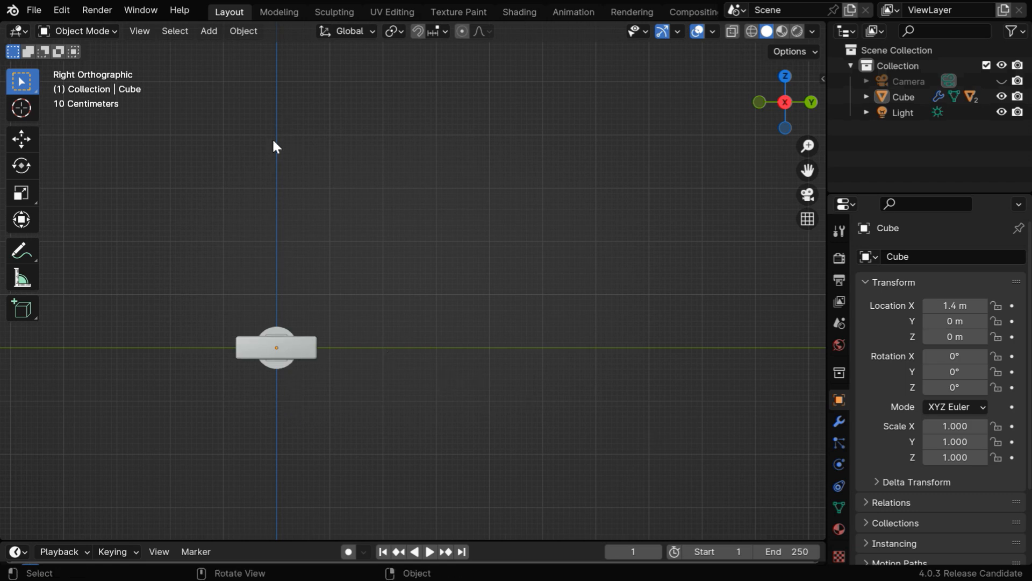
{"action": "mouse_move", "coordinate": [630, 390]}
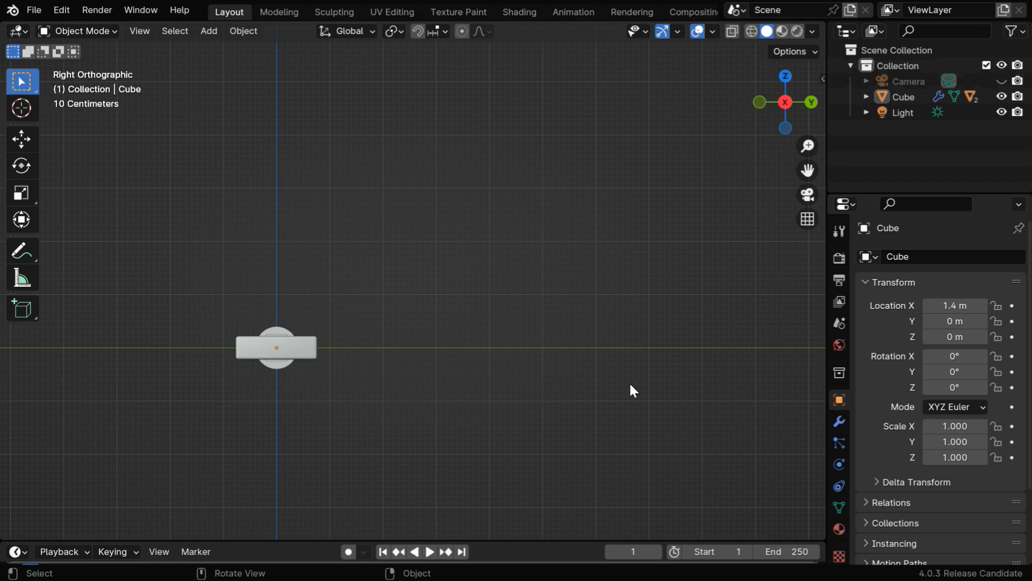
{"action": "mouse_move", "coordinate": [223, 70]}
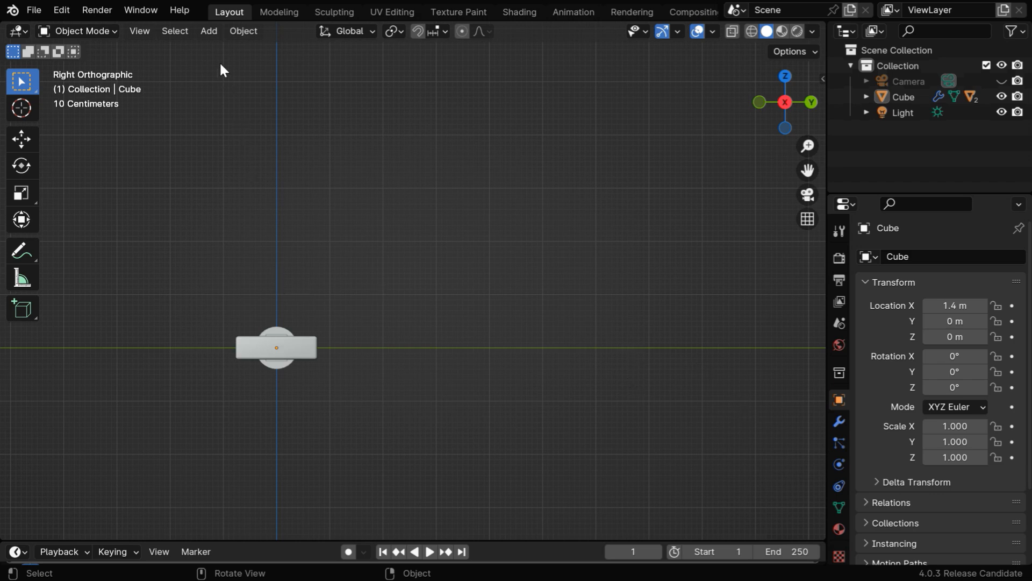
Add a UV sphere, scaled 0.5 and placed at Z 6 m above the note block
{"action": "left_click", "coordinate": [208, 31]}
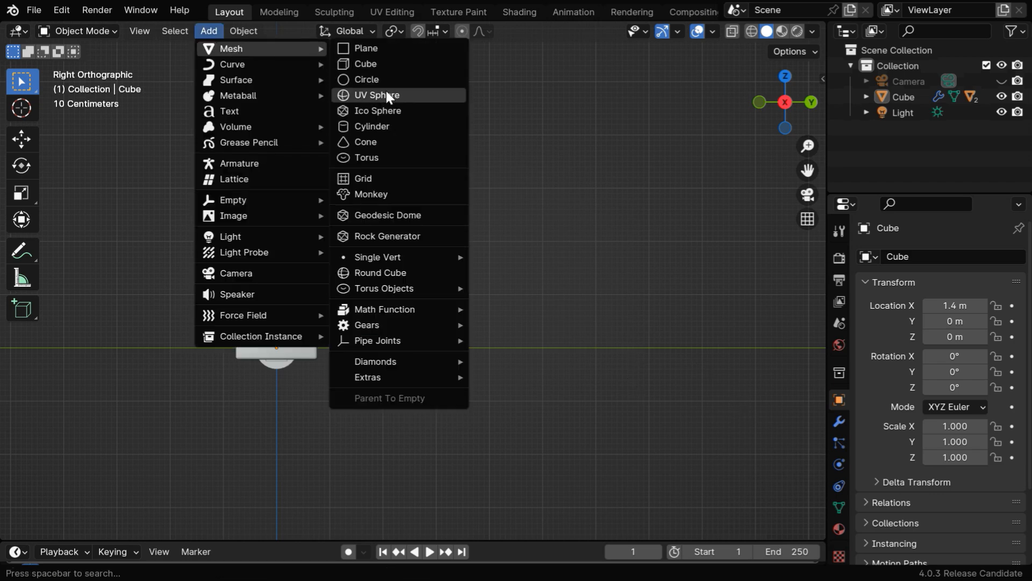
{"action": "left_click", "coordinate": [376, 97]}
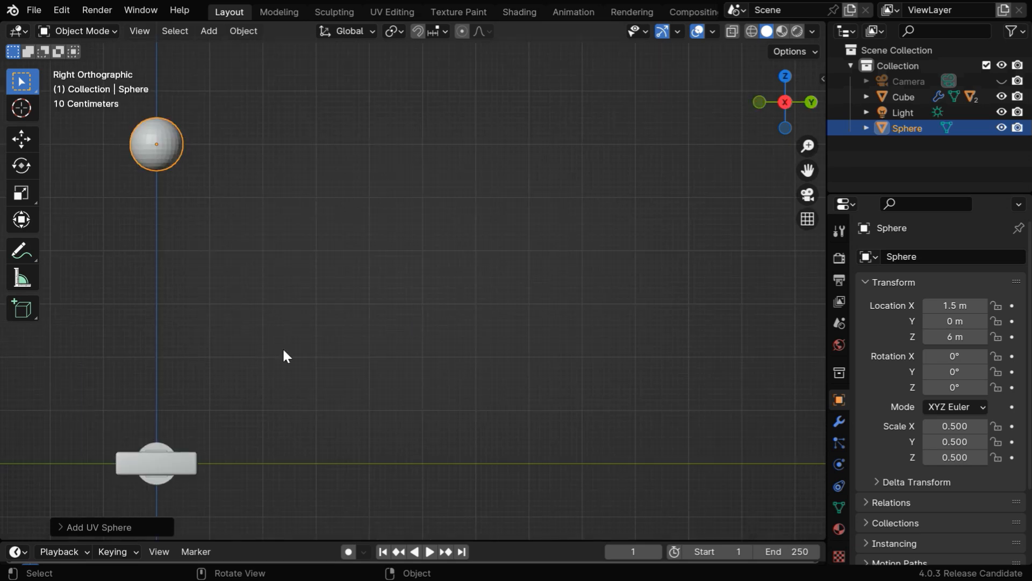
{"action": "mouse_move", "coordinate": [375, 364]}
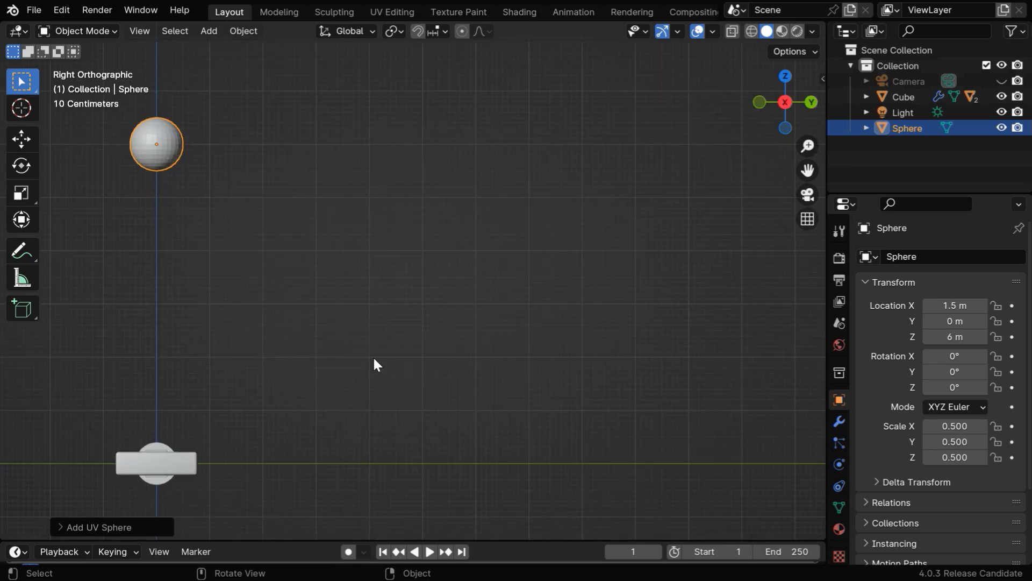
Make the sphere an active rigid body with Sphere shape, friction 0 and bounciness 0.75, then select the note block
{"action": "left_click", "coordinate": [838, 463]}
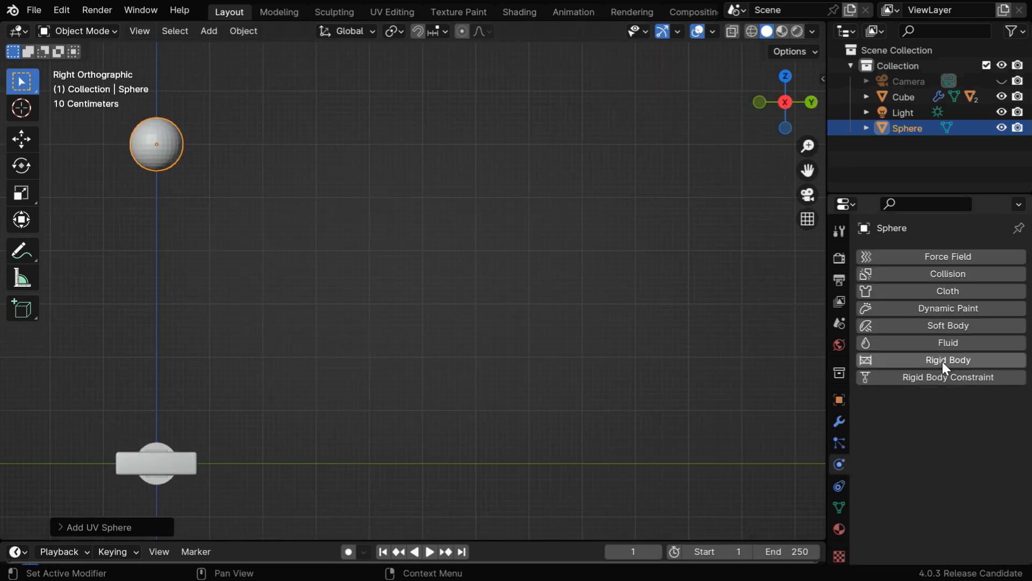
{"action": "left_click", "coordinate": [947, 360]}
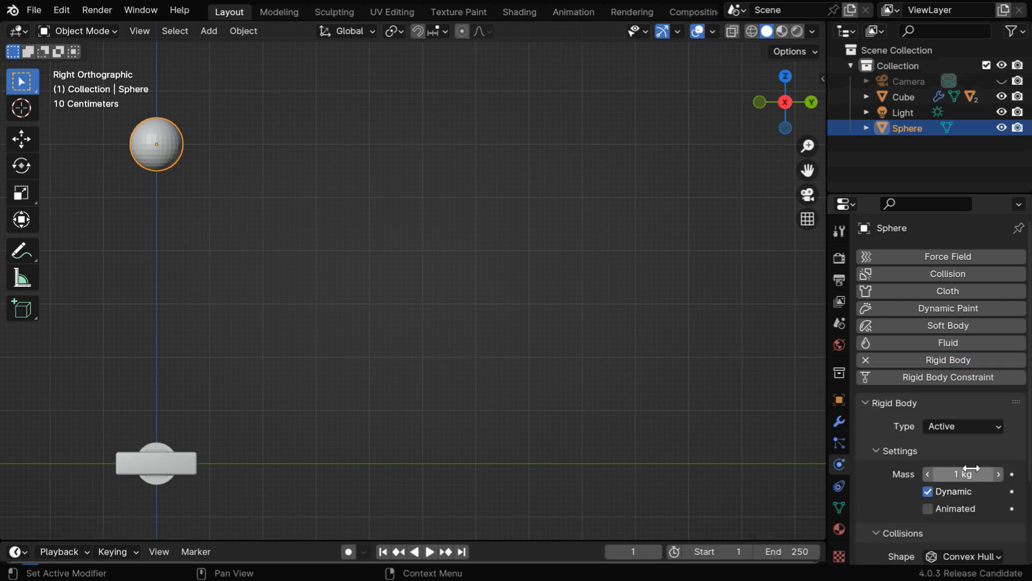
{"action": "scroll", "scroll_direction": "down", "scroll_amount": 3}
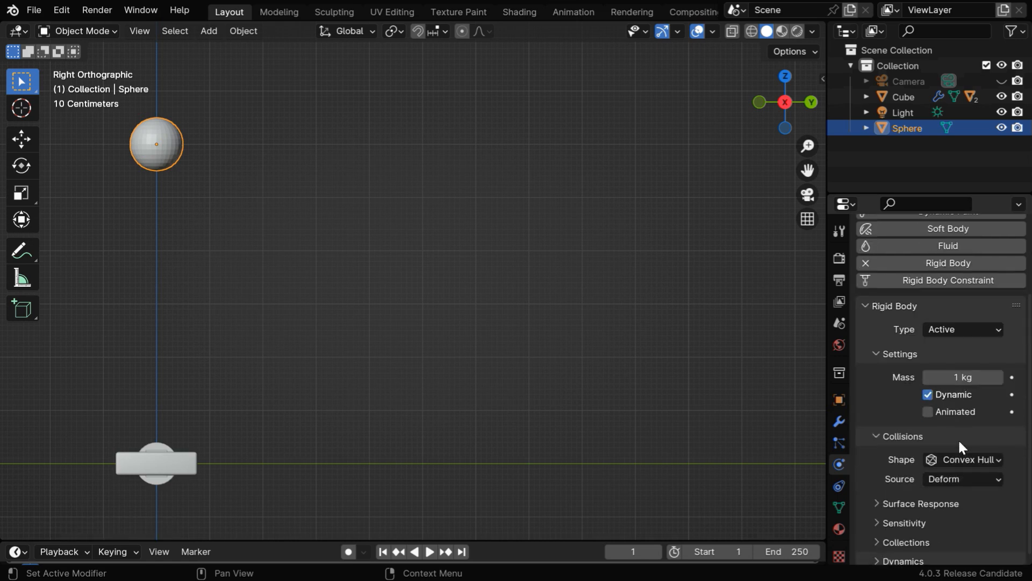
{"action": "left_click", "coordinate": [962, 459]}
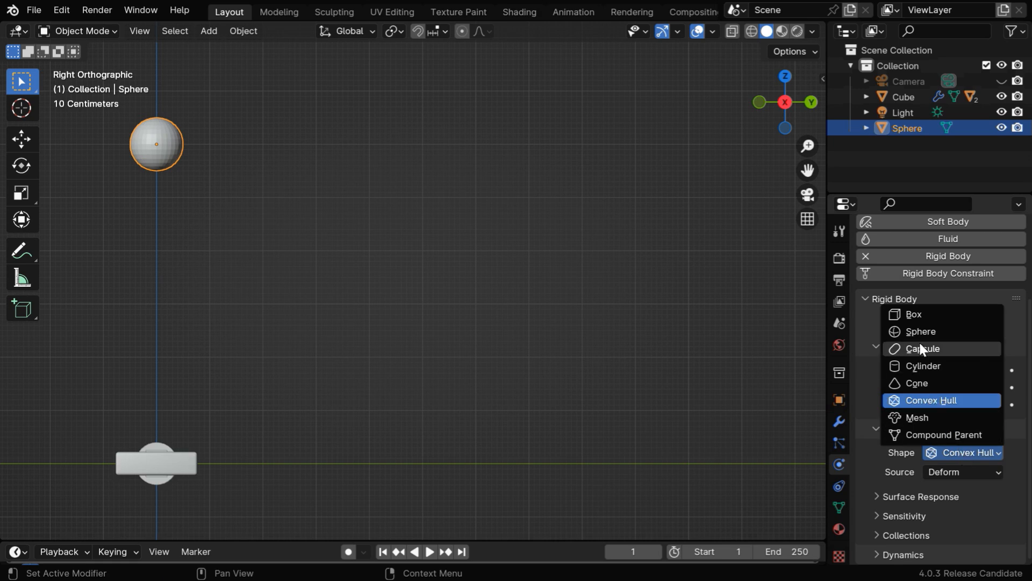
{"action": "left_click", "coordinate": [921, 331]}
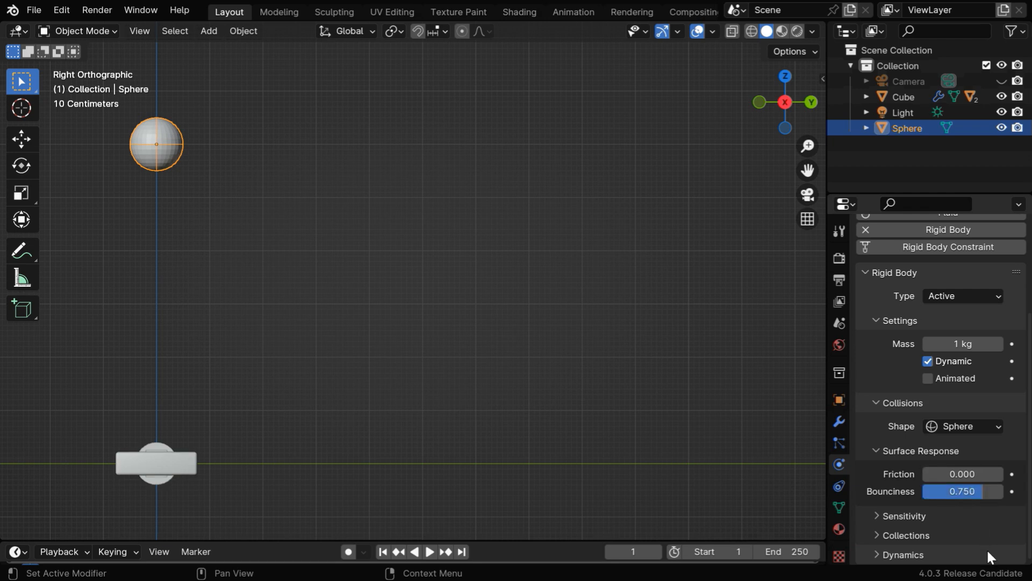
{"action": "left_click", "coordinate": [156, 463]}
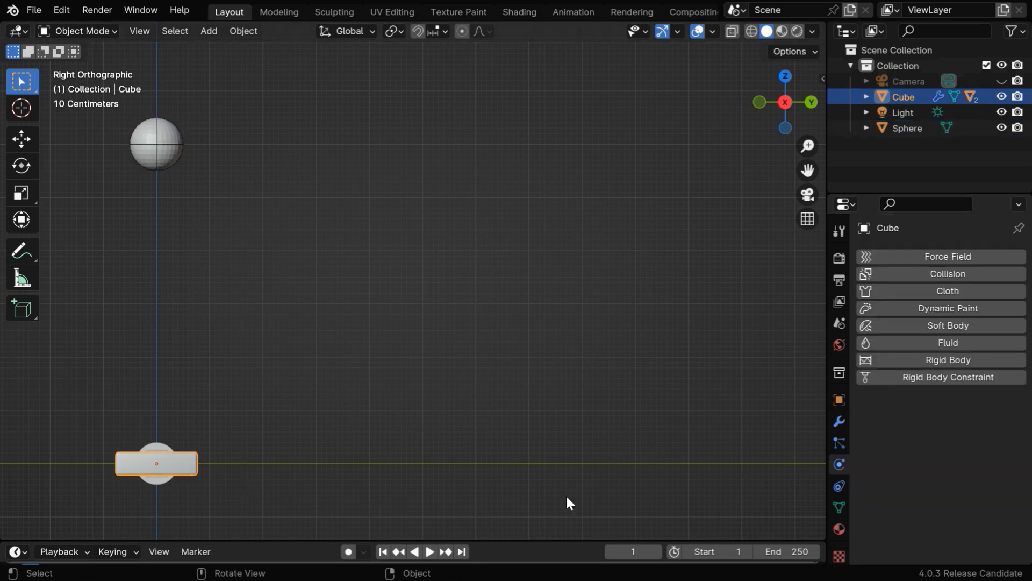
Make the note block a passive rigid body with Box shape and bounciness 0.7
{"action": "left_click", "coordinate": [947, 359]}
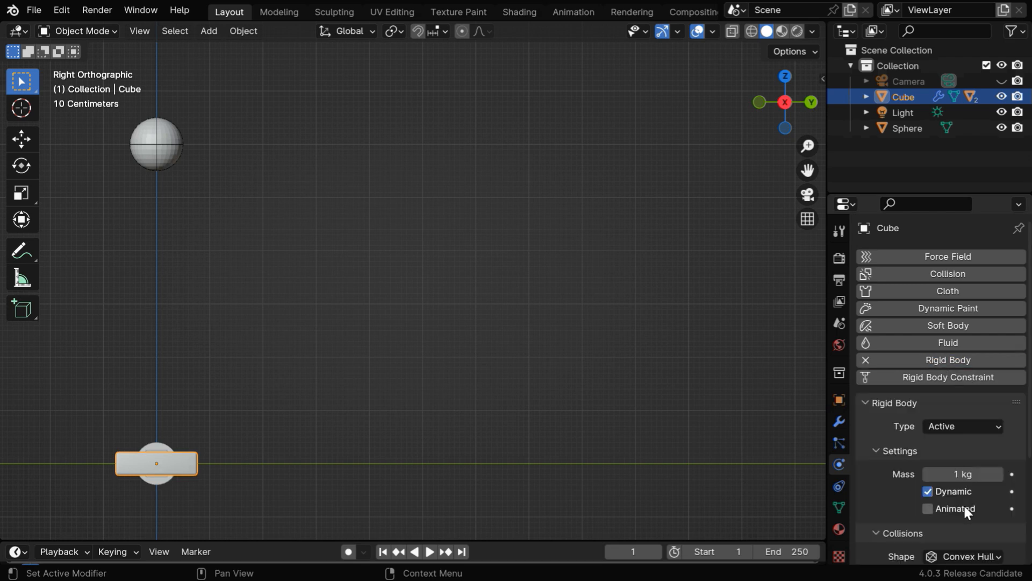
{"action": "left_click", "coordinate": [962, 426]}
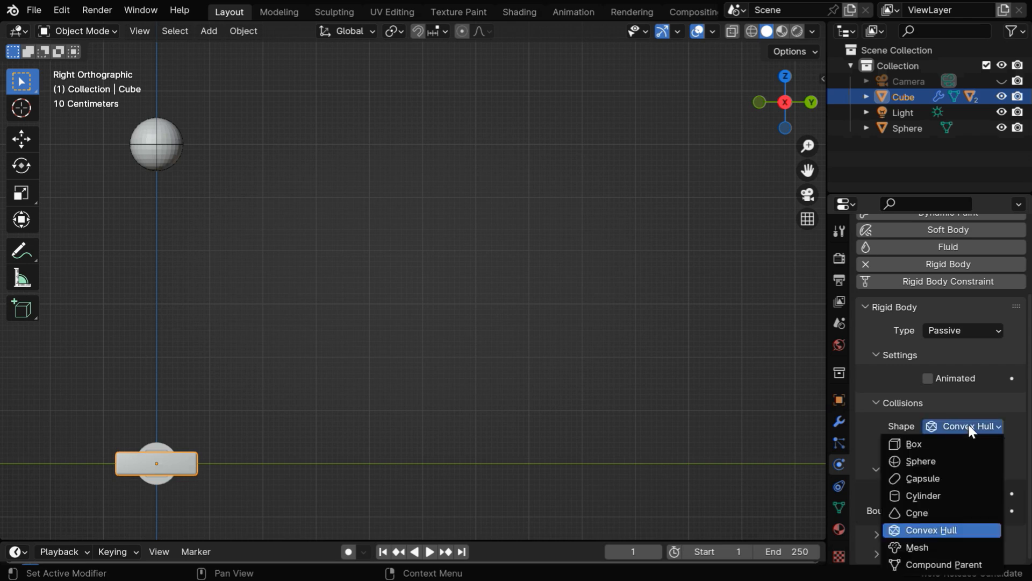
{"action": "left_click", "coordinate": [914, 443]}
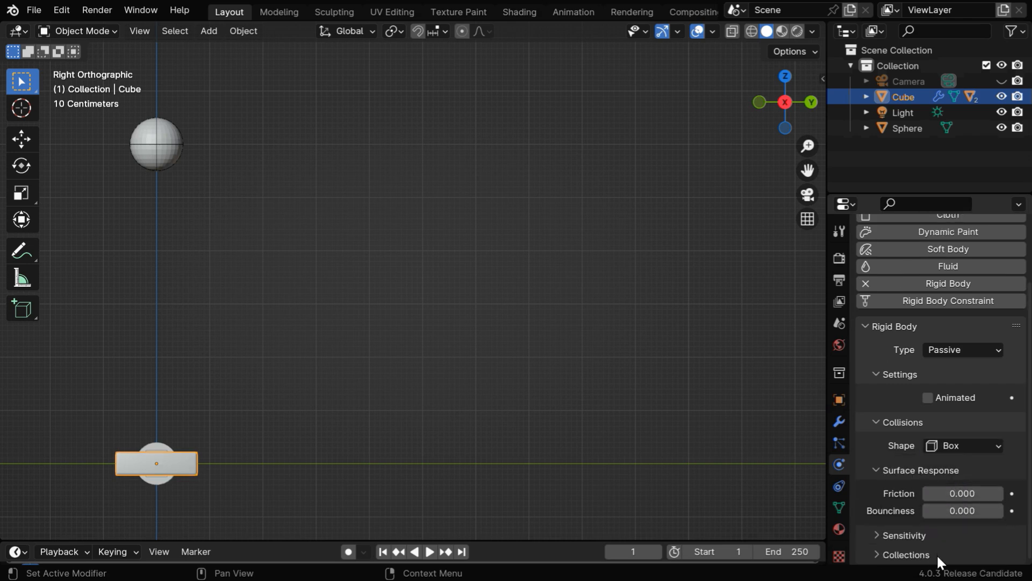
{"action": "left_click", "coordinate": [962, 510]}
{"action": "type", "text": "0.700"}
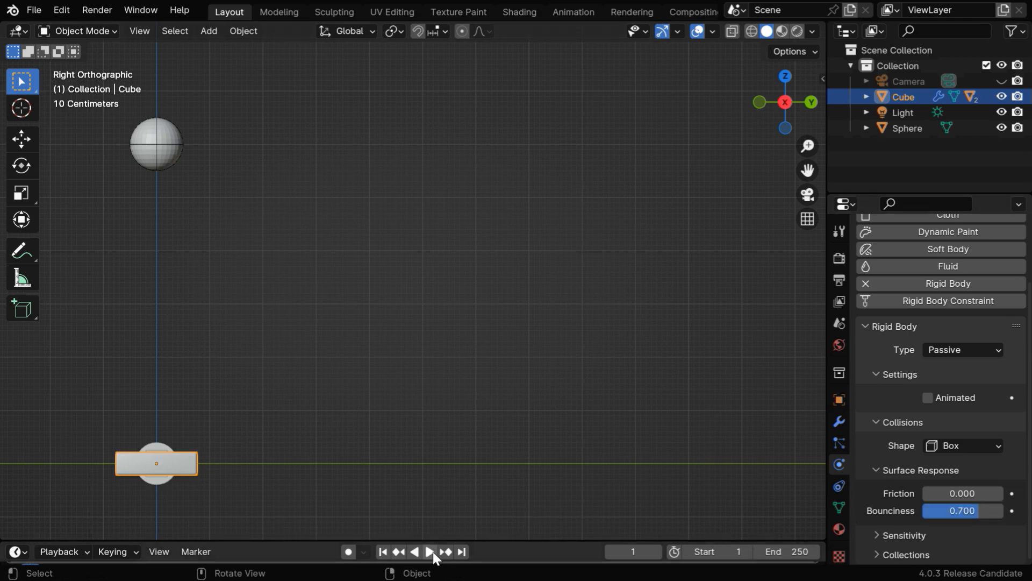
Play the simulation from the first frame to watch the ball drop and bounce on the block
{"action": "left_click", "coordinate": [429, 551]}
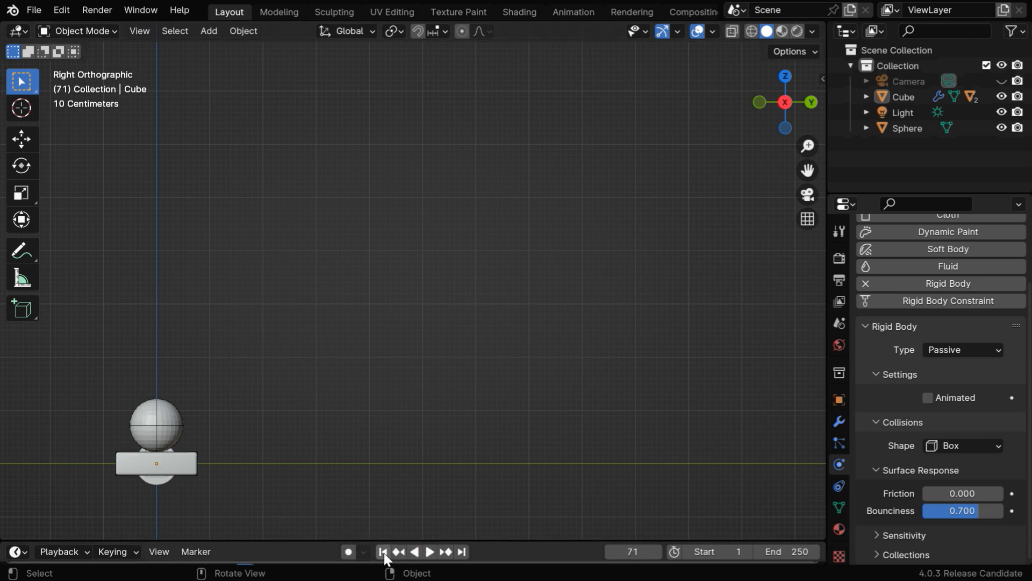
{"action": "left_click", "coordinate": [383, 555]}
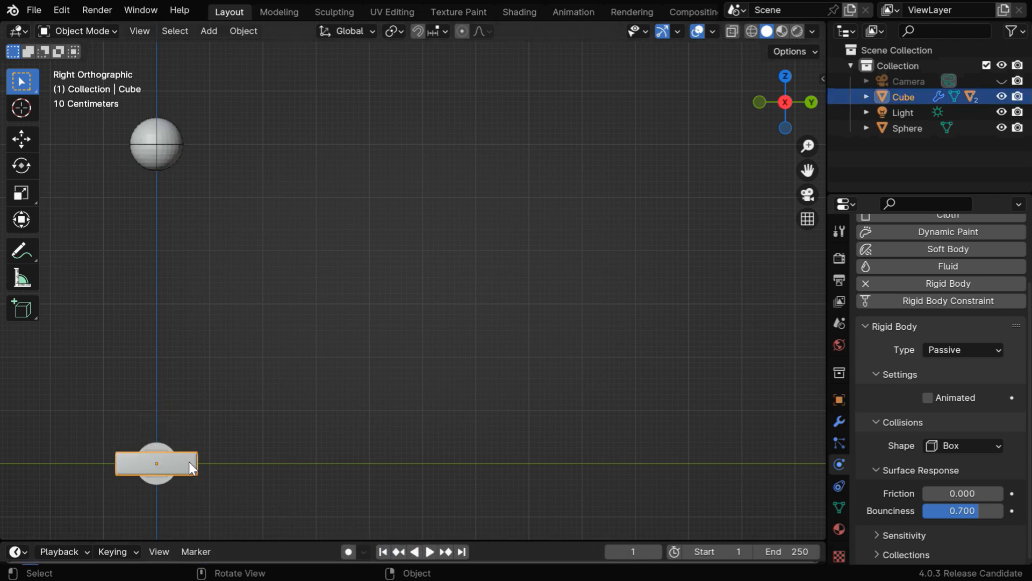
{"action": "key", "text": "r"}
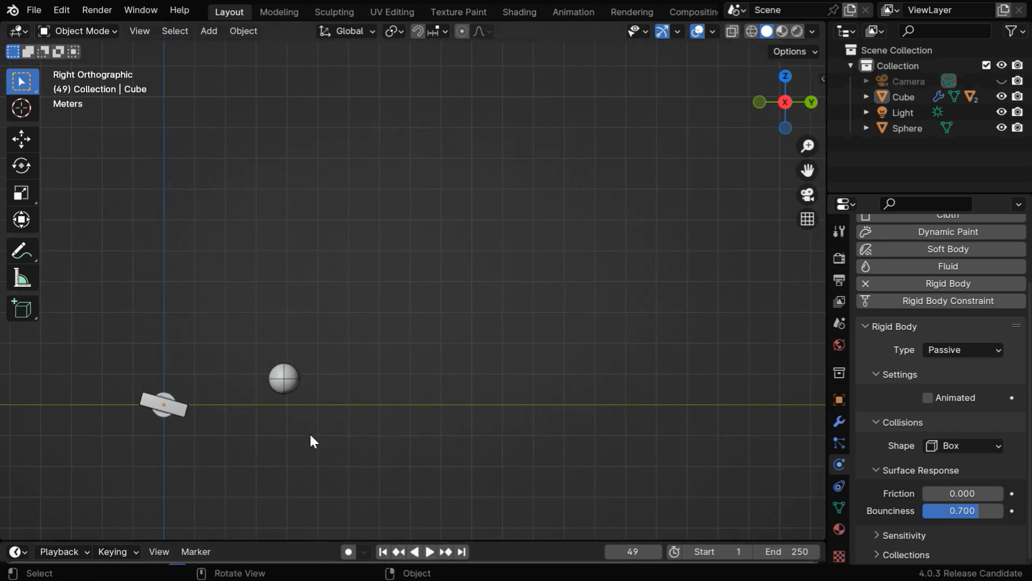
{"action": "mouse_move", "coordinate": [902, 214]}
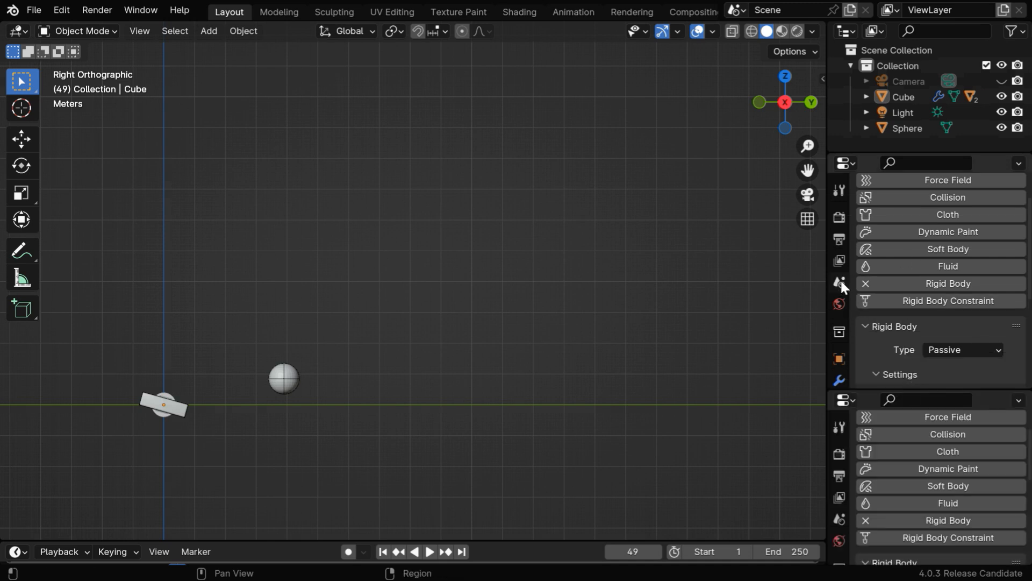
Set the Rigid Body World cache End and the timeline End both to frame 500
{"action": "left_click", "coordinate": [839, 282]}
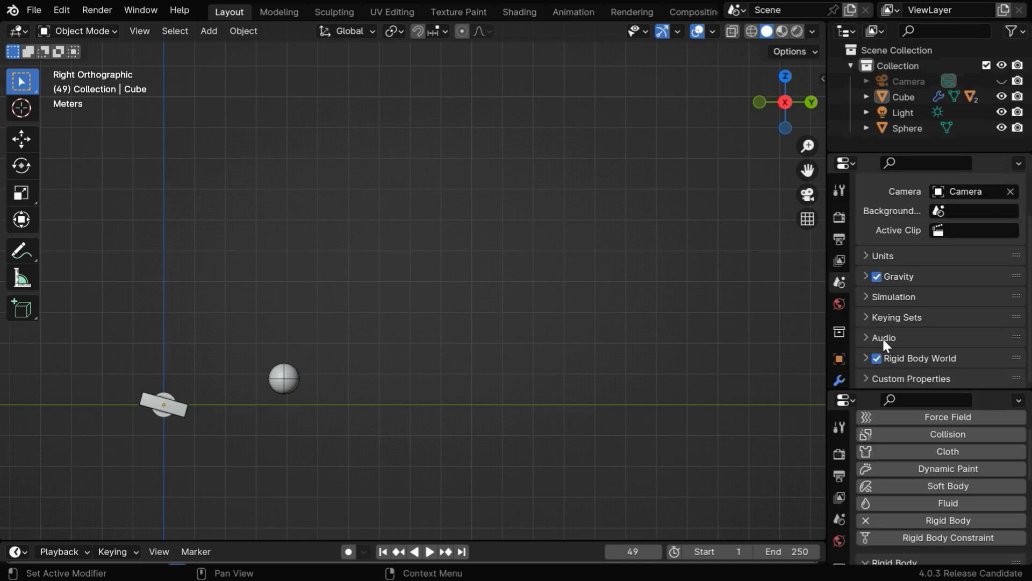
{"action": "left_click", "coordinate": [866, 357]}
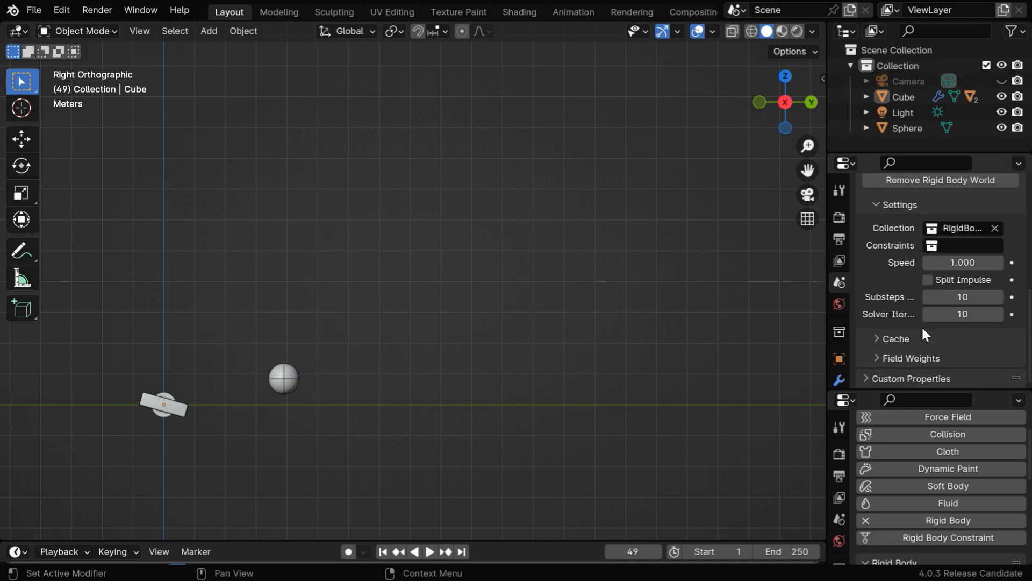
{"action": "left_click", "coordinate": [894, 338]}
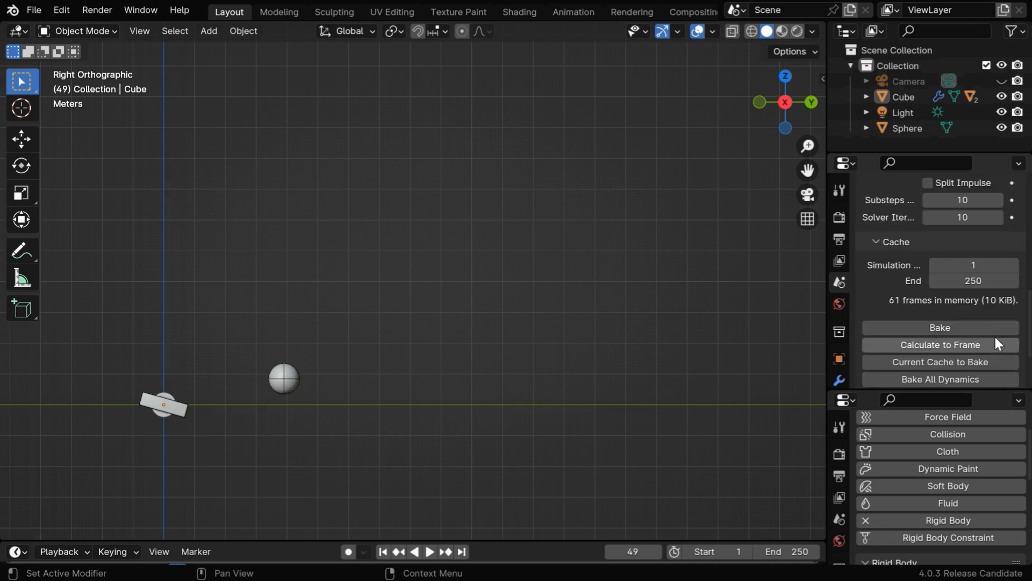
{"action": "scroll", "scroll_direction": "down", "scroll_amount": 3}
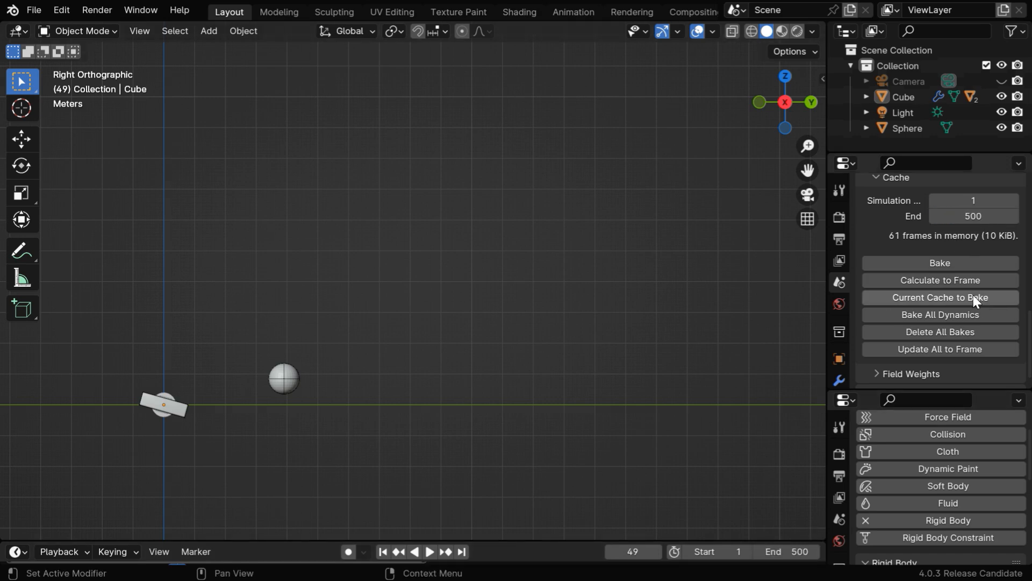
{"action": "mouse_move", "coordinate": [982, 388]}
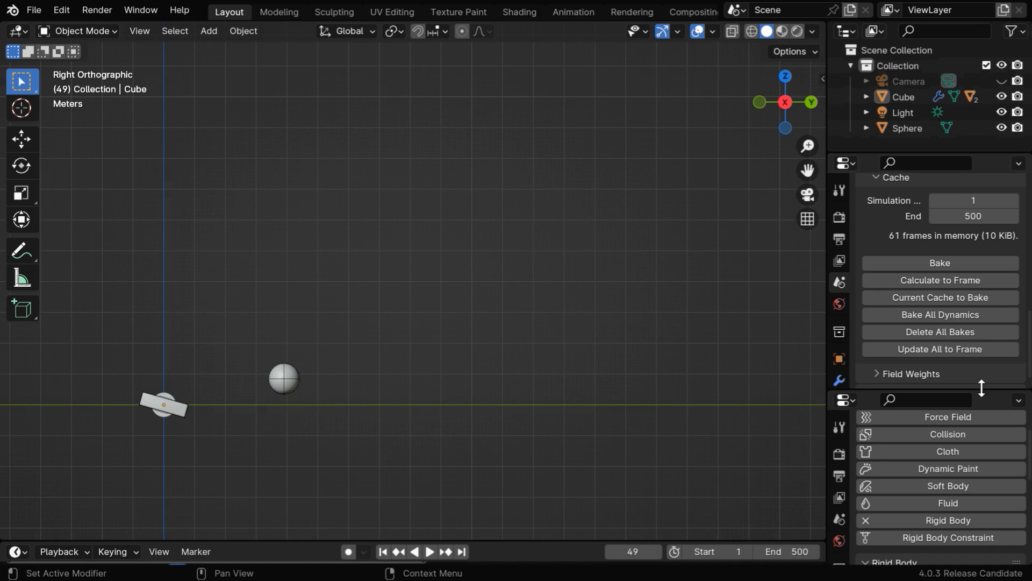
{"action": "scroll", "scroll_direction": "down", "scroll_amount": 3}
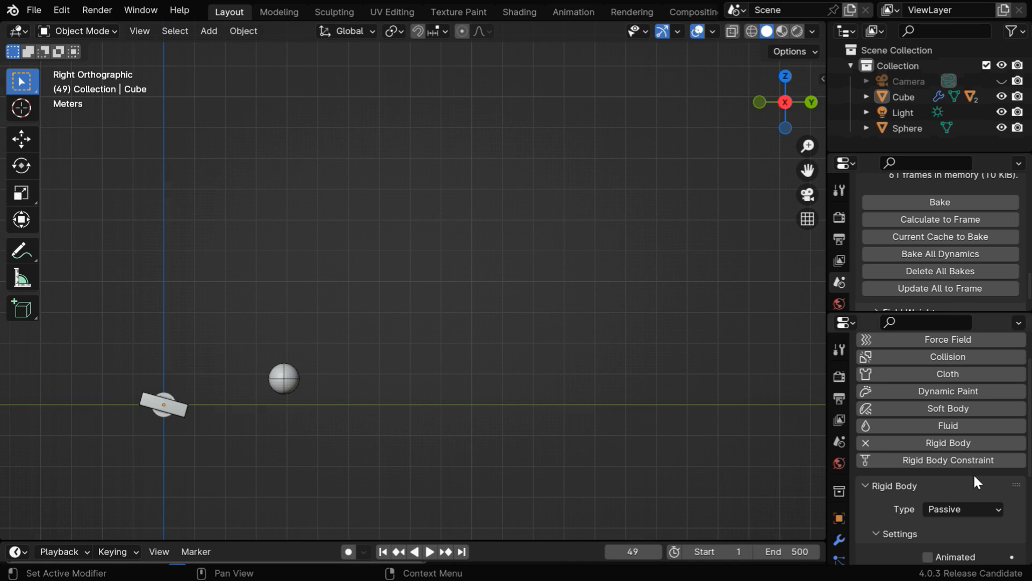
{"action": "scroll", "scroll_direction": "down", "scroll_amount": 3}
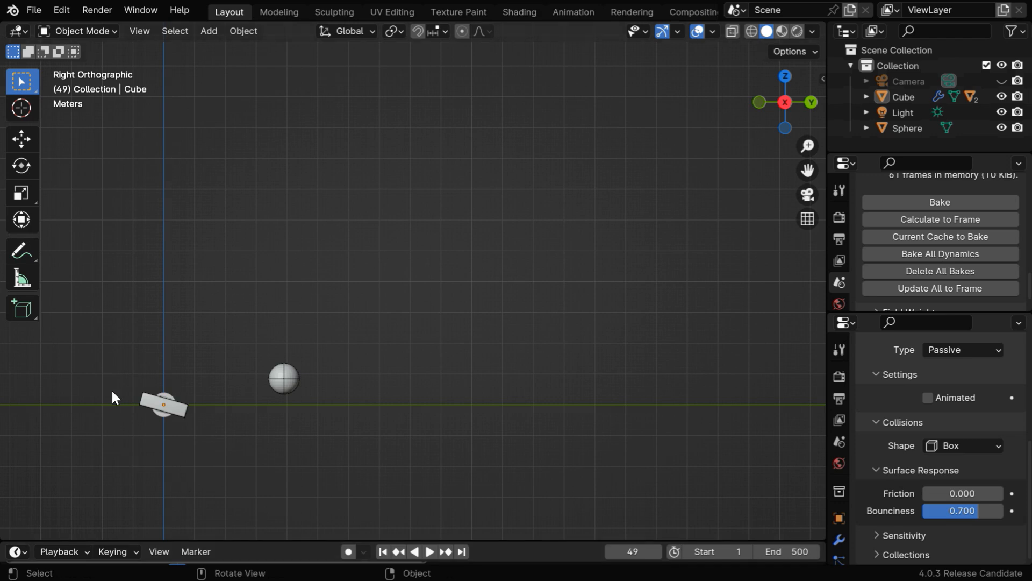
Duplicate the note block with Shift+D and place it under the ball's landing point, checking with playback
{"action": "key", "text": "shift+d"}
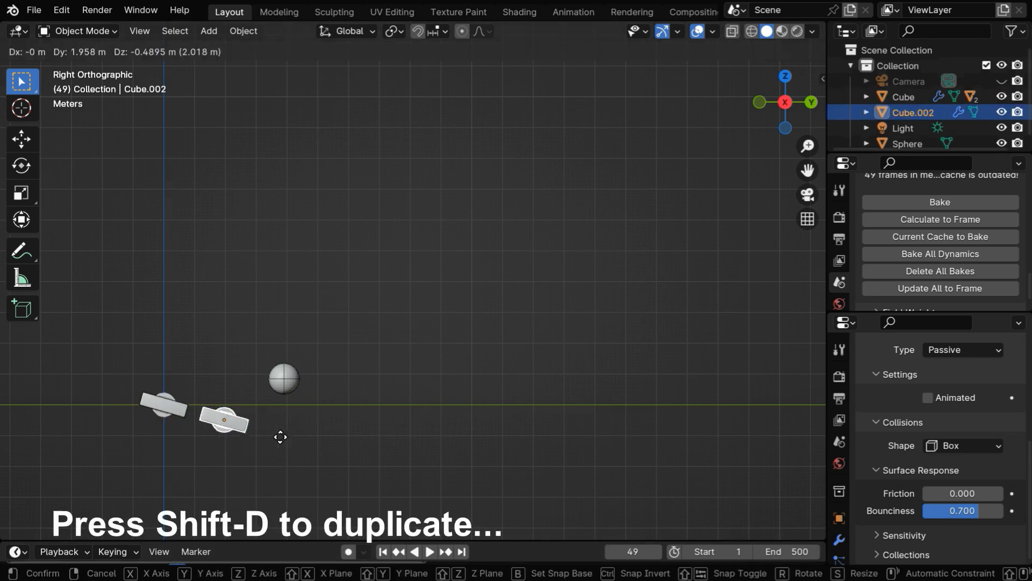
{"action": "left_click", "coordinate": [307, 448]}
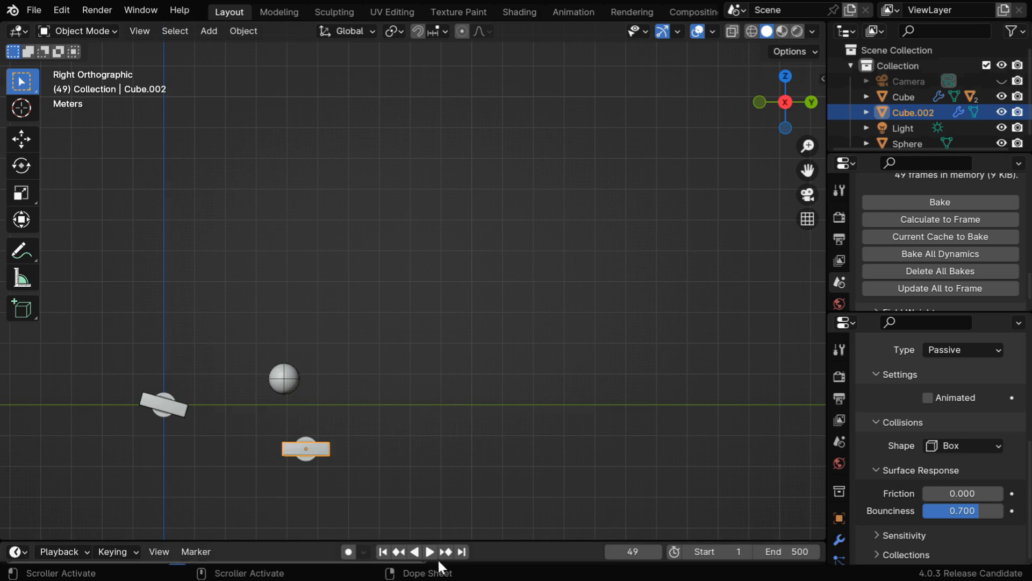
{"action": "left_click", "coordinate": [429, 551]}
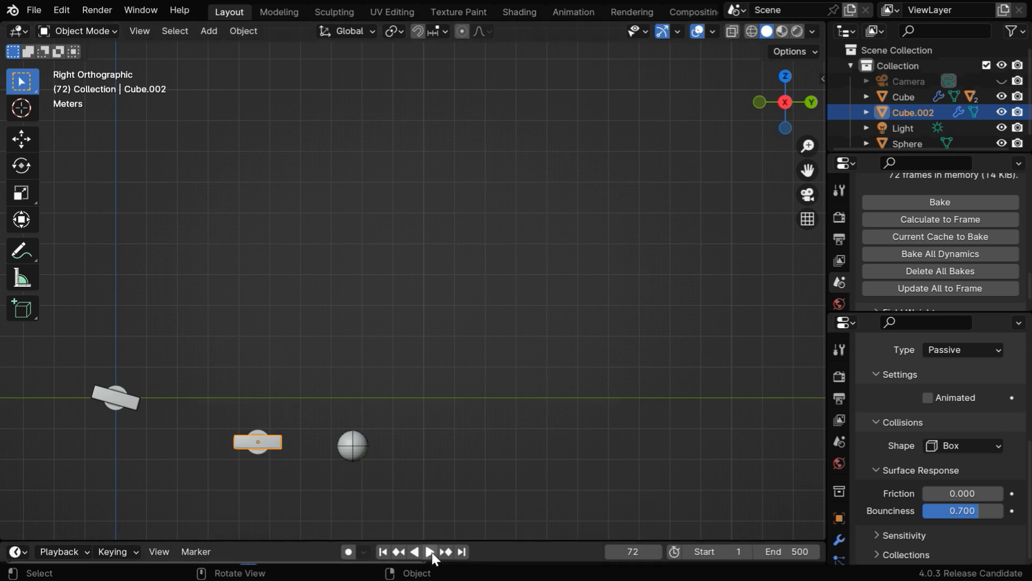
{"action": "left_click", "coordinate": [428, 551]}
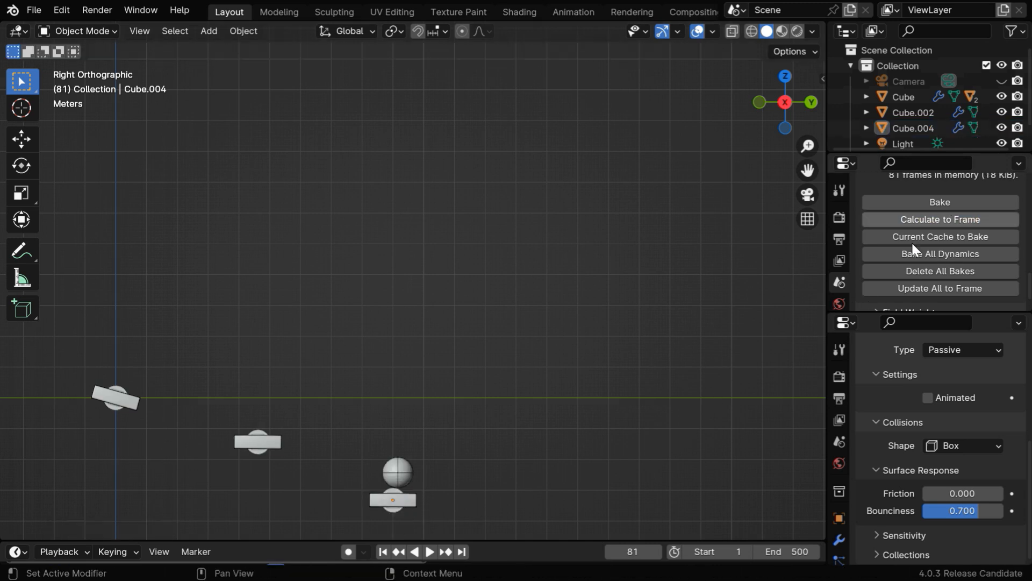
Replay the simulation, pausing to inspect the ball landing on the new block
{"action": "left_click", "coordinate": [425, 551]}
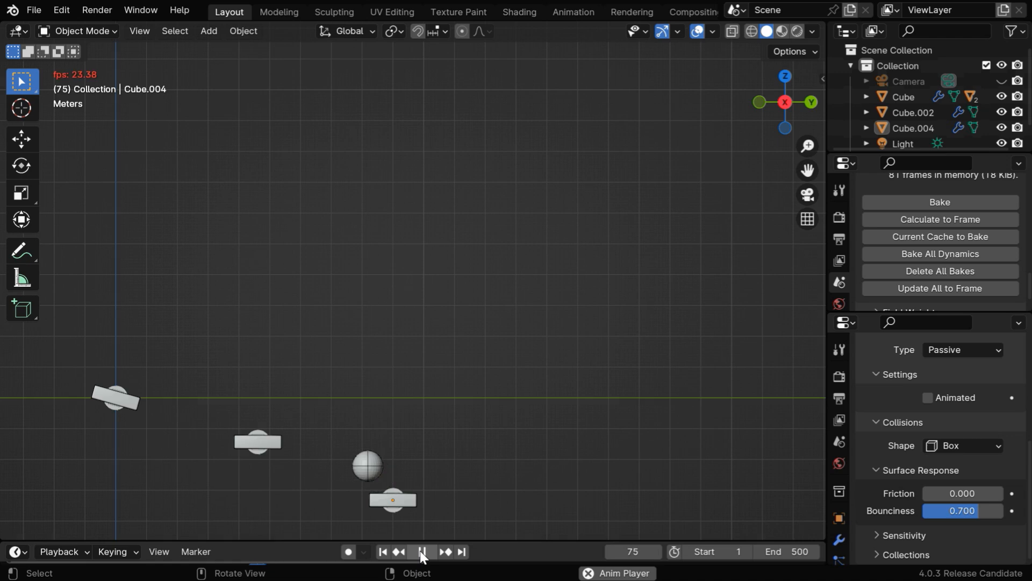
{"action": "left_click", "coordinate": [422, 552]}
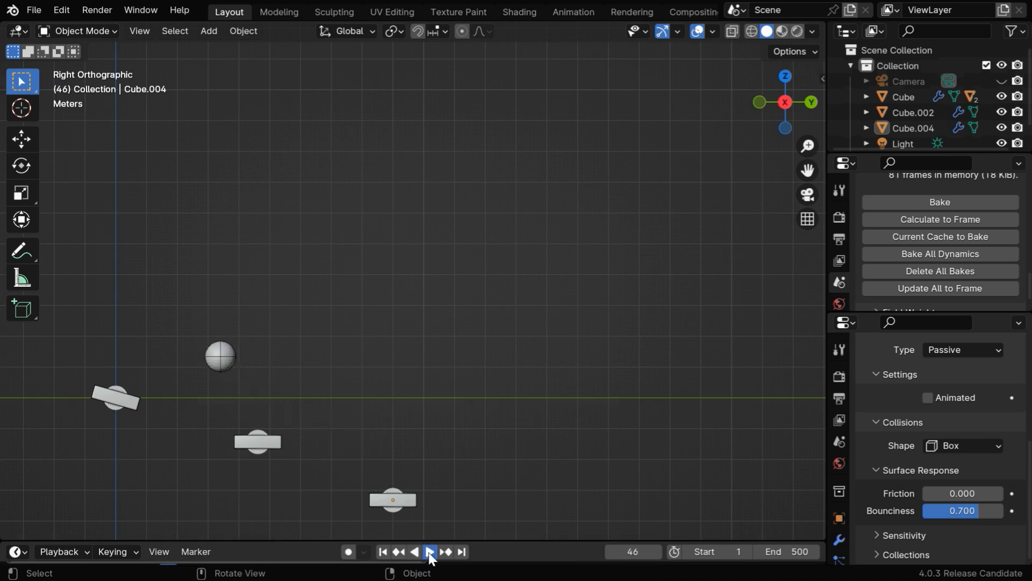
{"action": "left_click", "coordinate": [429, 555]}
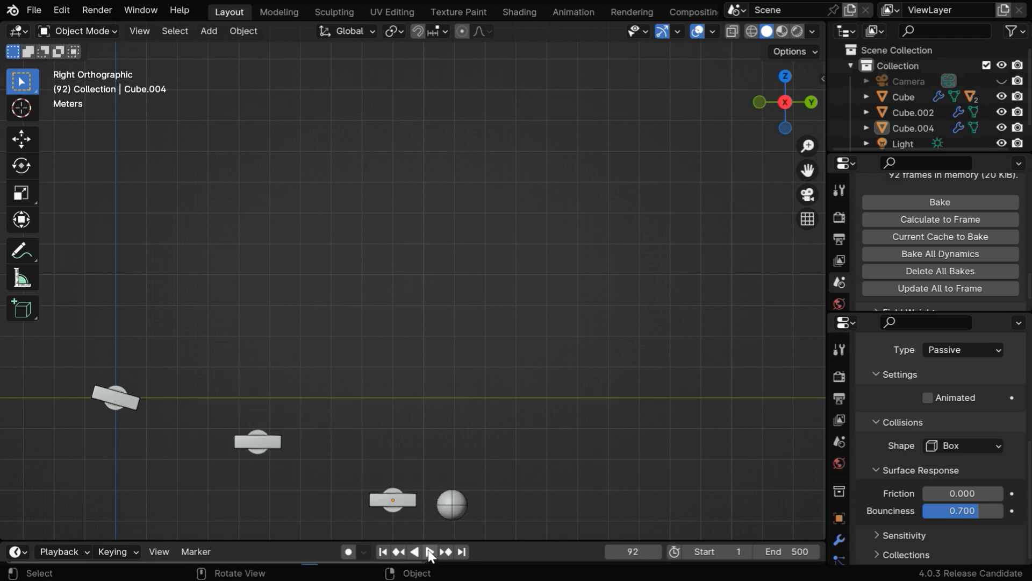
{"action": "left_click", "coordinate": [393, 499]}
{"action": "type", "text": ".75"}
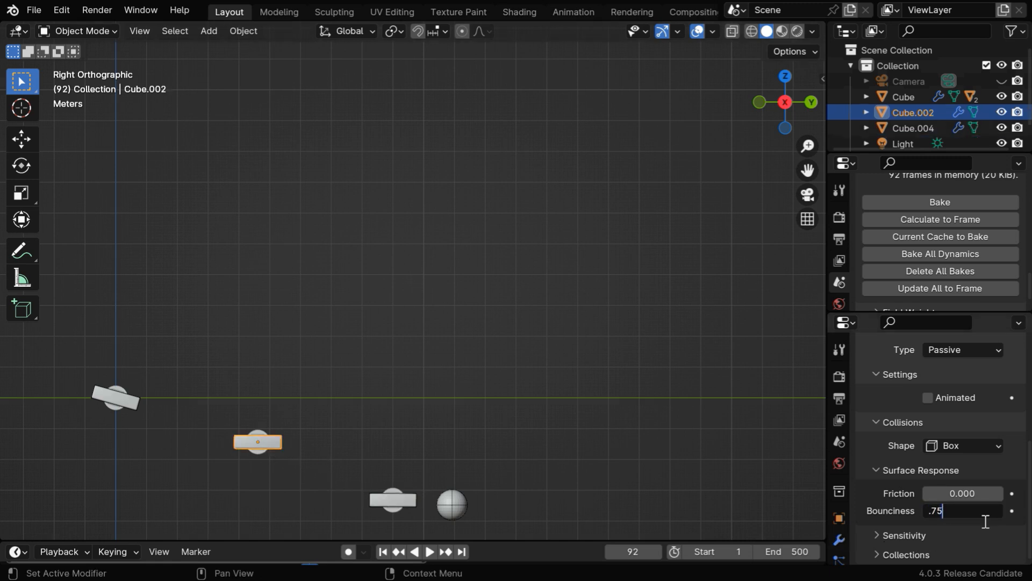
Set the block's Bounciness to 0.75 and play the simulation to check the bounce
{"action": "key", "text": "Return"}
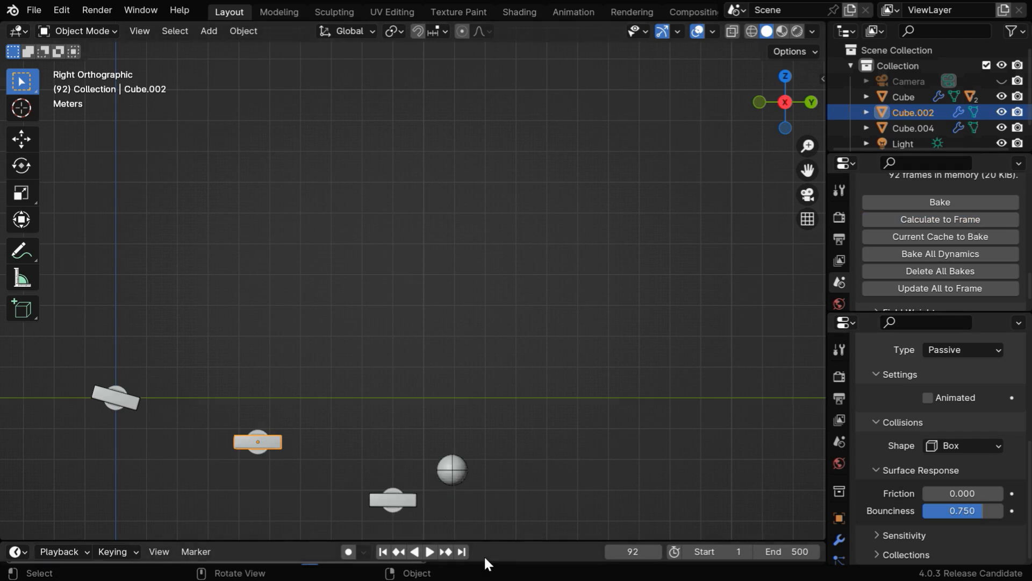
{"action": "left_click", "coordinate": [429, 551]}
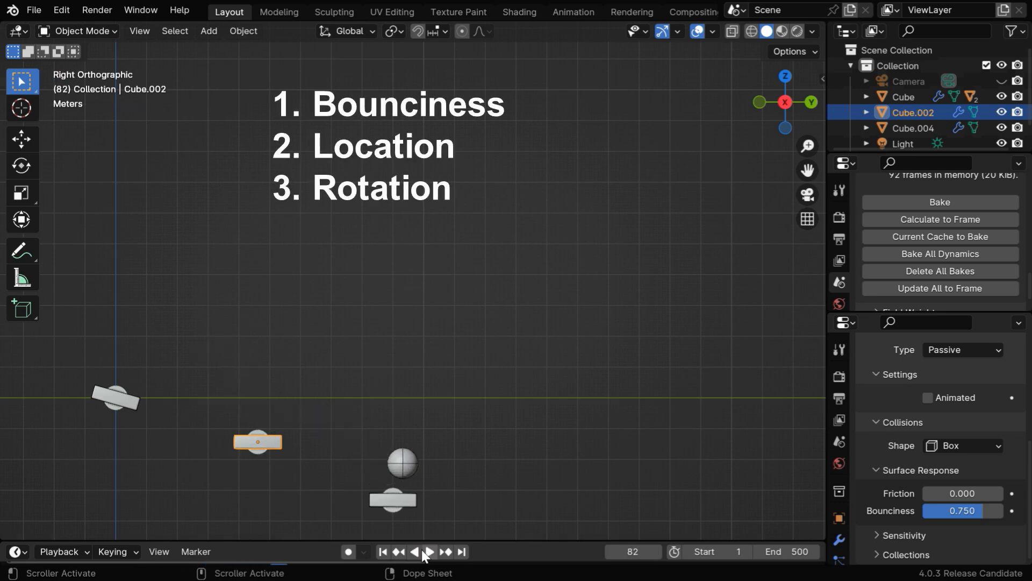
{"action": "left_click", "coordinate": [393, 499]}
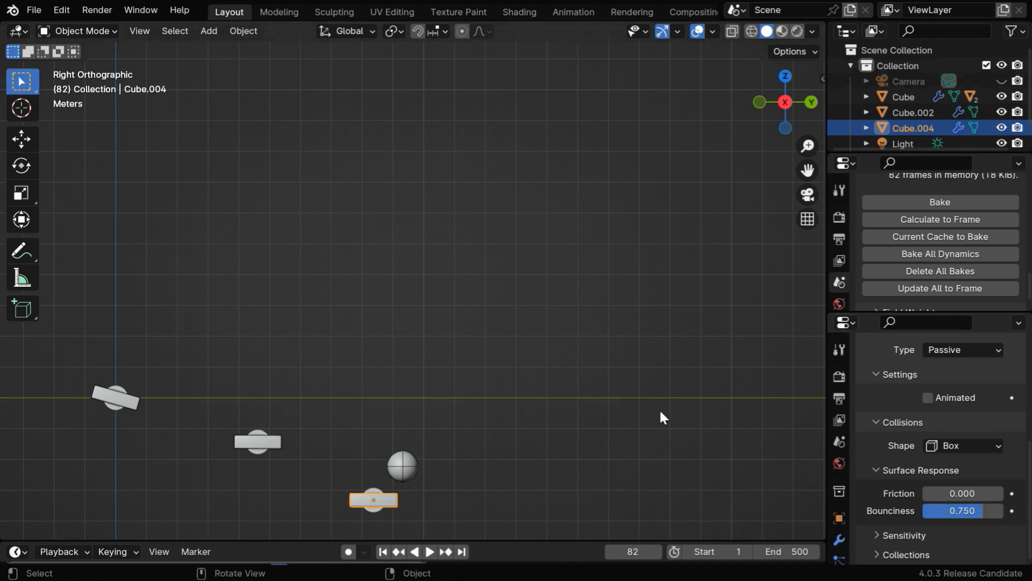
Reposition the third note block along the ball's path and verify with playback
{"action": "left_click", "coordinate": [429, 551]}
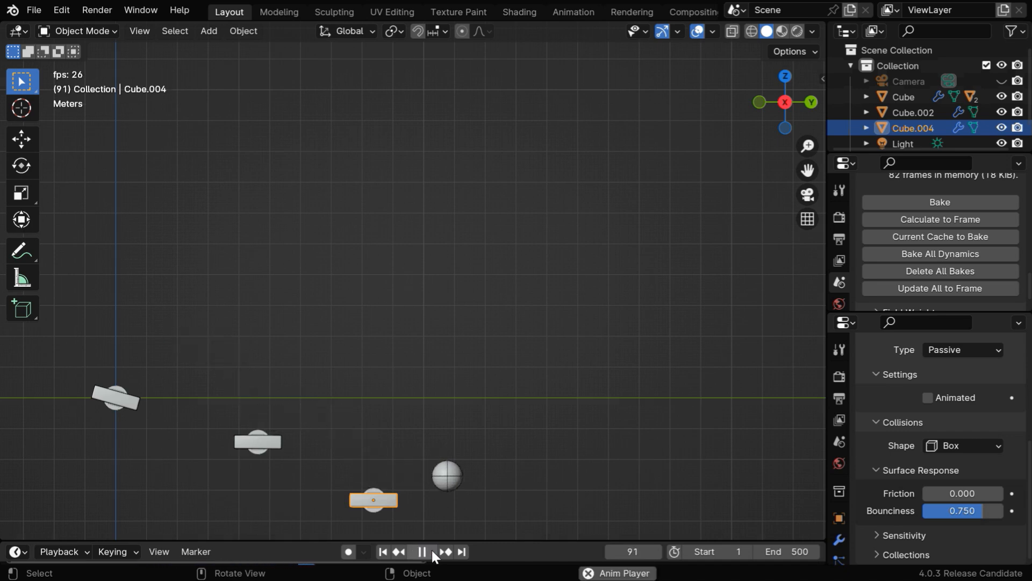
{"action": "left_click", "coordinate": [421, 552]}
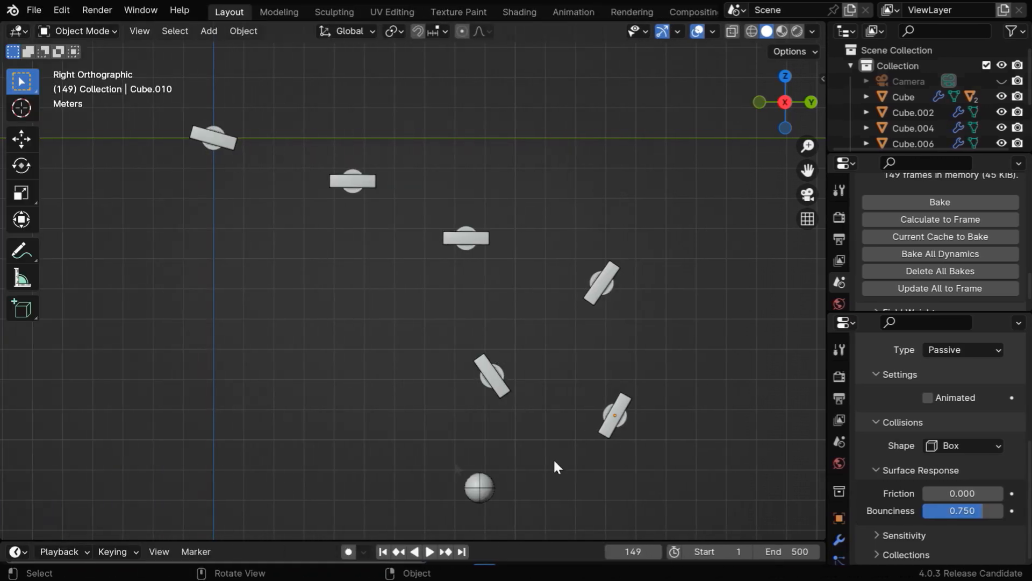
Extend the zigzag block chain down the scene and play the simulation from frame 1
{"action": "left_click", "coordinate": [479, 487]}
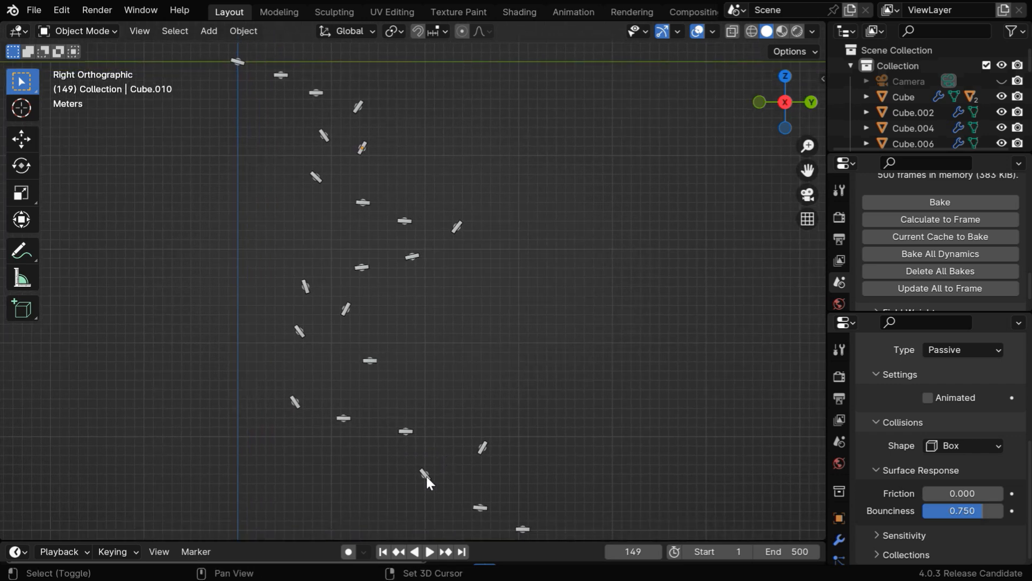
{"action": "left_click", "coordinate": [428, 552]}
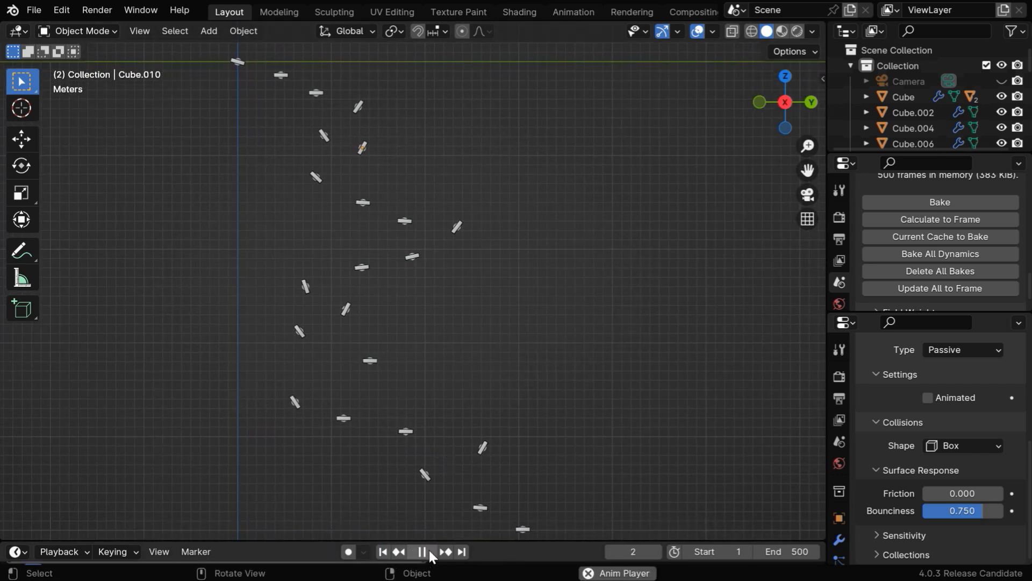
{"action": "left_click", "coordinate": [419, 551]}
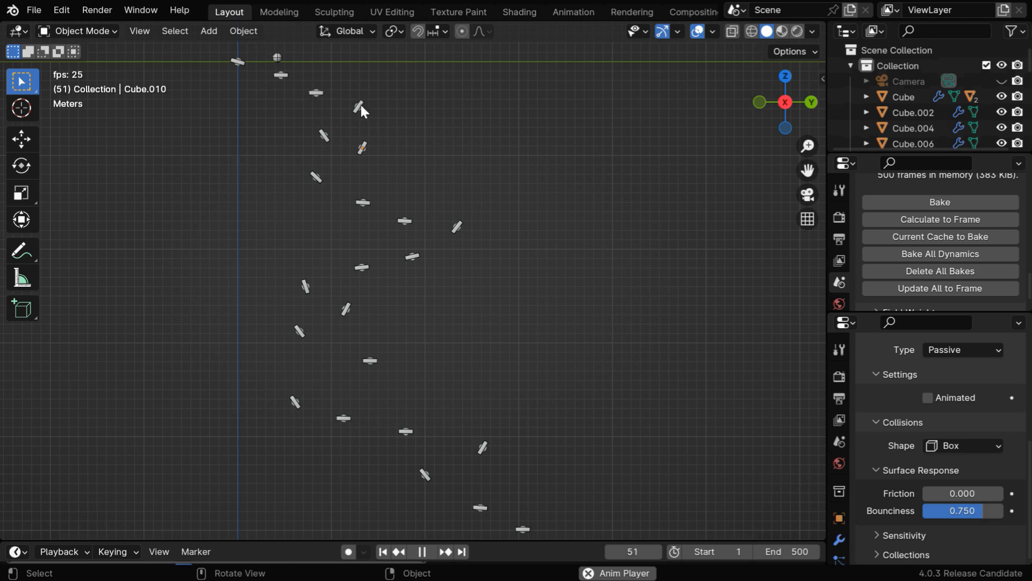
{"action": "mouse_move", "coordinate": [447, 249]}
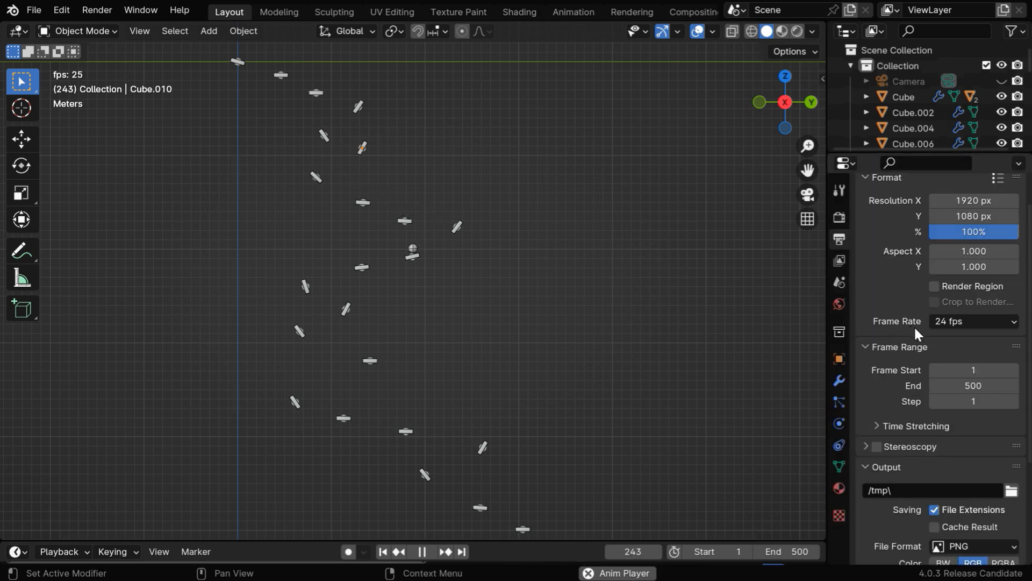
{"action": "mouse_move", "coordinate": [809, 337]}
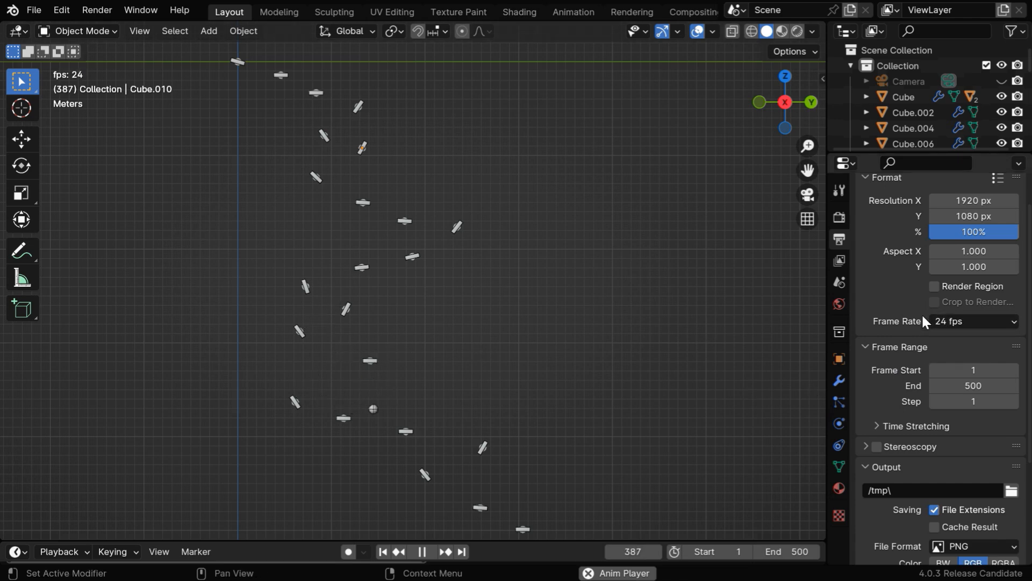
Change the scene Frame Rate from 24 fps to 30 fps in Output Properties
{"action": "left_click", "coordinate": [973, 320]}
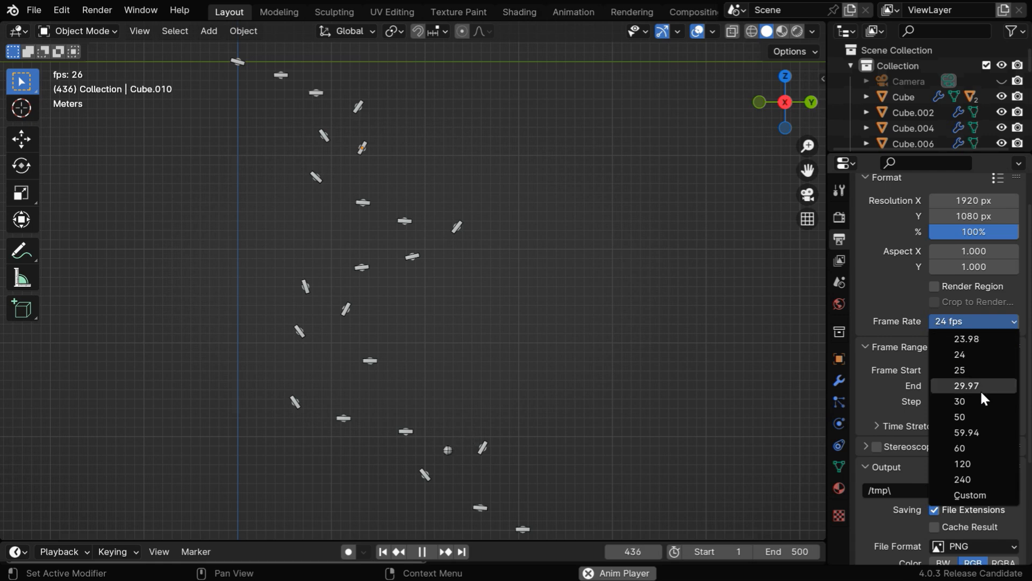
{"action": "left_click", "coordinate": [959, 401]}
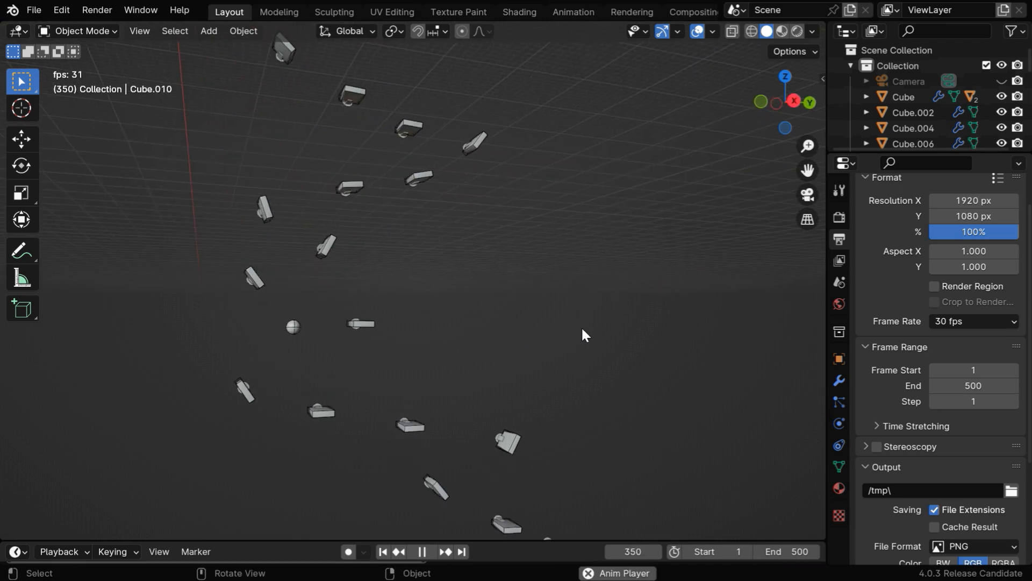
Bake the Sphere's rigid body motion to keyframes over frames 1–500
{"action": "left_click", "coordinate": [420, 551]}
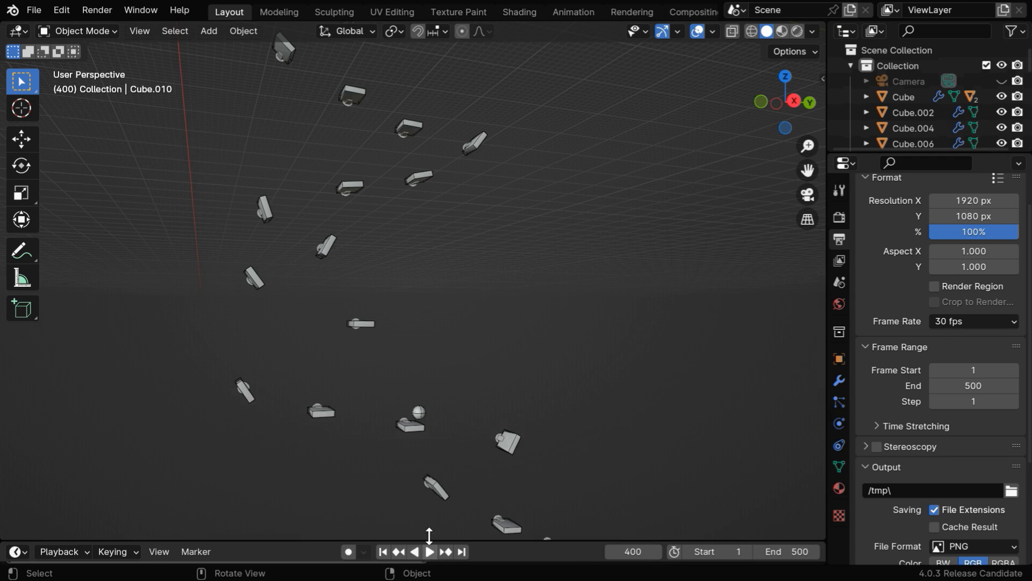
{"action": "left_click", "coordinate": [418, 413]}
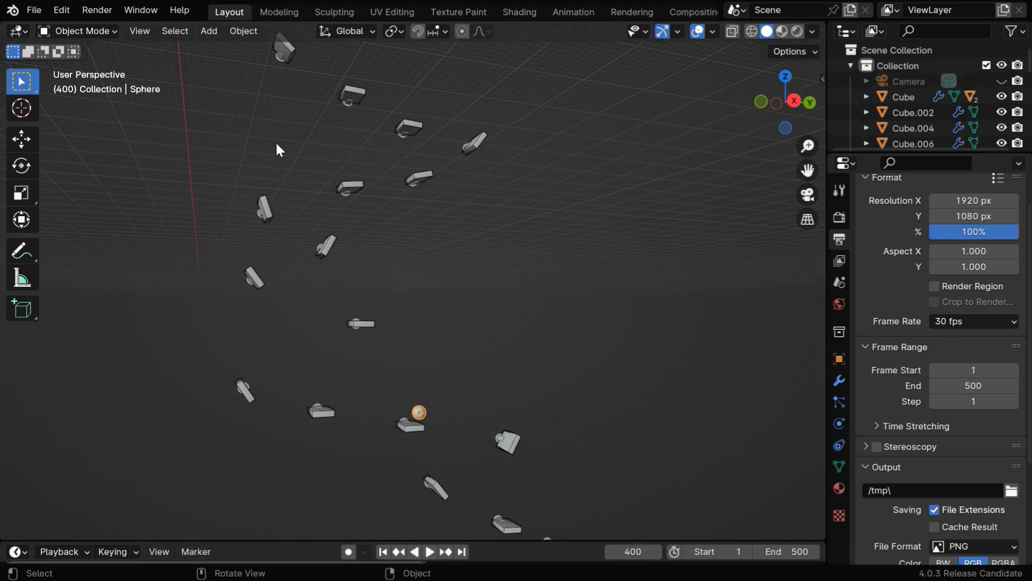
{"action": "left_click", "coordinate": [242, 30]}
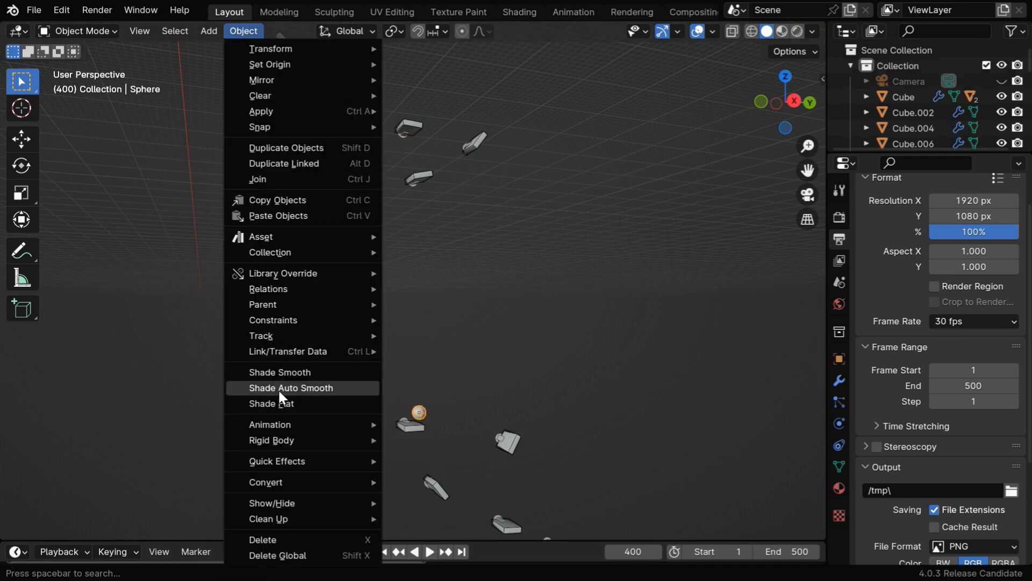
{"action": "mouse_move", "coordinate": [270, 440]}
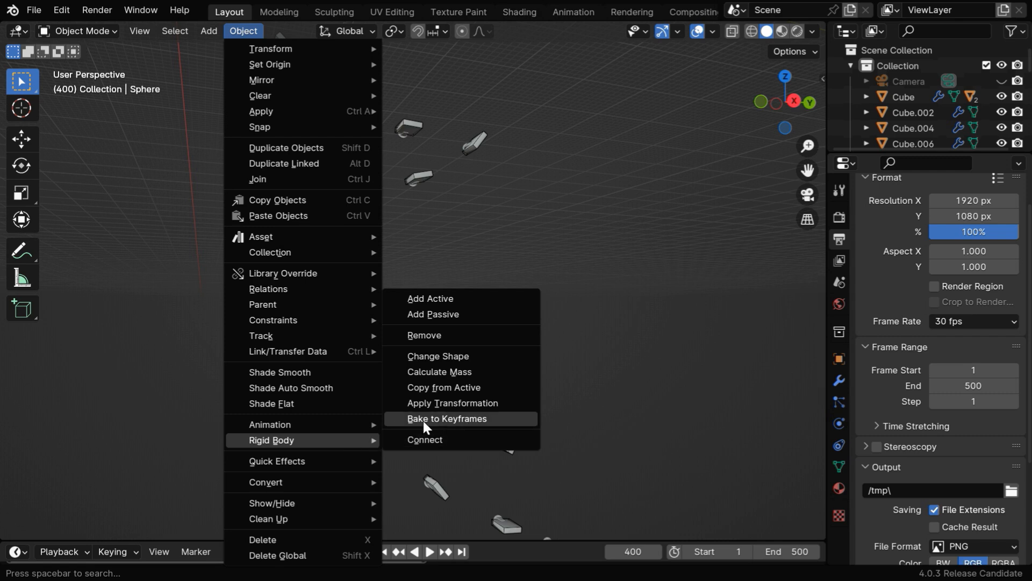
{"action": "left_click", "coordinate": [446, 419]}
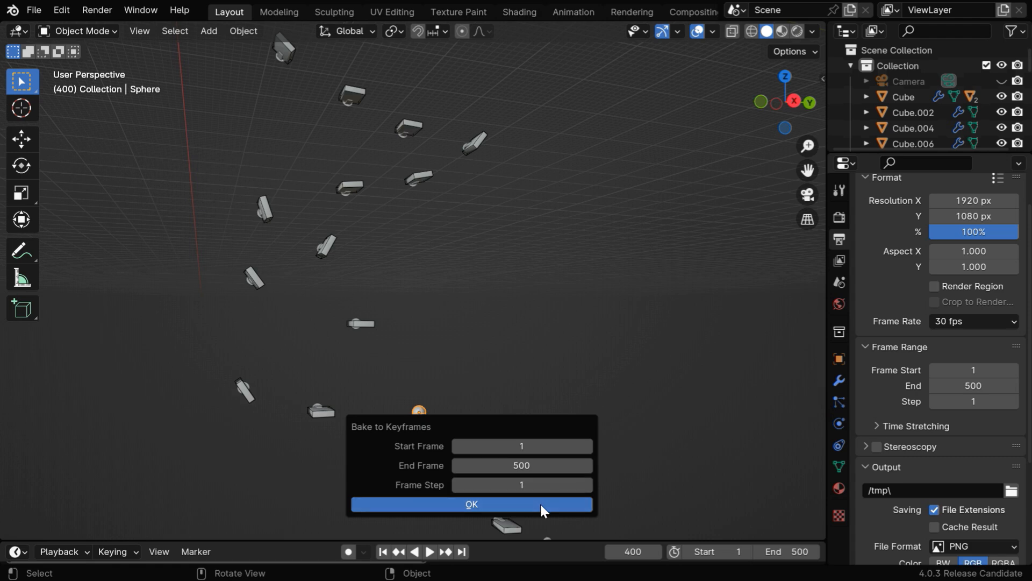
{"action": "left_click", "coordinate": [470, 503]}
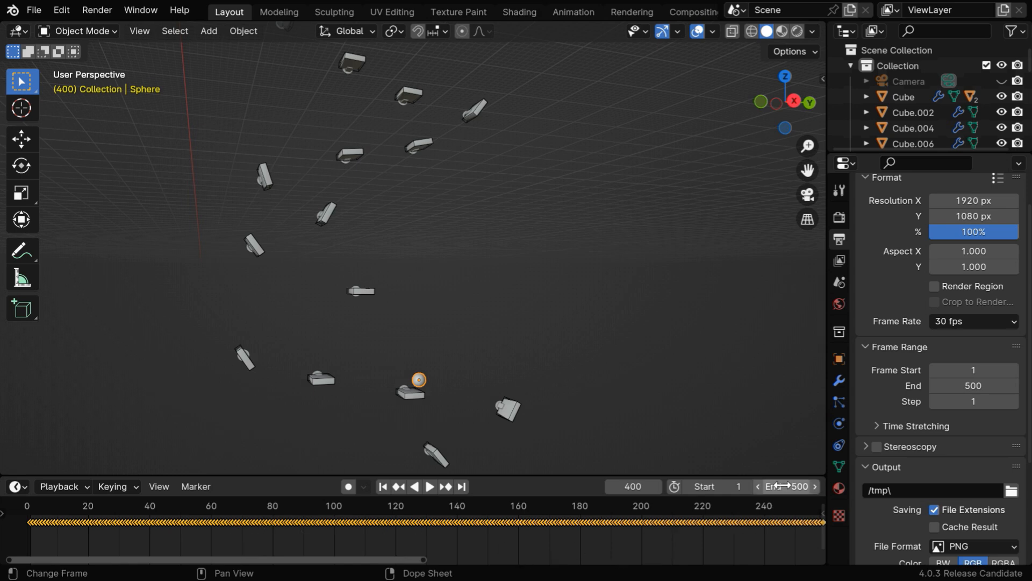
{"action": "left_click", "coordinate": [839, 445]}
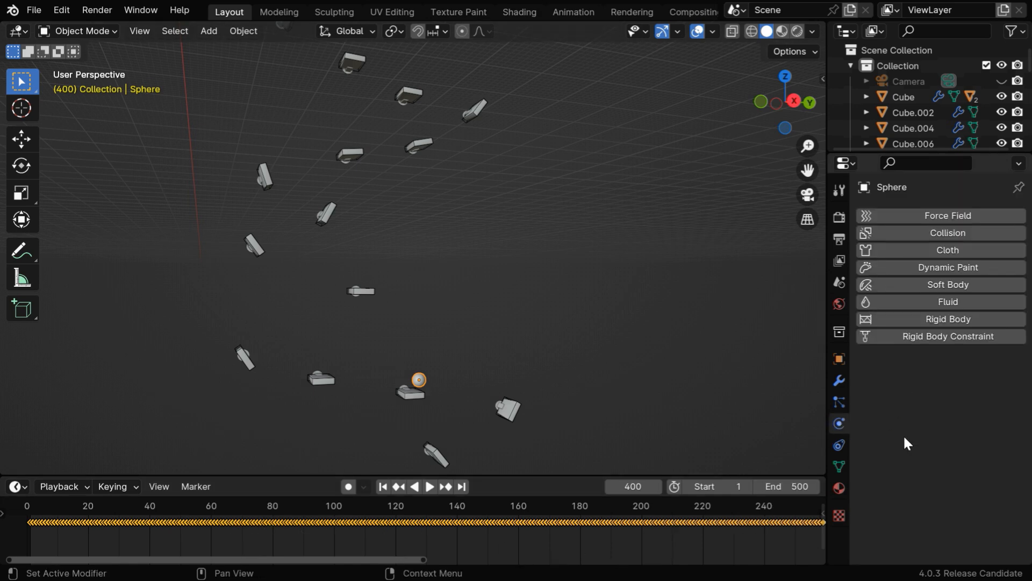
{"action": "mouse_move", "coordinate": [590, 489]}
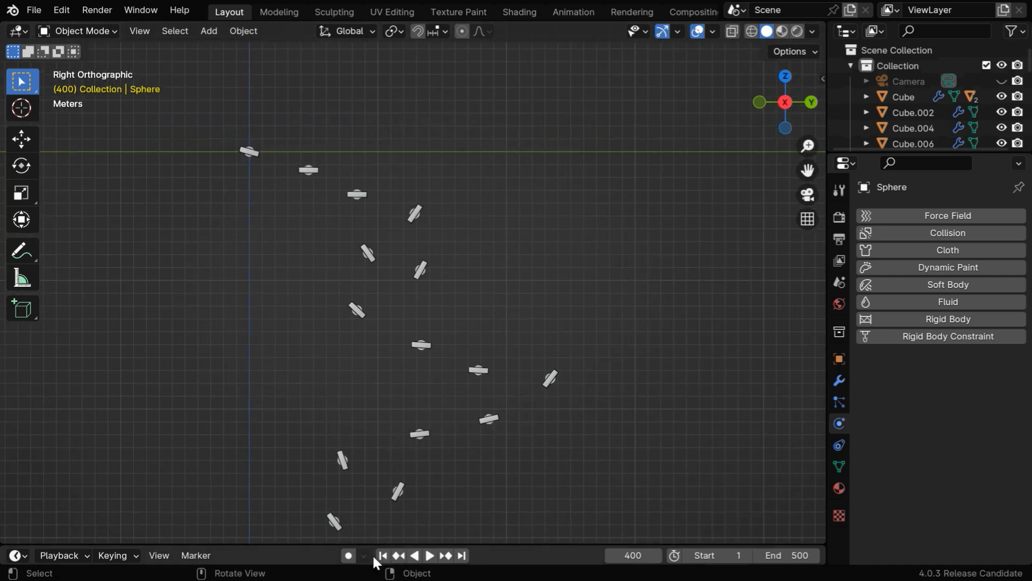
Select all note blocks and apply their simulated rigid body transformations
{"action": "left_click", "coordinate": [429, 554]}
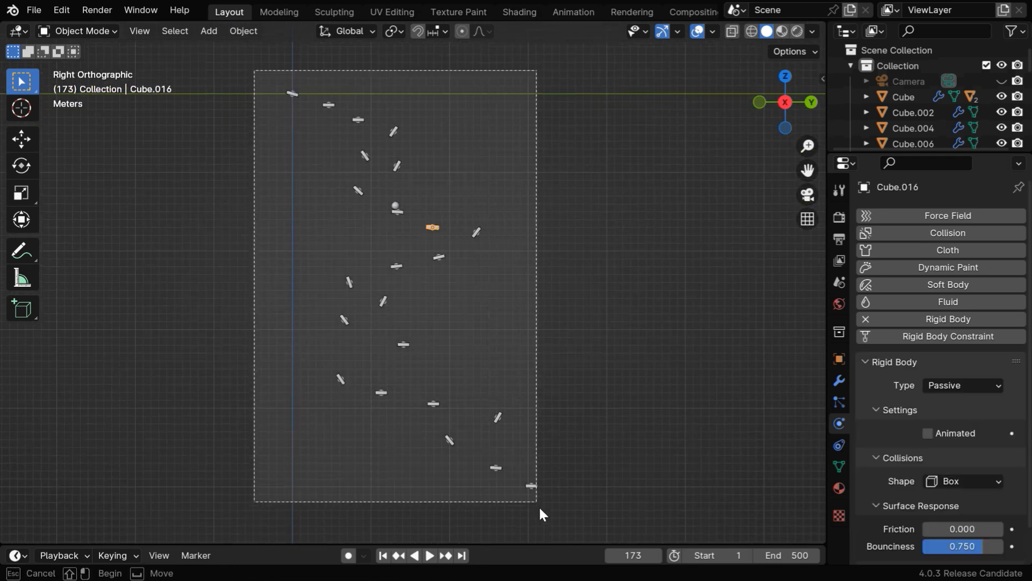
{"action": "left_click", "coordinate": [243, 32]}
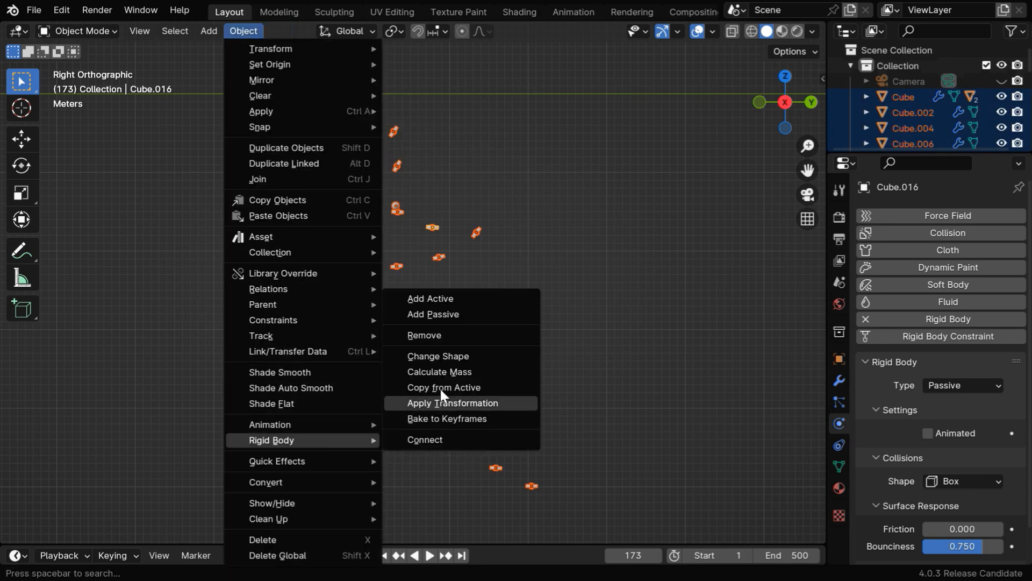
{"action": "left_click", "coordinate": [452, 403]}
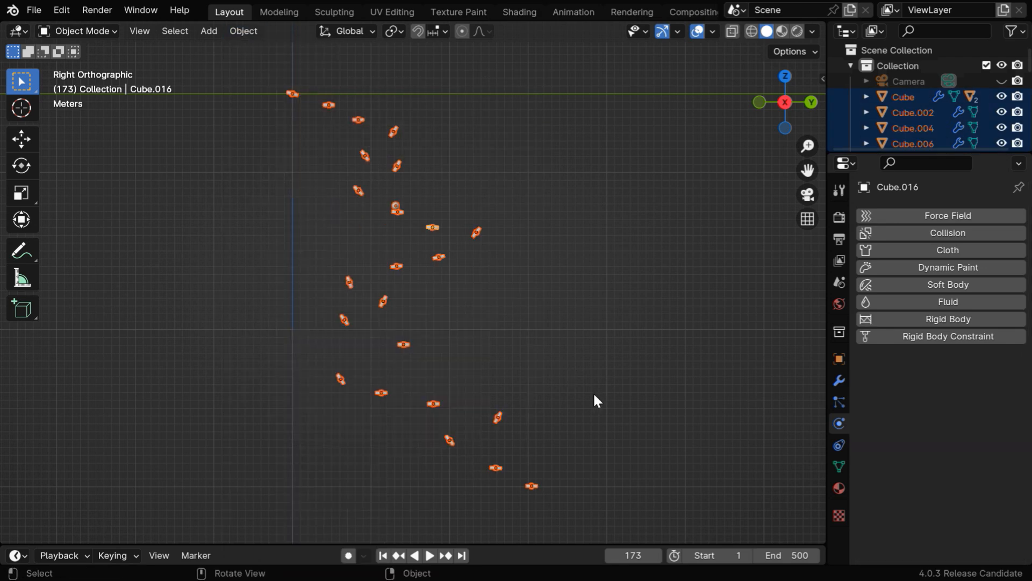
{"action": "left_click", "coordinate": [209, 31]}
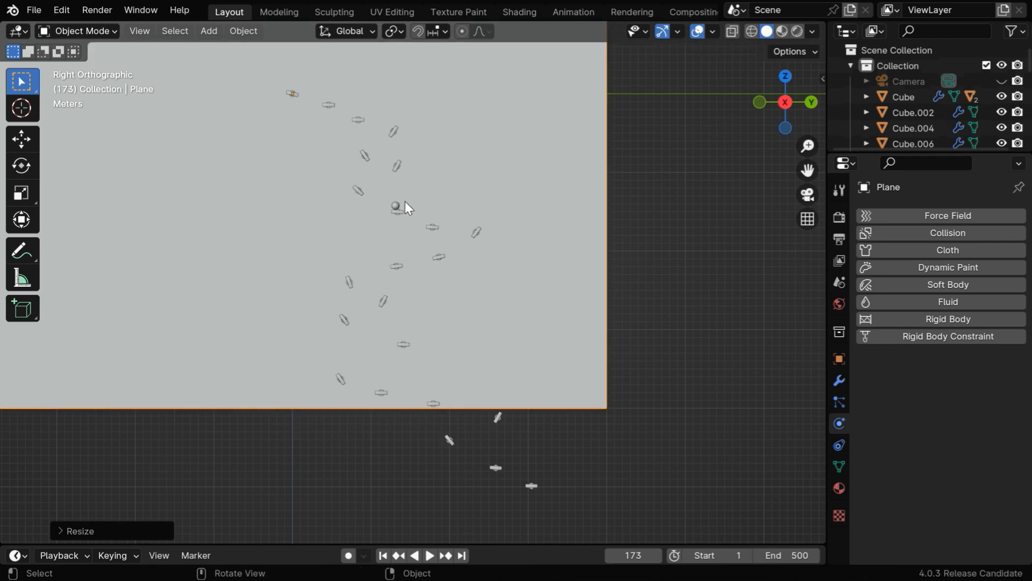
Move the large backdrop plane into place behind the note-block chain
{"action": "key", "text": "g"}
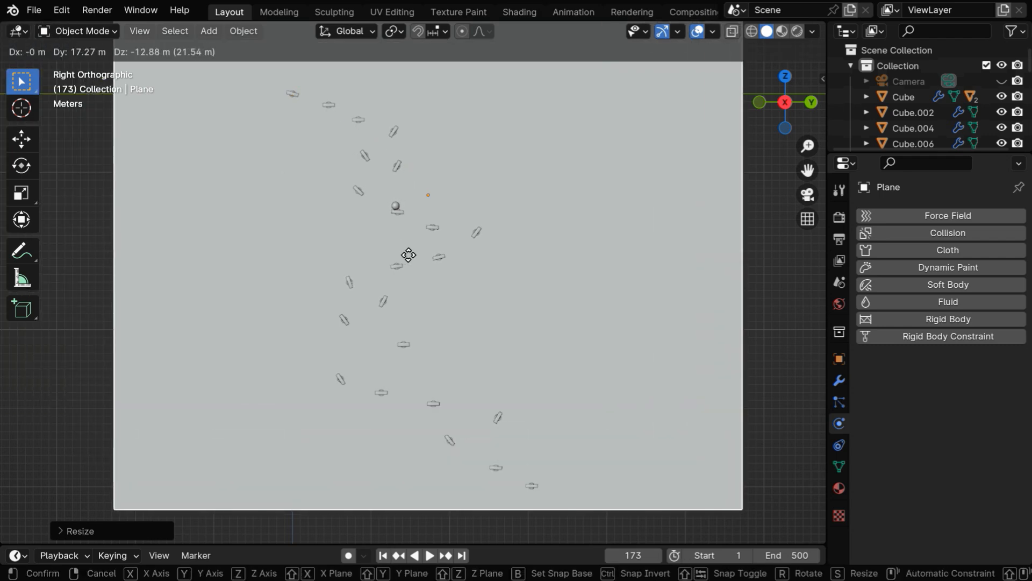
{"action": "left_click", "coordinate": [710, 31]}
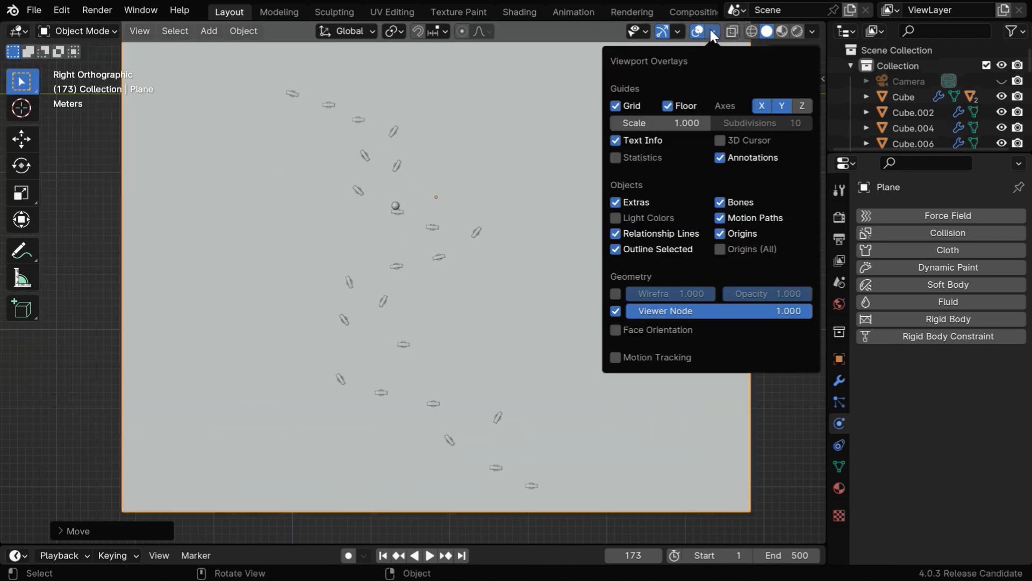
{"action": "left_click", "coordinate": [517, 239]}
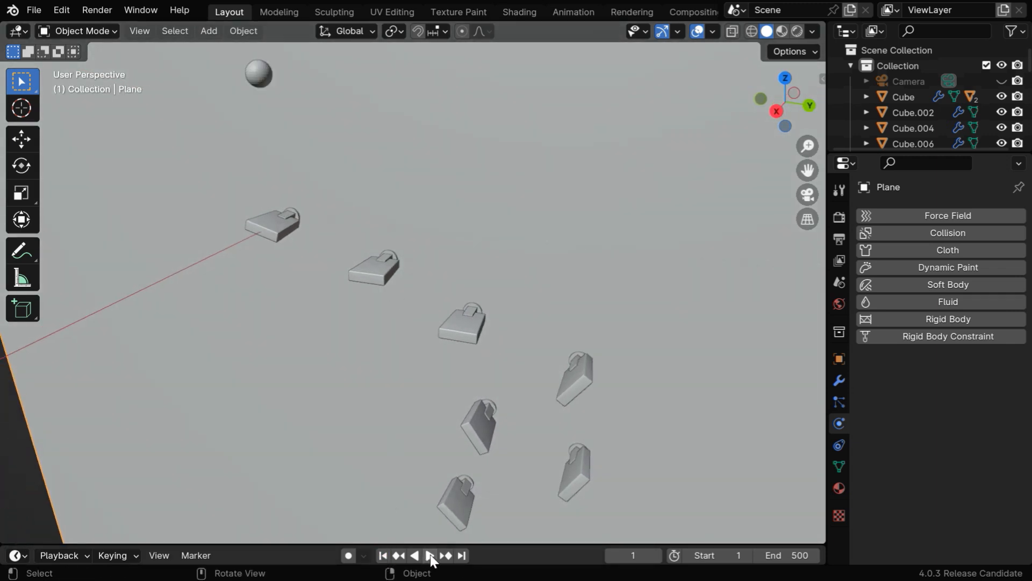
Preview the baked bounce animation, rewind to frame 1 and select the ball
{"action": "left_click", "coordinate": [430, 555]}
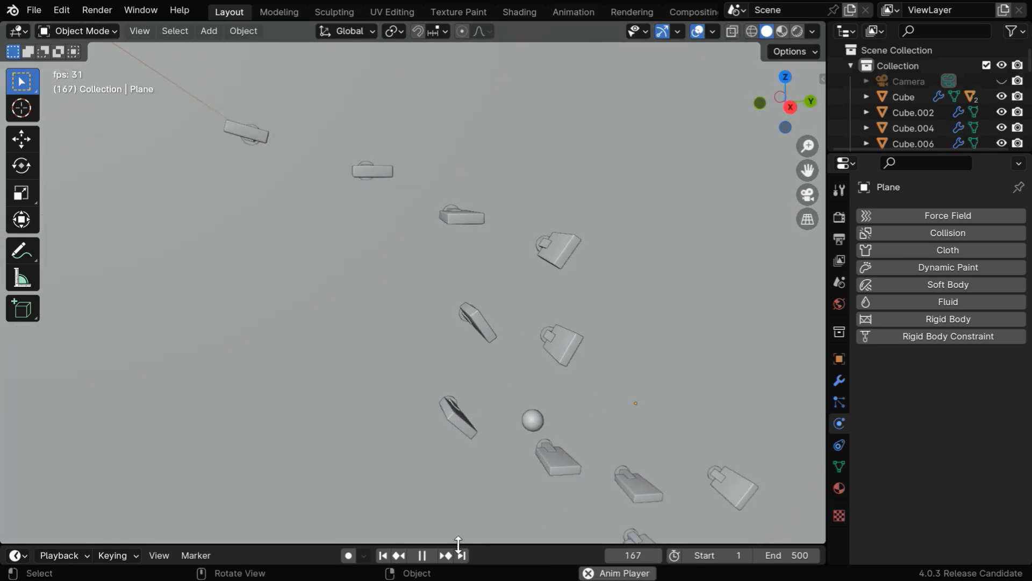
{"action": "left_click", "coordinate": [383, 554]}
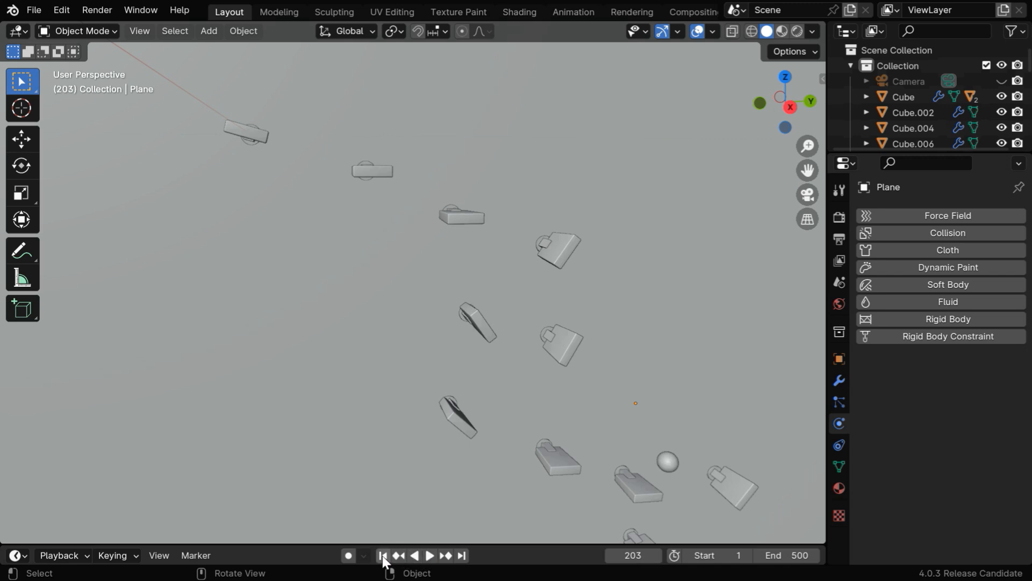
{"action": "left_click", "coordinate": [382, 555]}
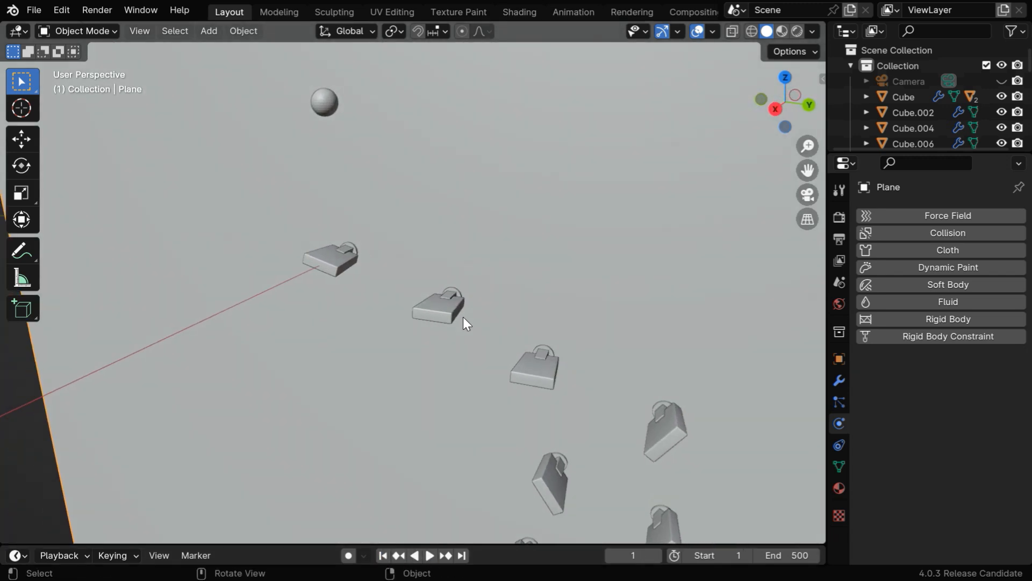
{"action": "left_click", "coordinate": [323, 102]}
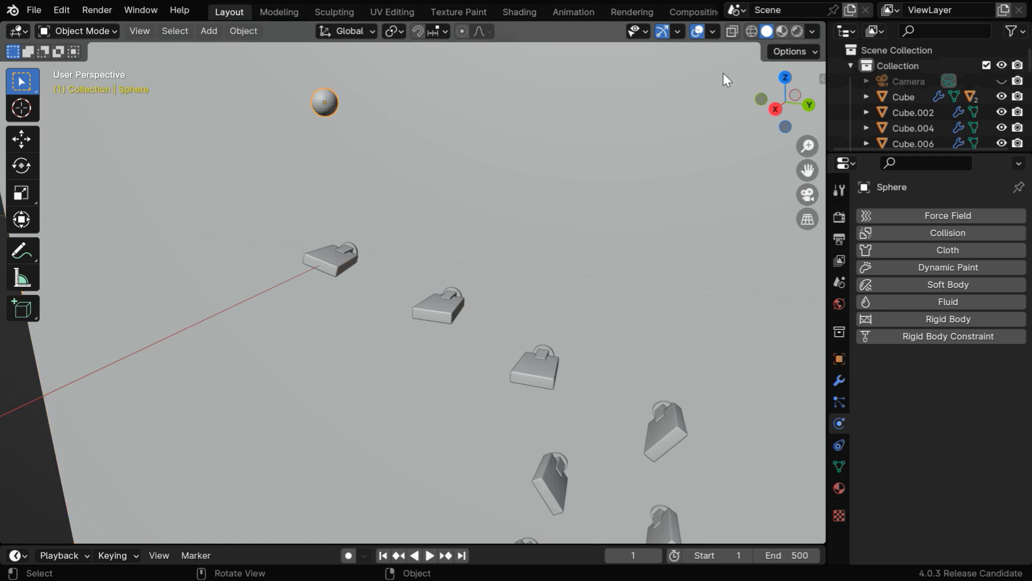
Give the ball a new material with a pink Emission surface in material preview shading
{"action": "left_click", "coordinate": [797, 32]}
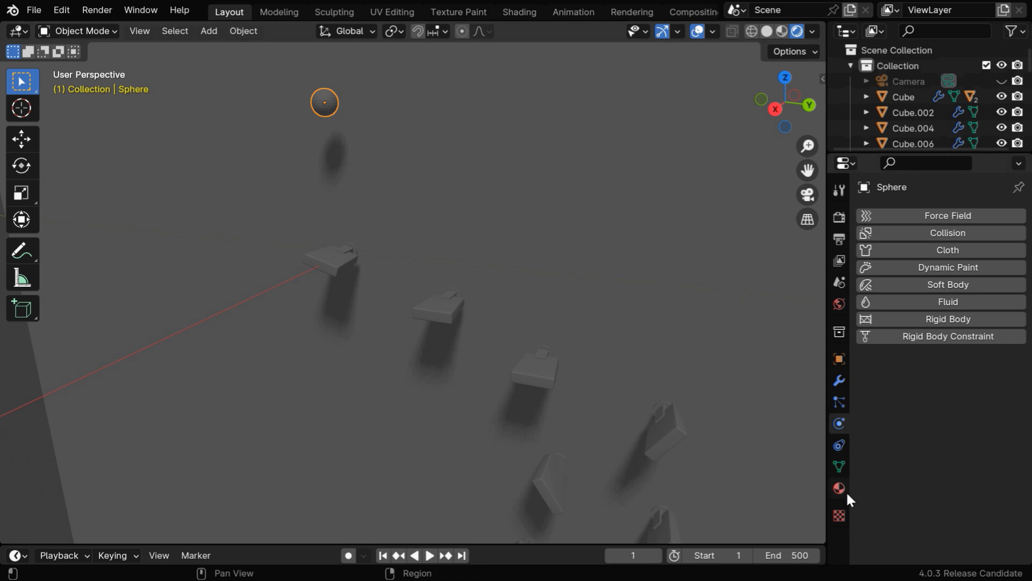
{"action": "left_click", "coordinate": [839, 488]}
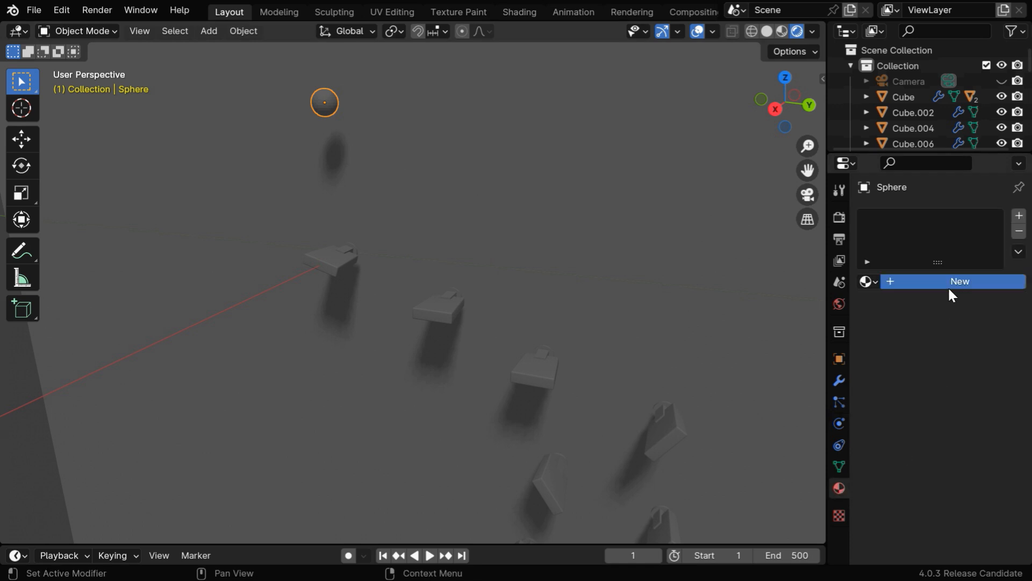
{"action": "left_click", "coordinate": [958, 281]}
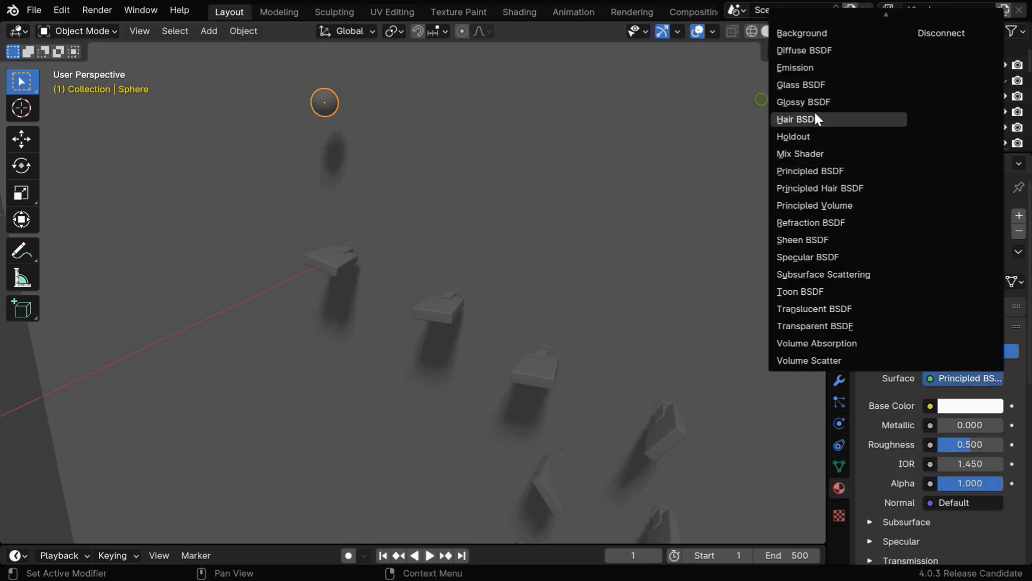
{"action": "left_click", "coordinate": [794, 67]}
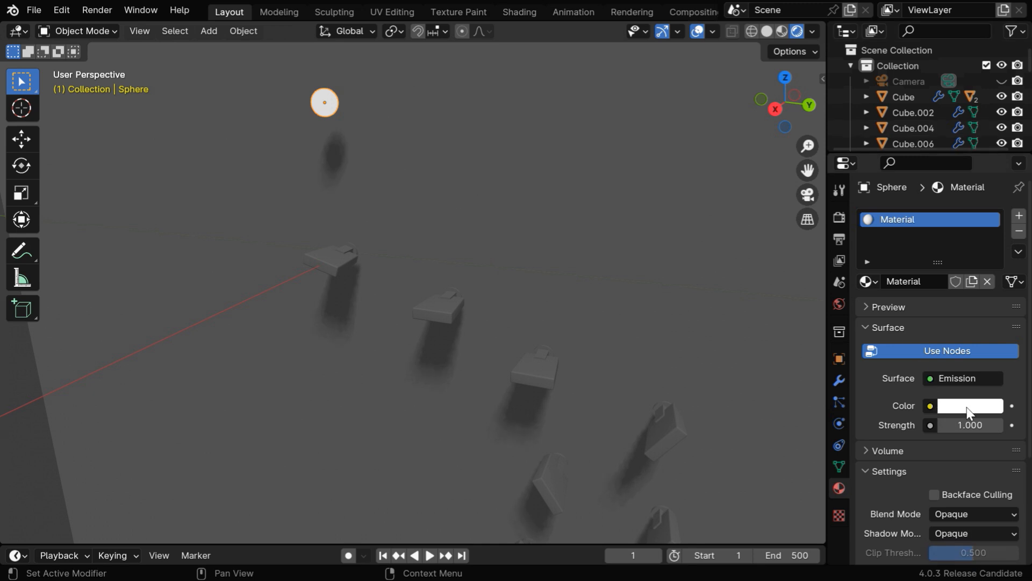
{"action": "left_click", "coordinate": [968, 405]}
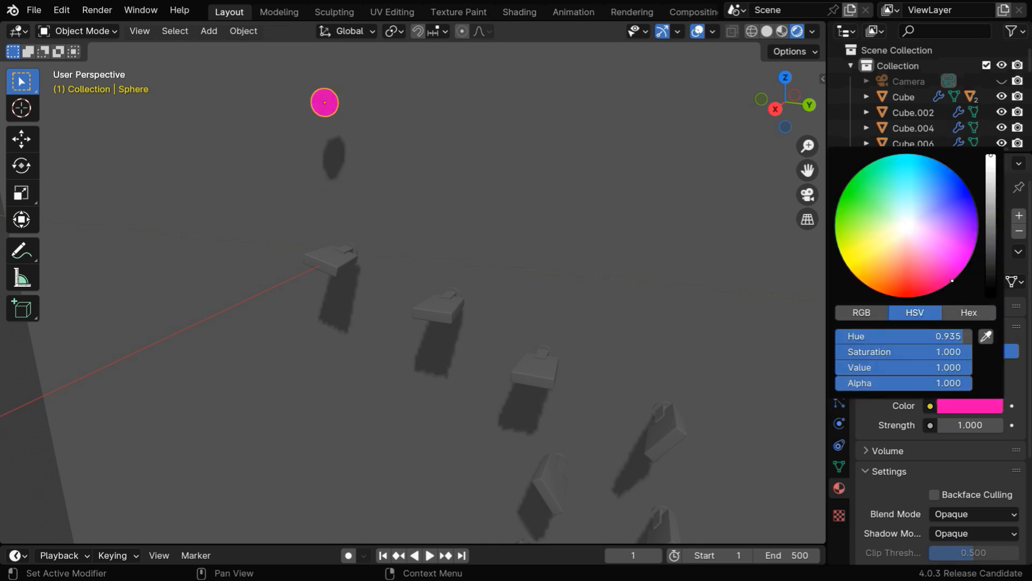
Enable Bloom in the EEVEE render settings so the ball glows
{"action": "left_click", "coordinate": [968, 425]}
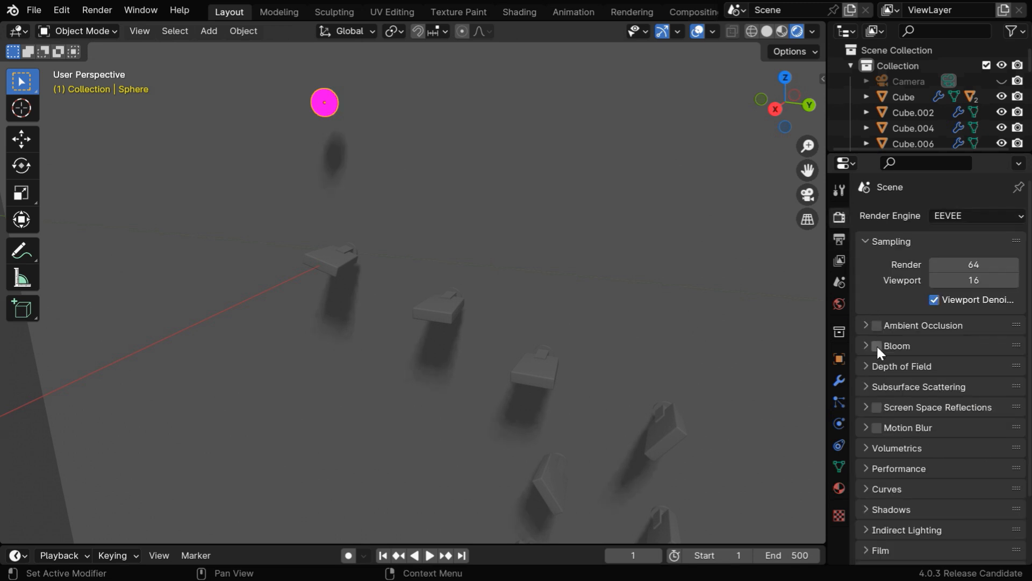
{"action": "left_click", "coordinate": [876, 346]}
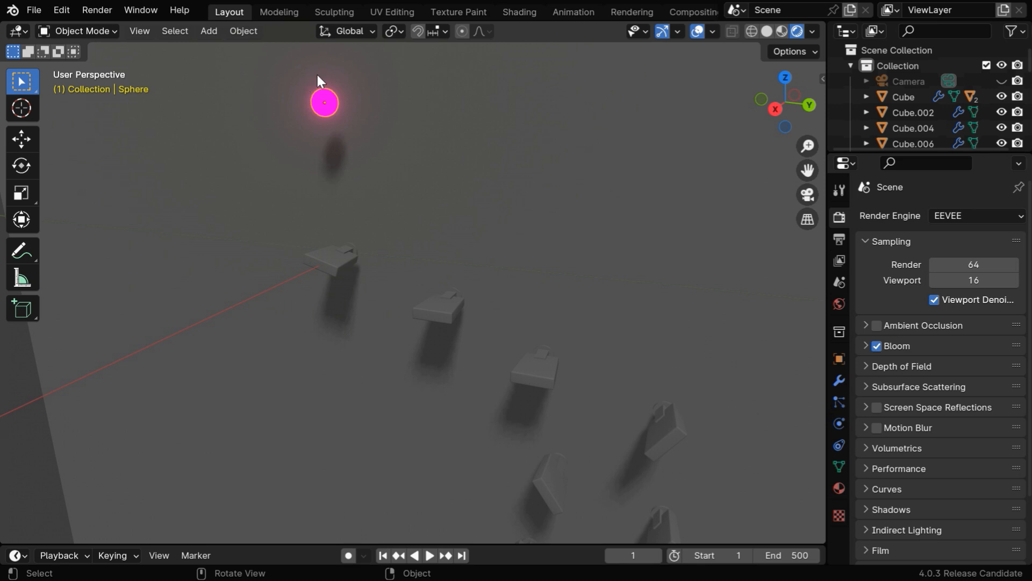
{"action": "mouse_move", "coordinate": [342, 180]}
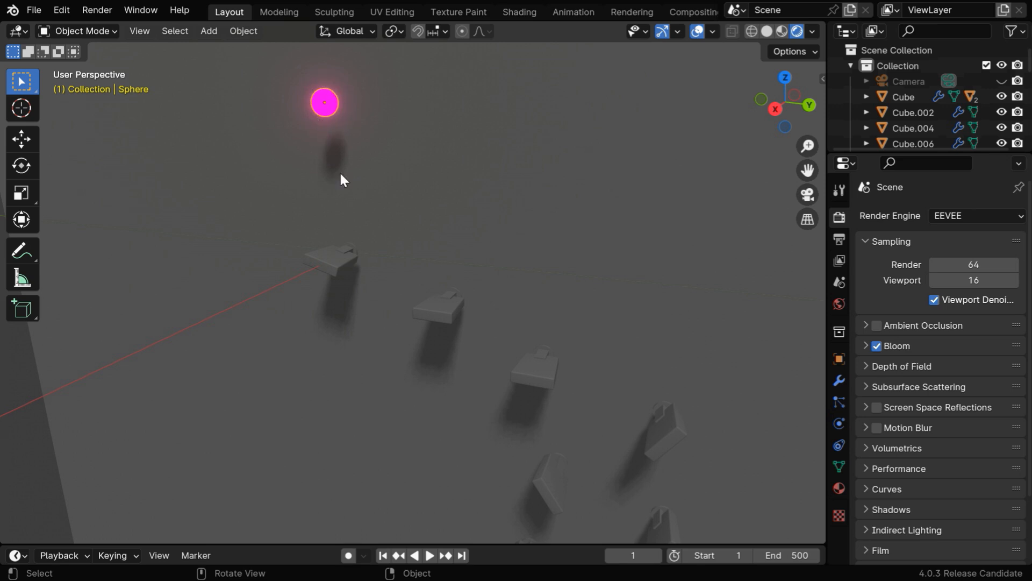
{"action": "left_click", "coordinate": [331, 258]}
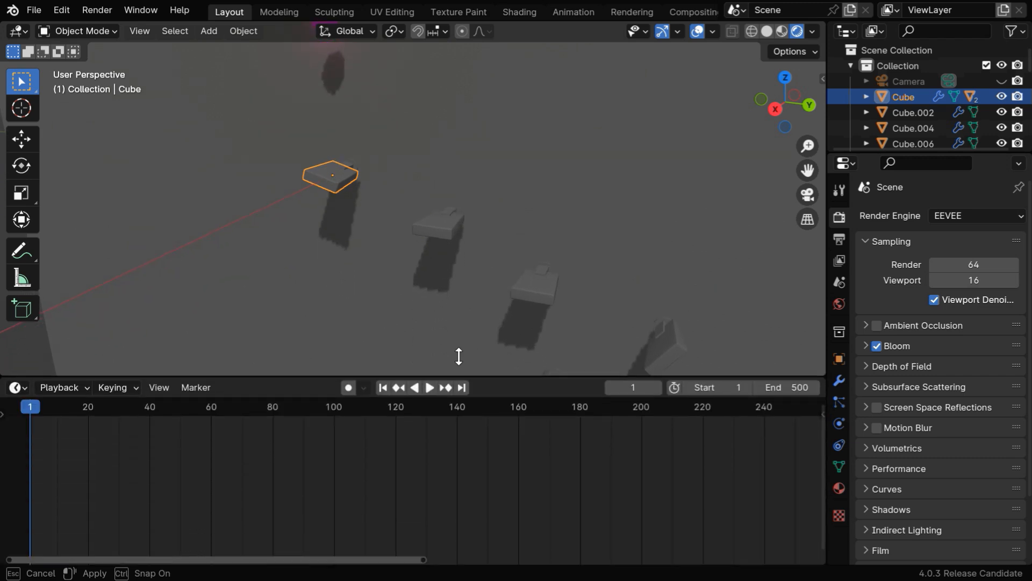
Show the first block's Music Material in the Shader Editor, test Mix Shader Fac 1, reset to 0
{"action": "left_click", "coordinate": [16, 303]}
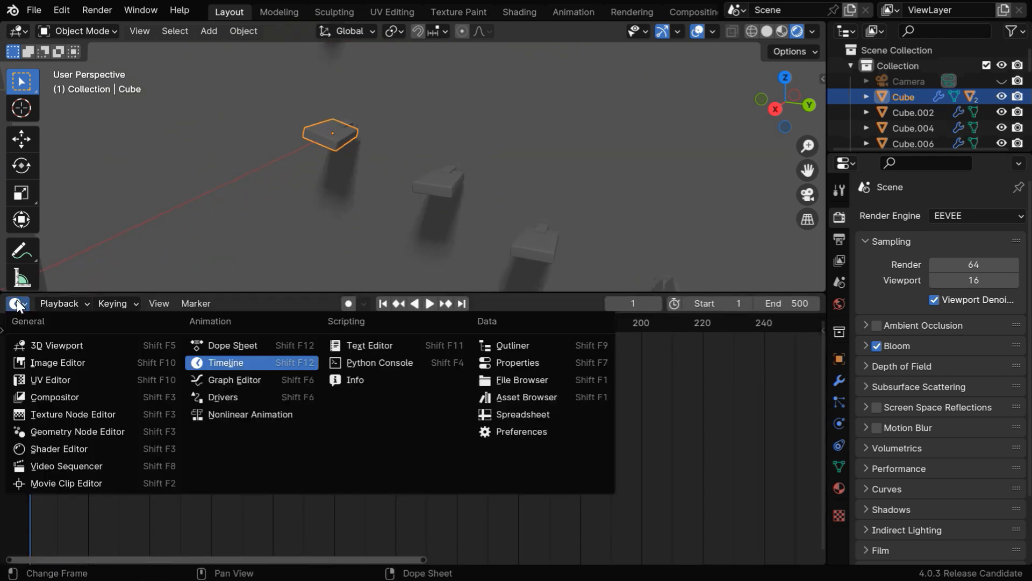
{"action": "left_click", "coordinate": [59, 448]}
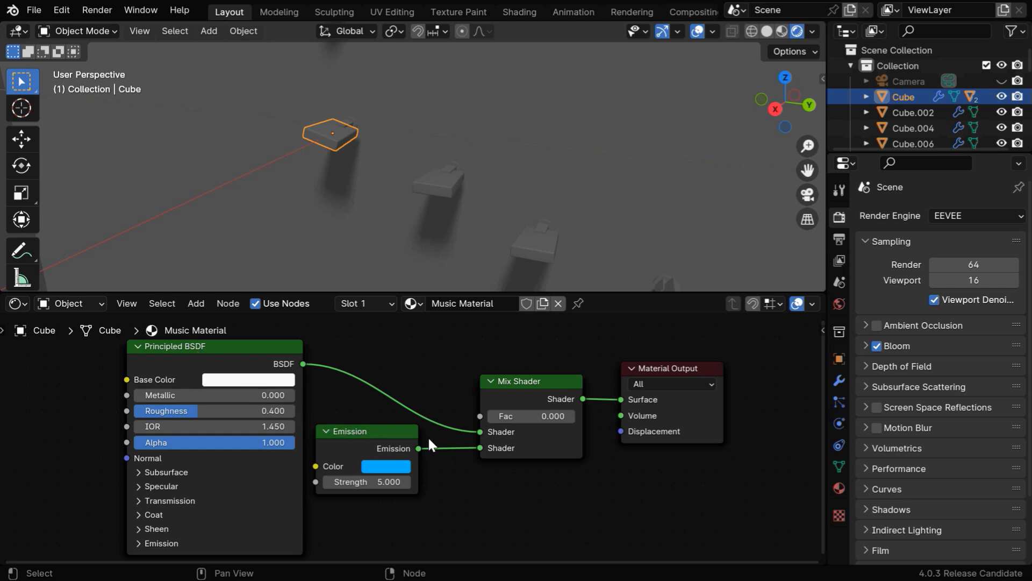
{"action": "mouse_move", "coordinate": [570, 455]}
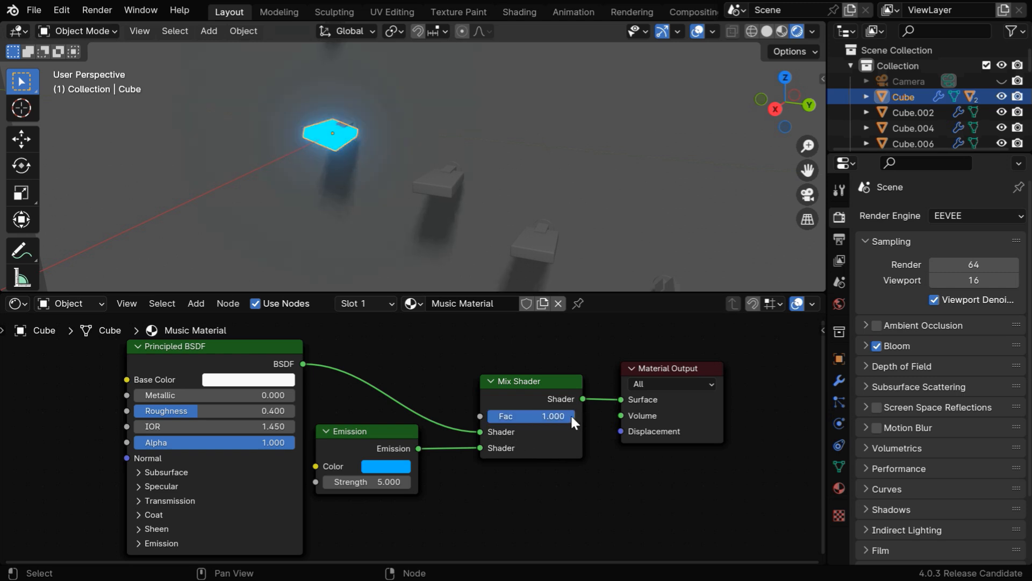
{"action": "mouse_move", "coordinate": [456, 374]}
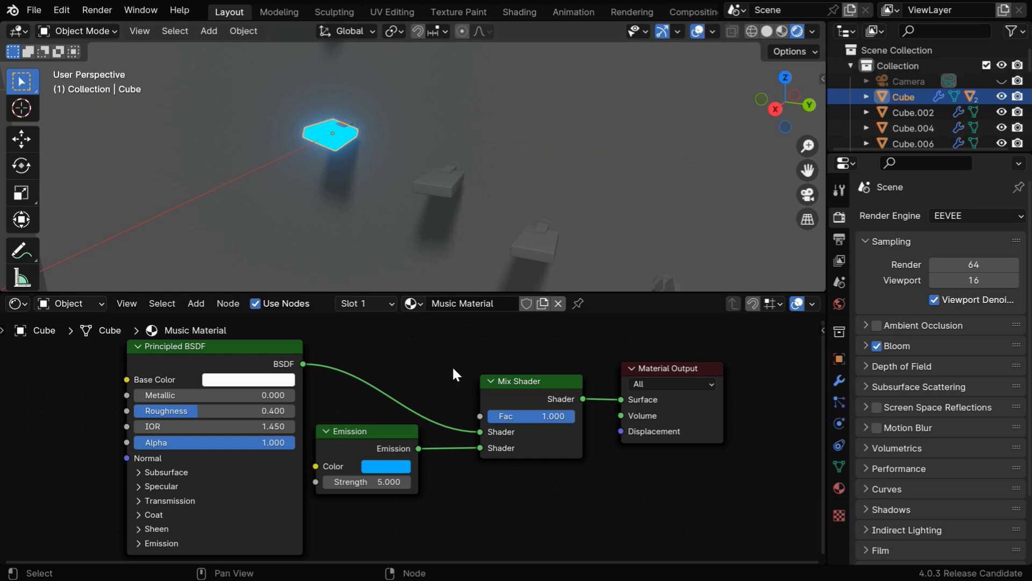
{"action": "left_click", "coordinate": [531, 416]}
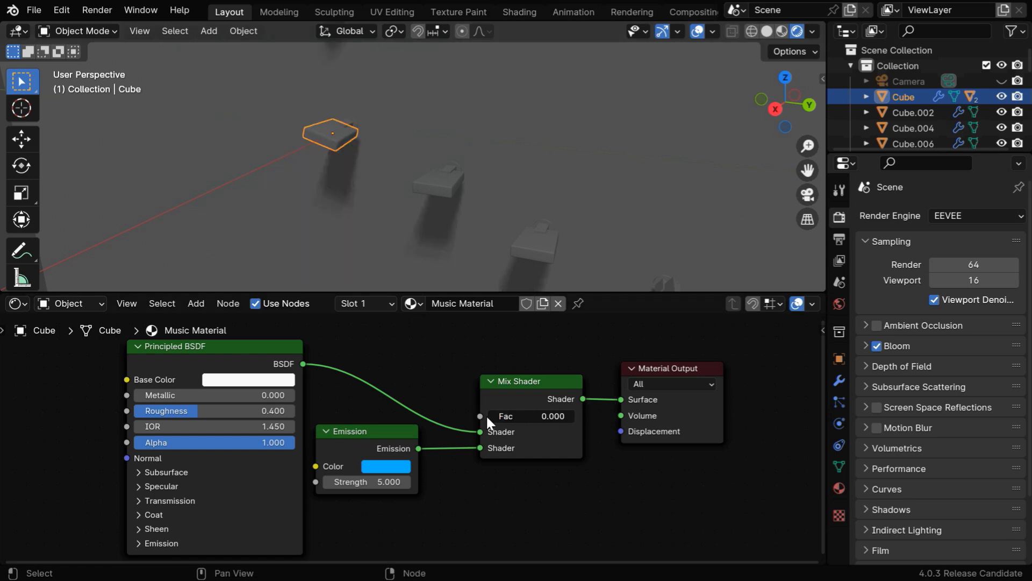
{"action": "mouse_move", "coordinate": [550, 446]}
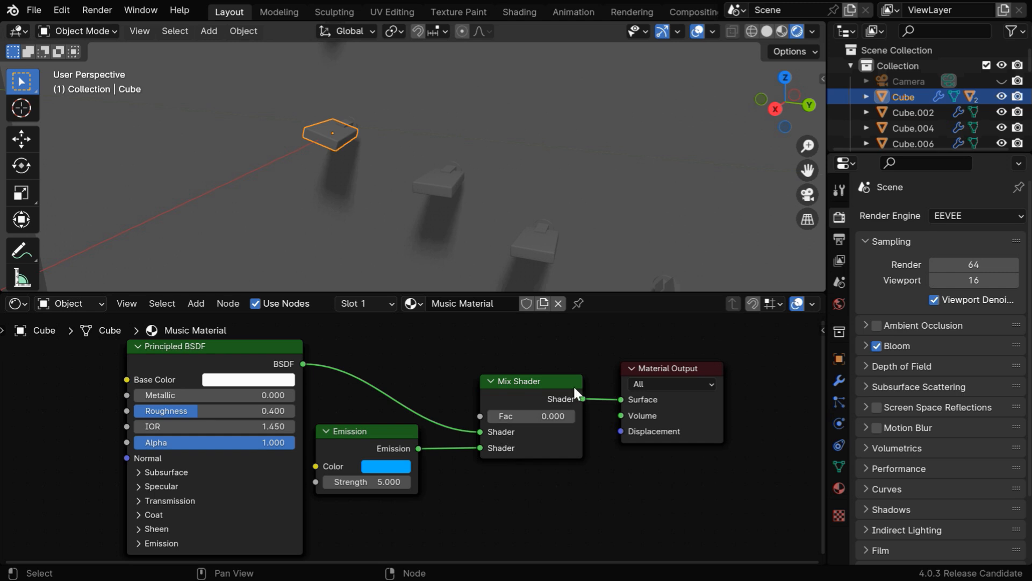
{"action": "right_click", "coordinate": [576, 299]}
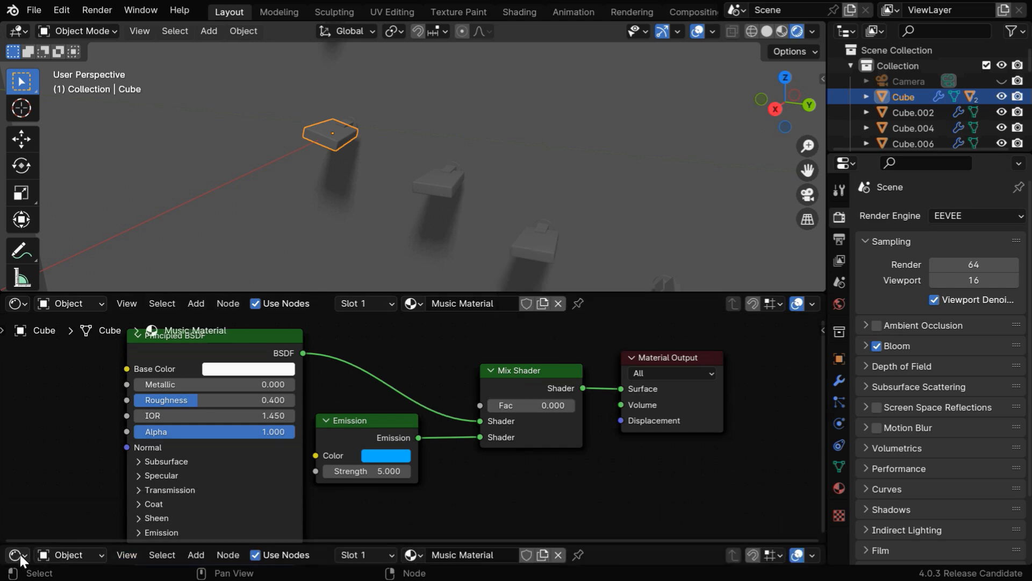
Scrub playback to the frame where the ball touches the first note block, around frame 27
{"action": "left_click", "coordinate": [17, 554]}
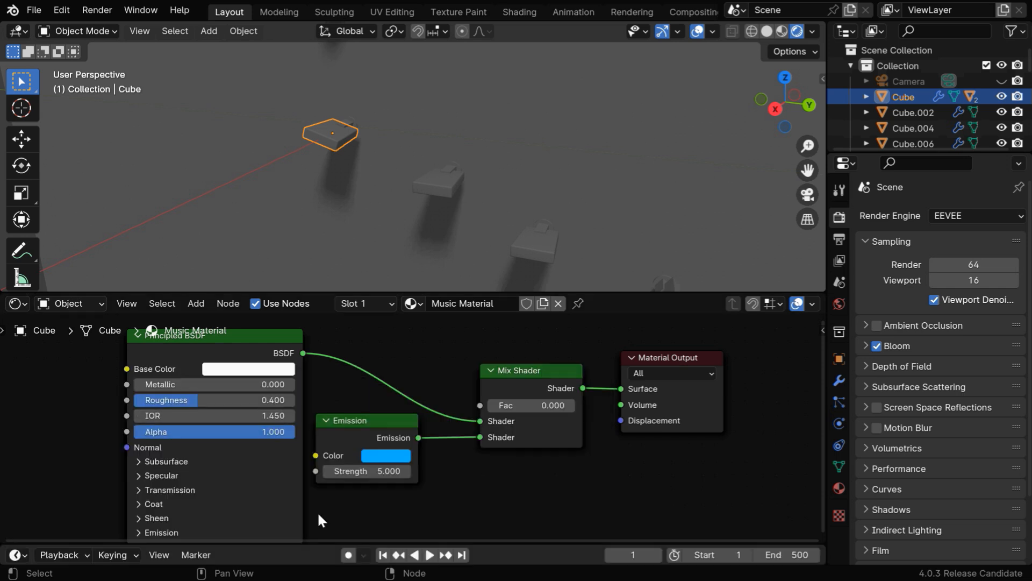
{"action": "left_click", "coordinate": [423, 554]}
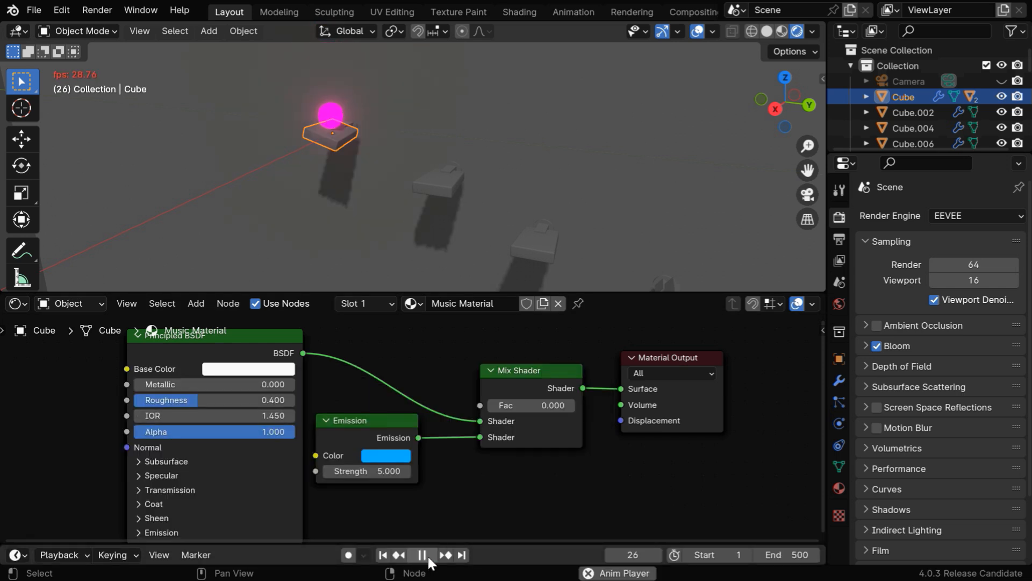
{"action": "left_click", "coordinate": [420, 555]}
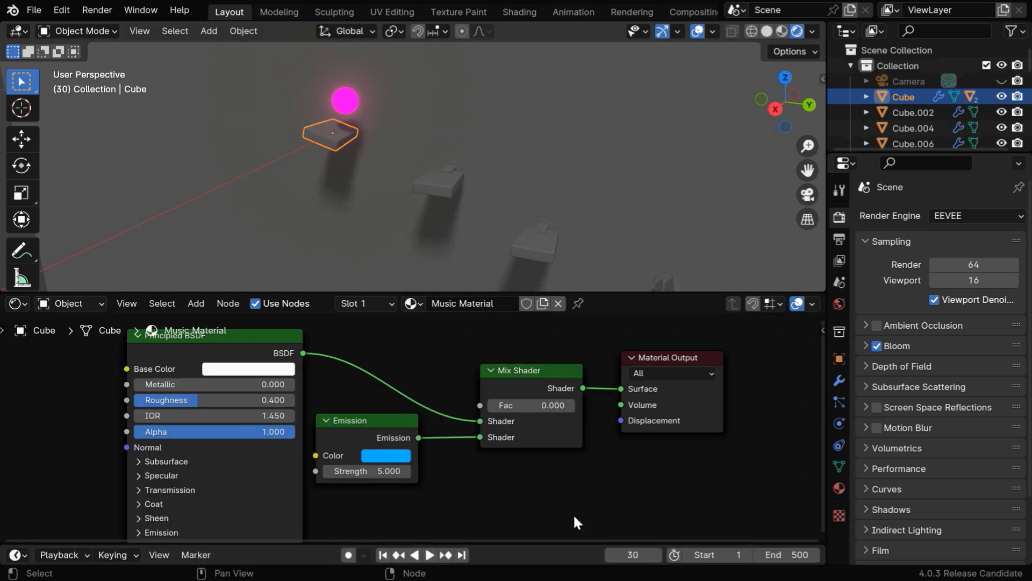
{"action": "left_click", "coordinate": [610, 554]}
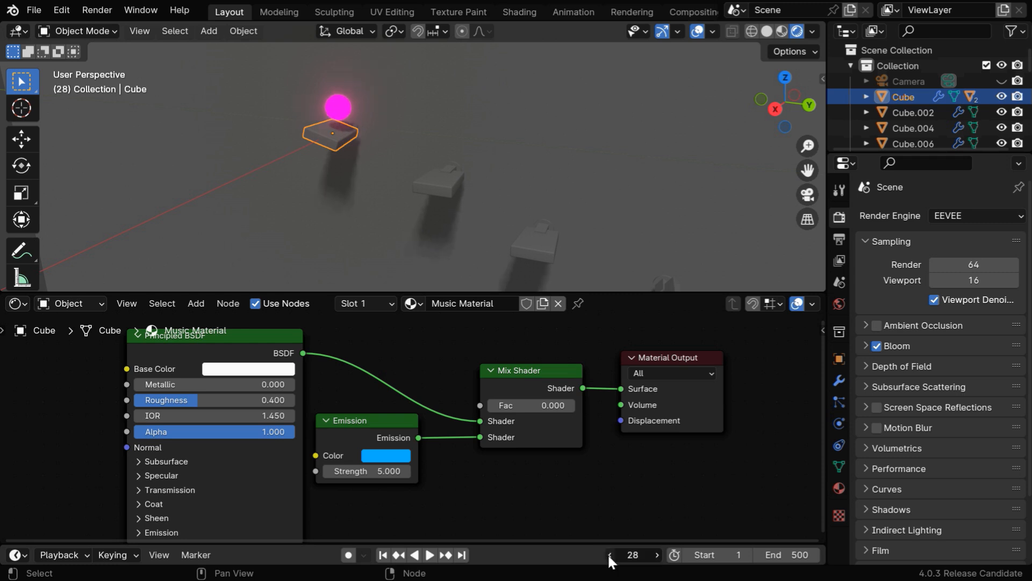
{"action": "left_click", "coordinate": [609, 555]}
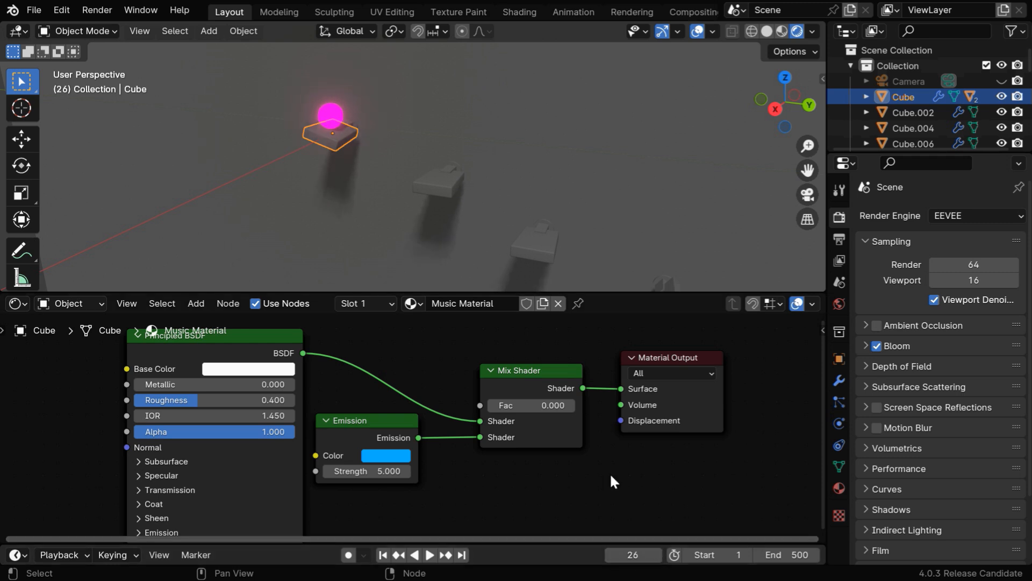
Keyframe the Mix Shader Fac from 0 to 1 so the block glows cyan on contact, and check playback
{"action": "right_click", "coordinate": [552, 405]}
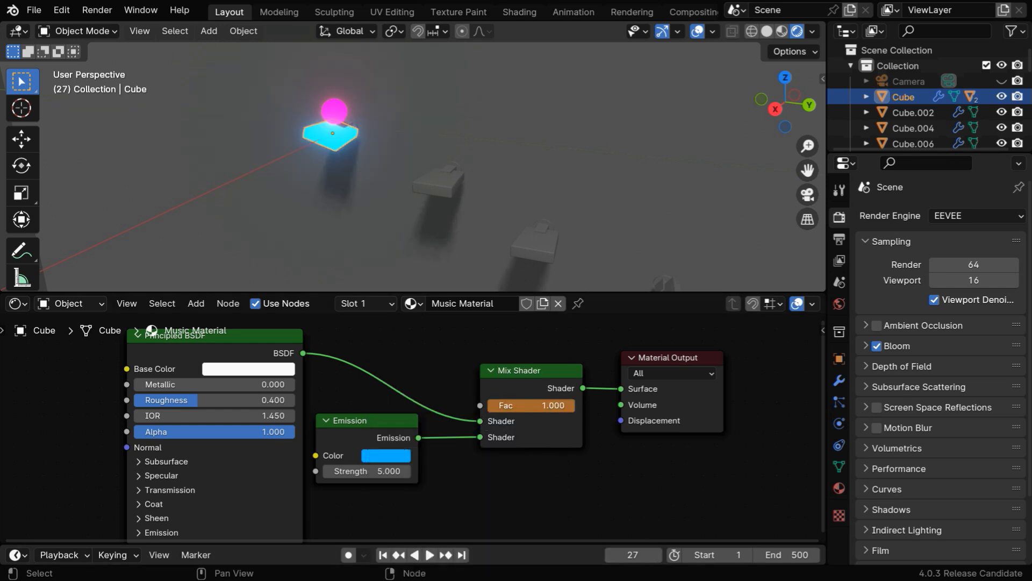
{"action": "right_click", "coordinate": [530, 405]}
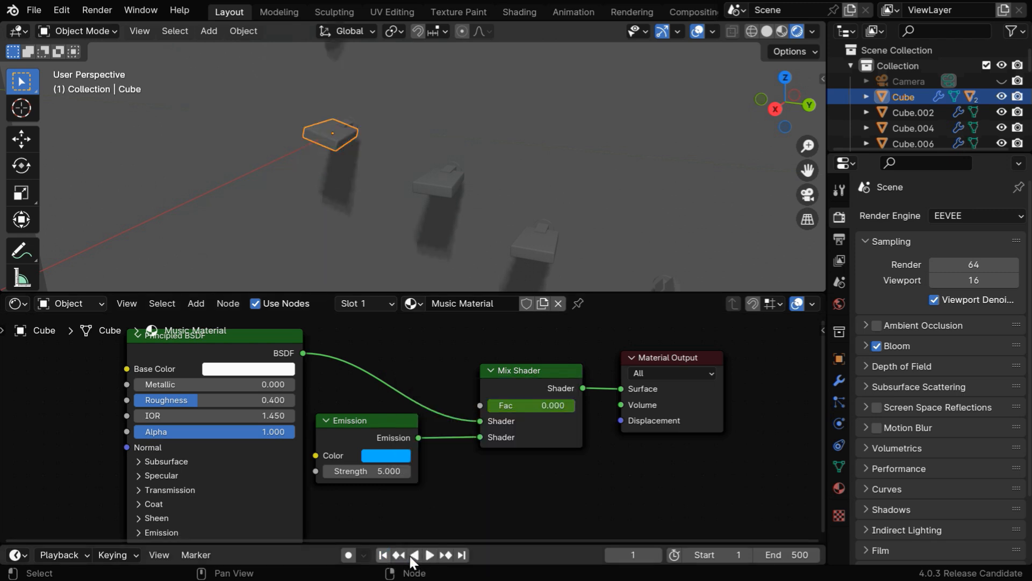
{"action": "left_click", "coordinate": [428, 555]}
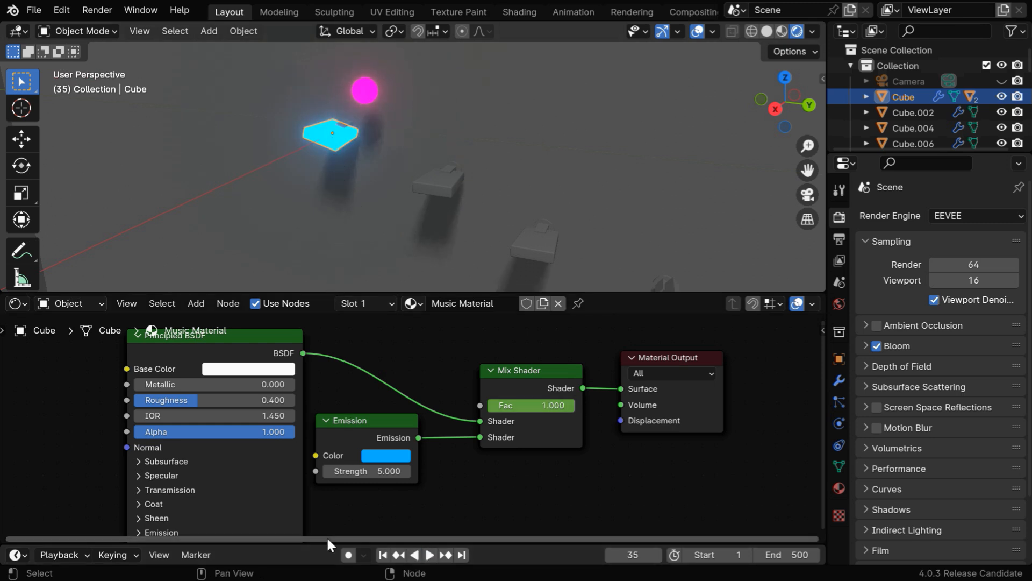
Join the node editor area back into the 3D viewport
{"action": "right_click", "coordinate": [329, 543]}
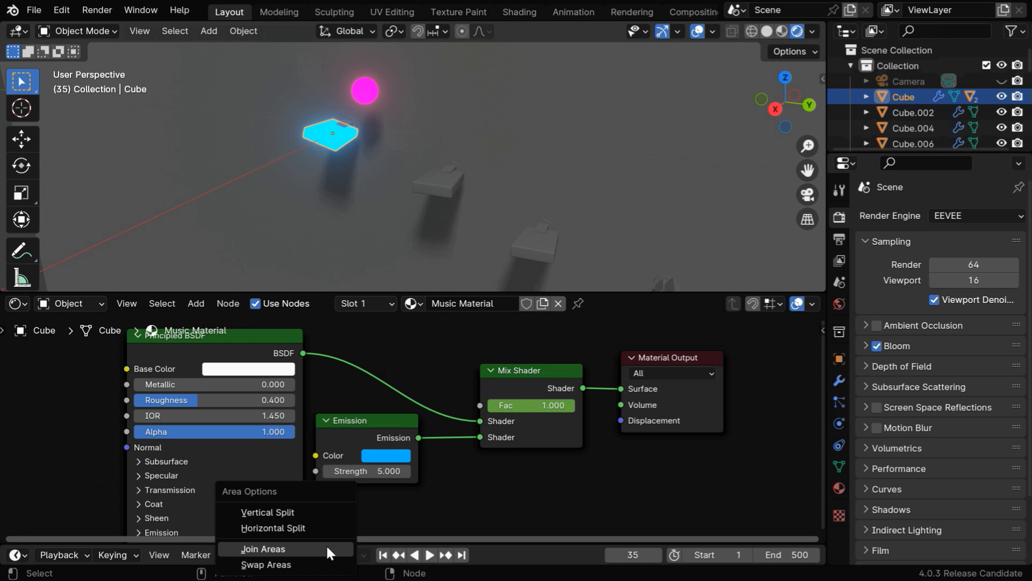
{"action": "left_click", "coordinate": [263, 549]}
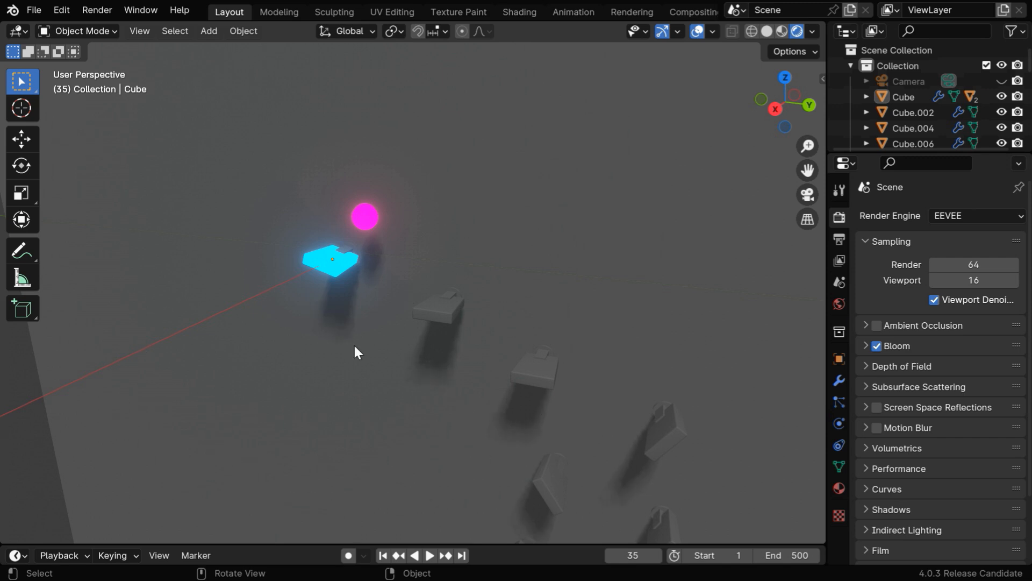
{"action": "left_click", "coordinate": [429, 555]}
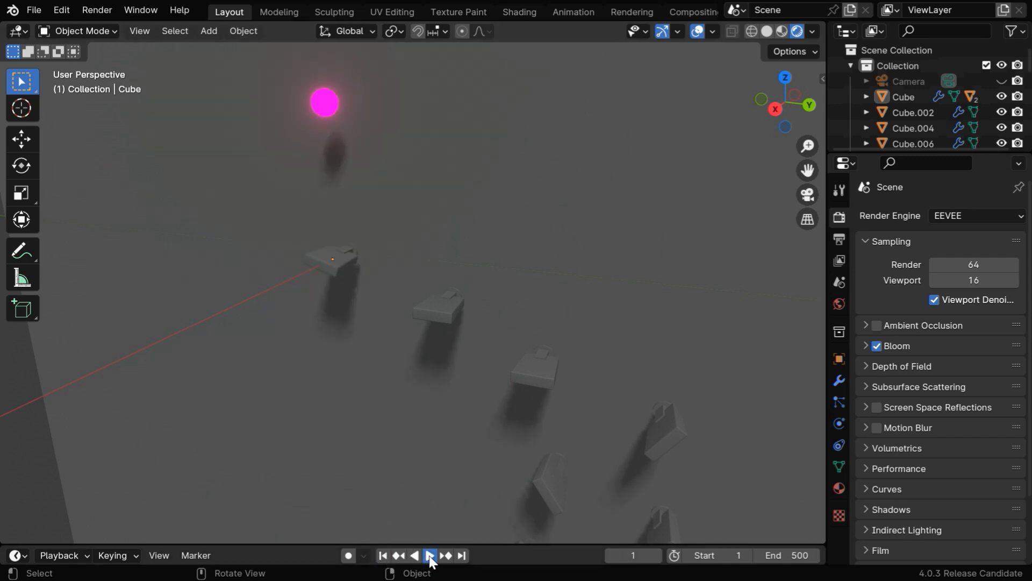
{"action": "left_click", "coordinate": [431, 555]}
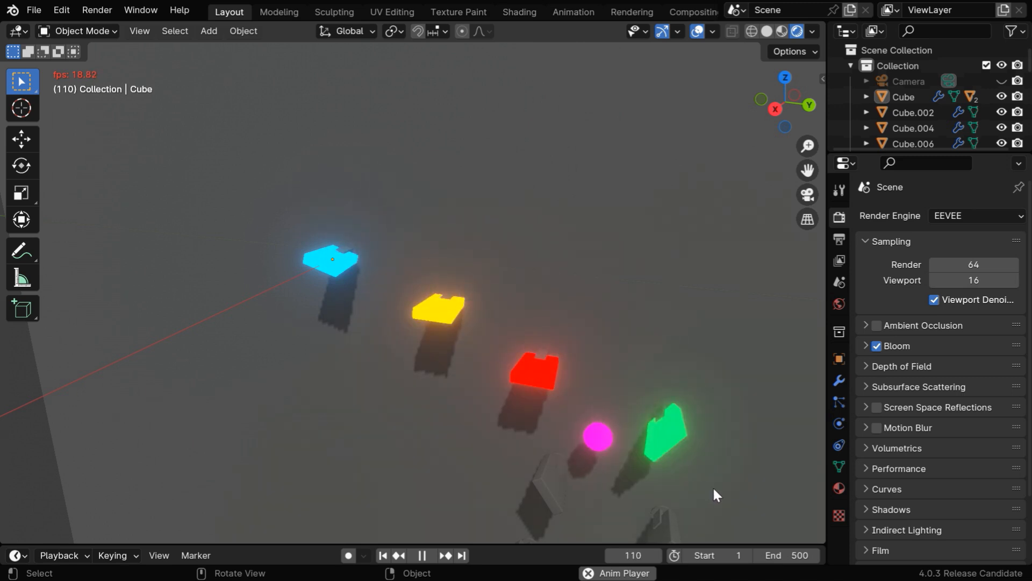
{"action": "left_click", "coordinate": [421, 555]}
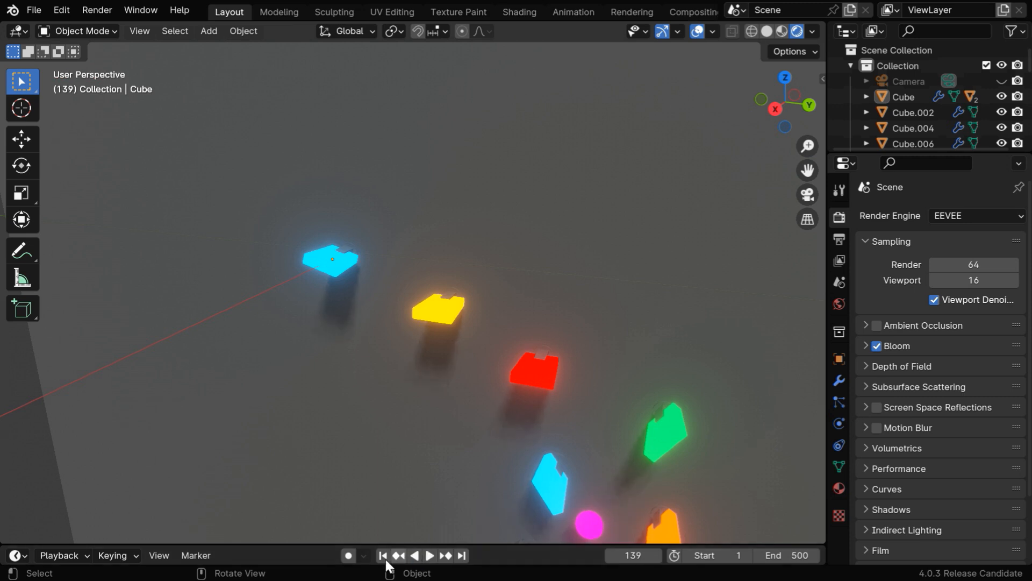
{"action": "left_click", "coordinate": [428, 555]}
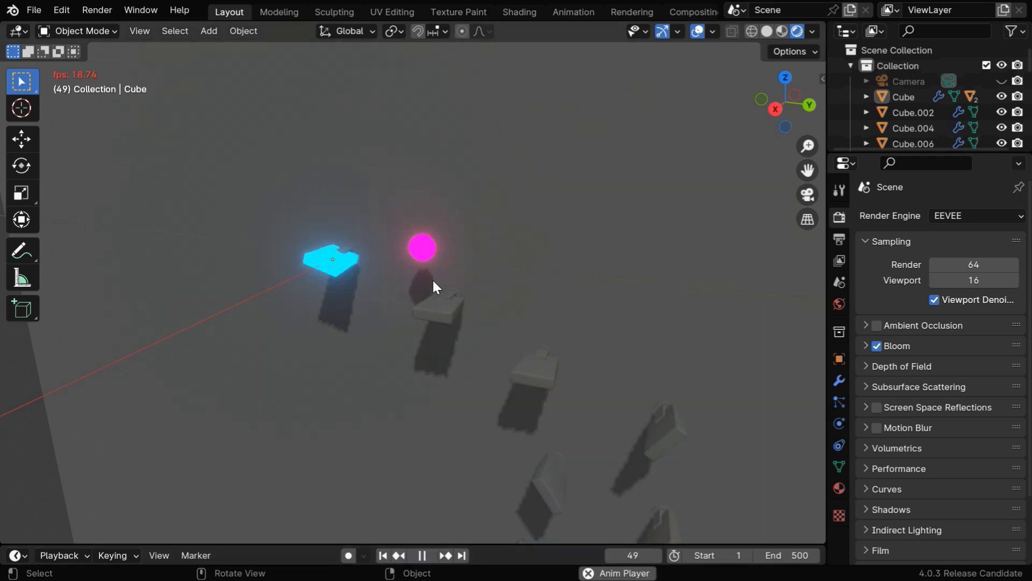
{"action": "left_click", "coordinate": [423, 554]}
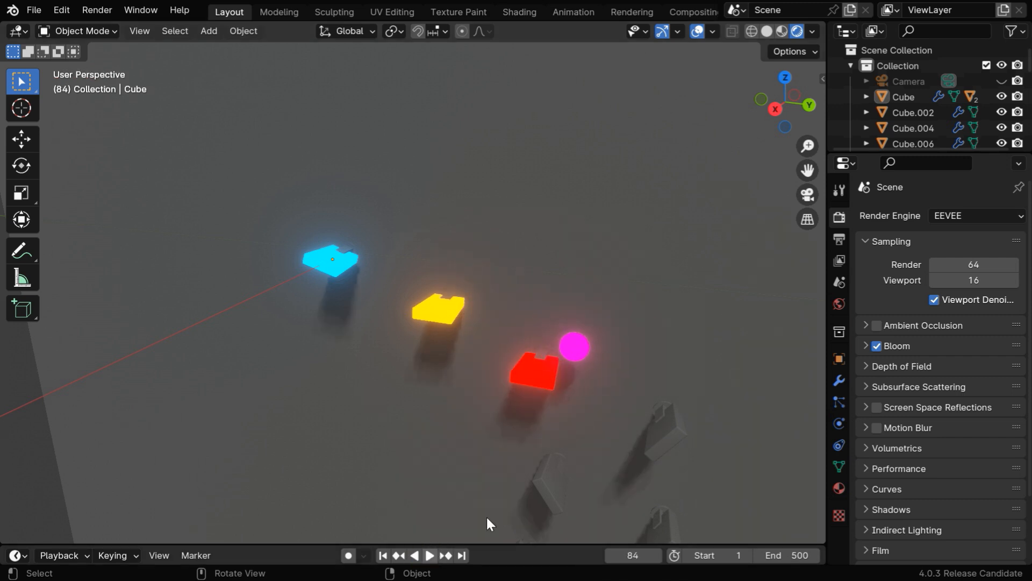
Set the pink ball's Rigid Body Surface Response Friction to 0.25
{"action": "left_click", "coordinate": [574, 345]}
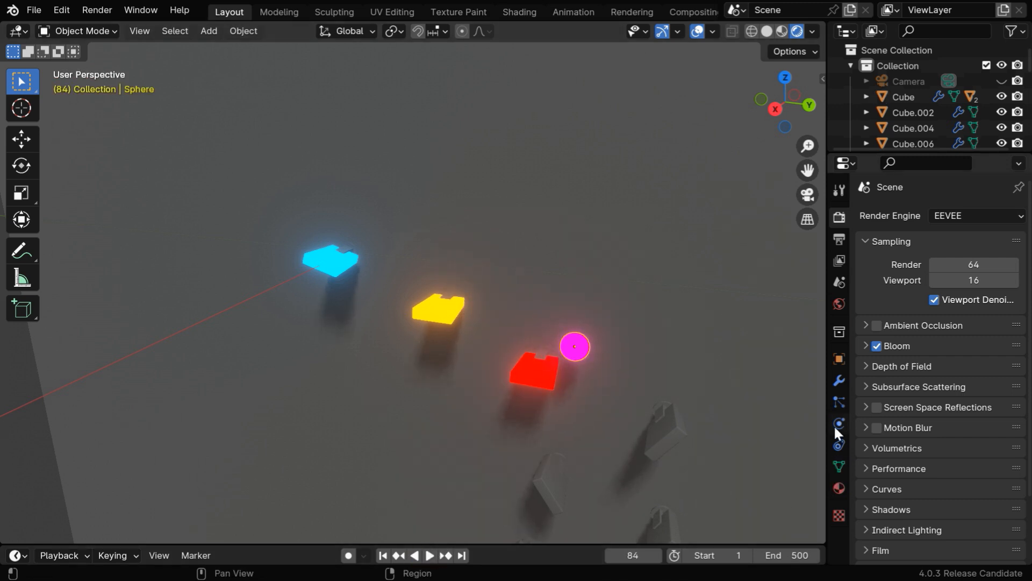
{"action": "left_click", "coordinate": [840, 422]}
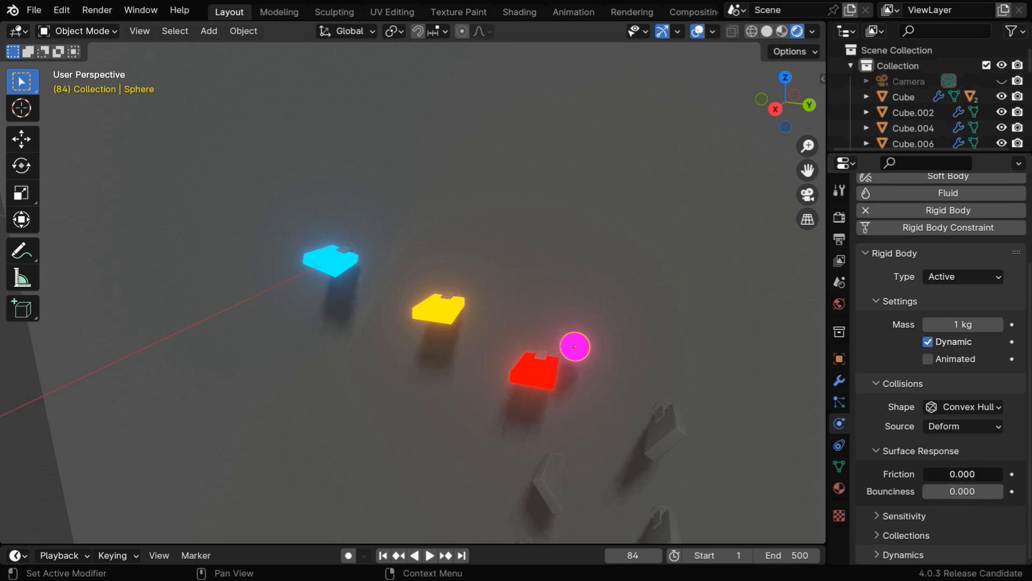
{"action": "mouse_move", "coordinate": [645, 396]}
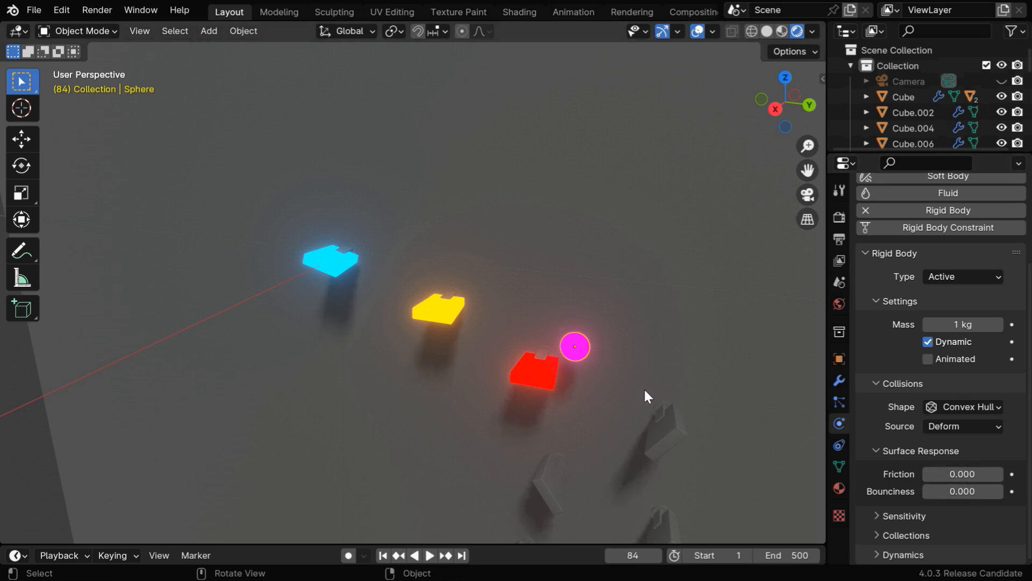
{"action": "mouse_move", "coordinate": [651, 446]}
{"action": "type", "text": ".25"}
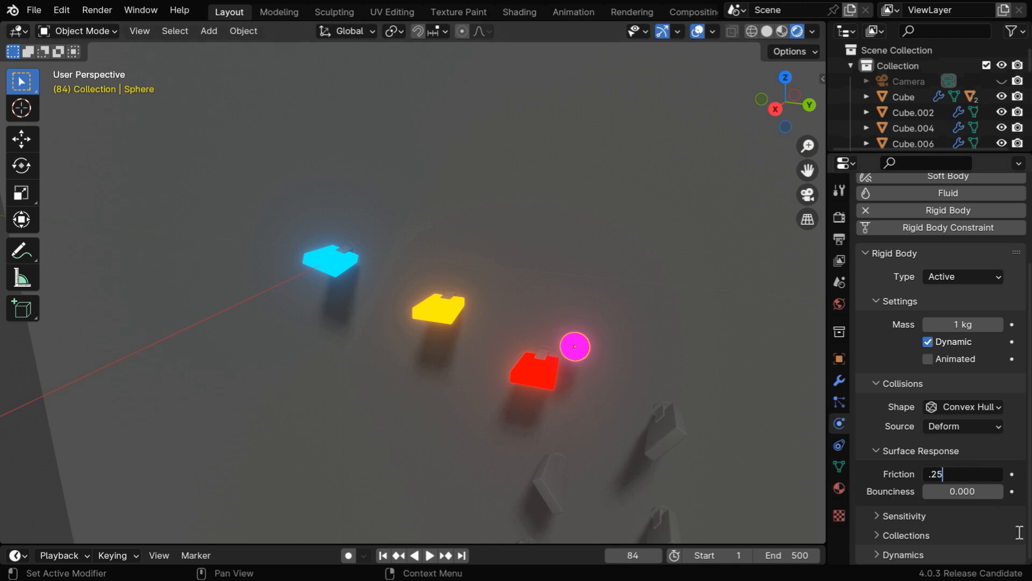
{"action": "left_click", "coordinate": [533, 369]}
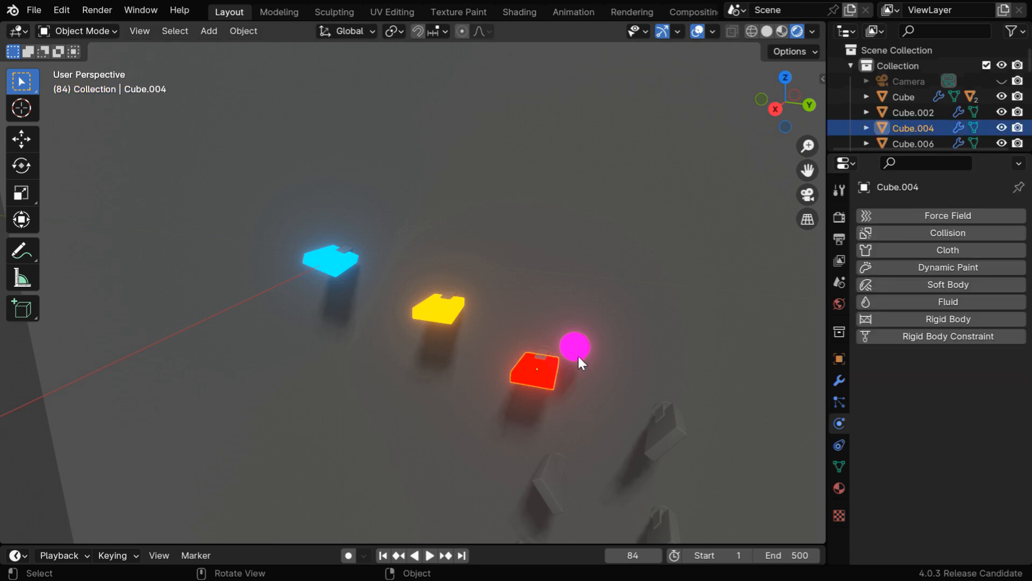
{"action": "left_click", "coordinate": [573, 346]}
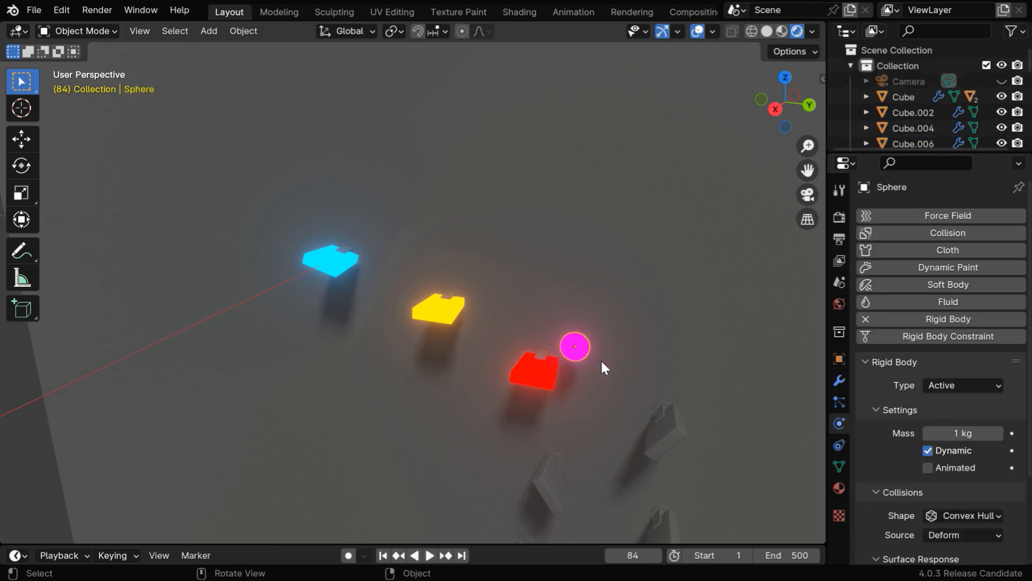
{"action": "scroll", "scroll_direction": "down", "scroll_amount": 3}
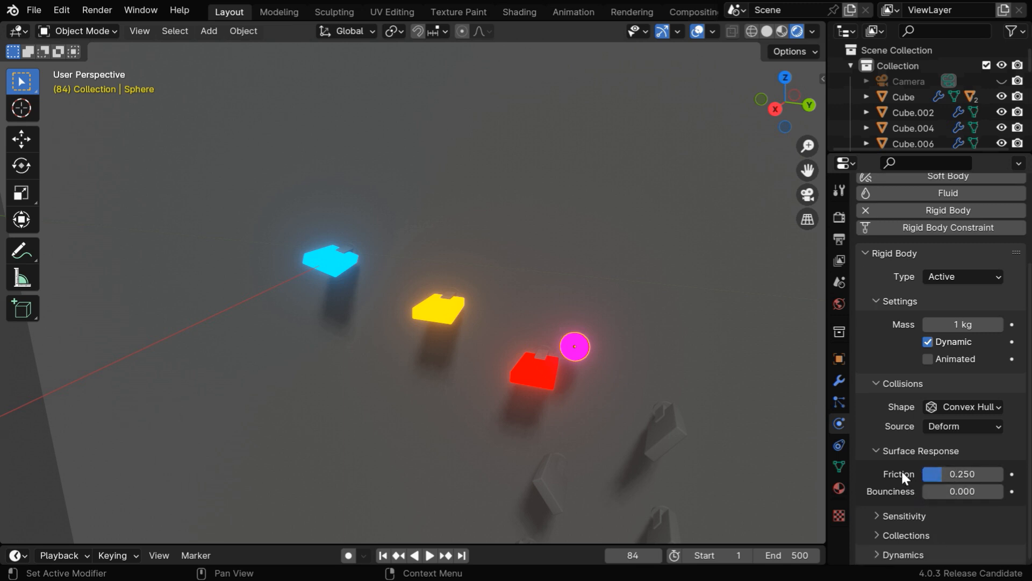
{"action": "mouse_move", "coordinate": [947, 515]}
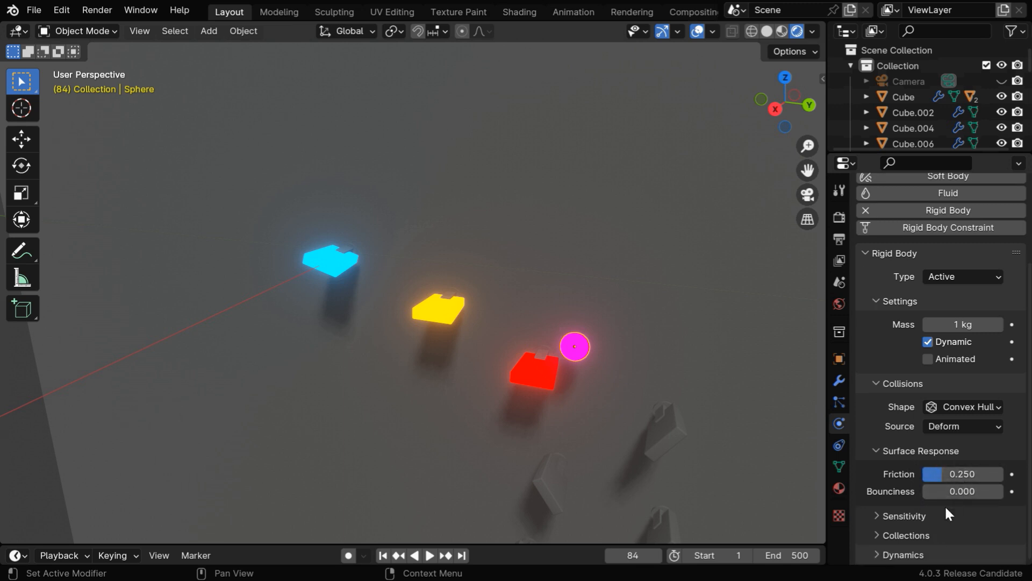